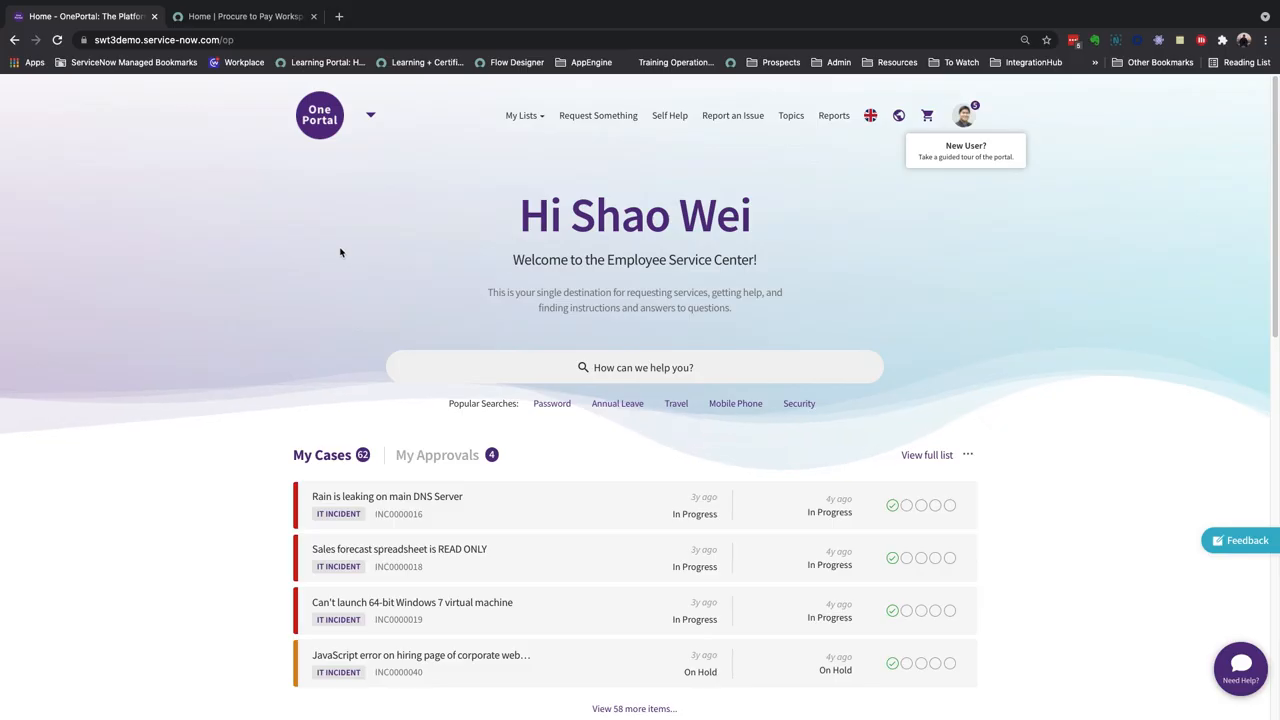
{"action": "mouse_move", "coordinate": [364, 240]}
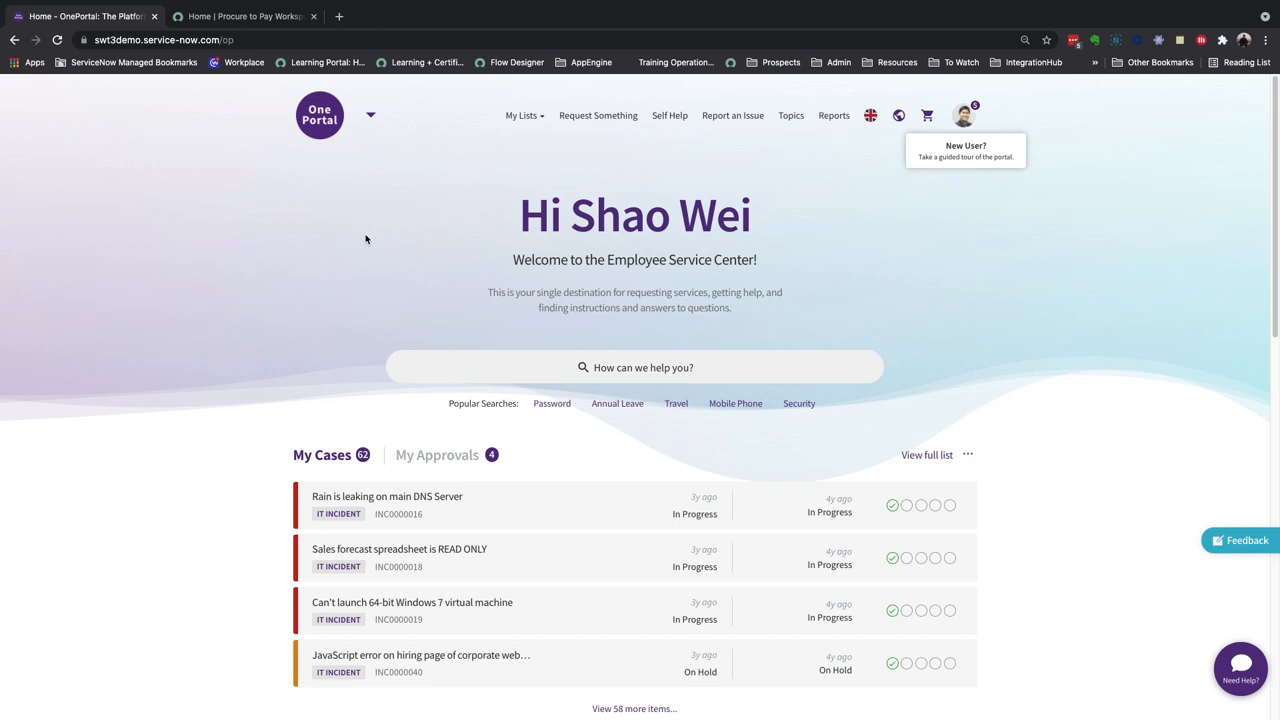
Open the service catalog via Request Something, landing on the Marketing category.
{"action": "left_click", "coordinate": [598, 114]}
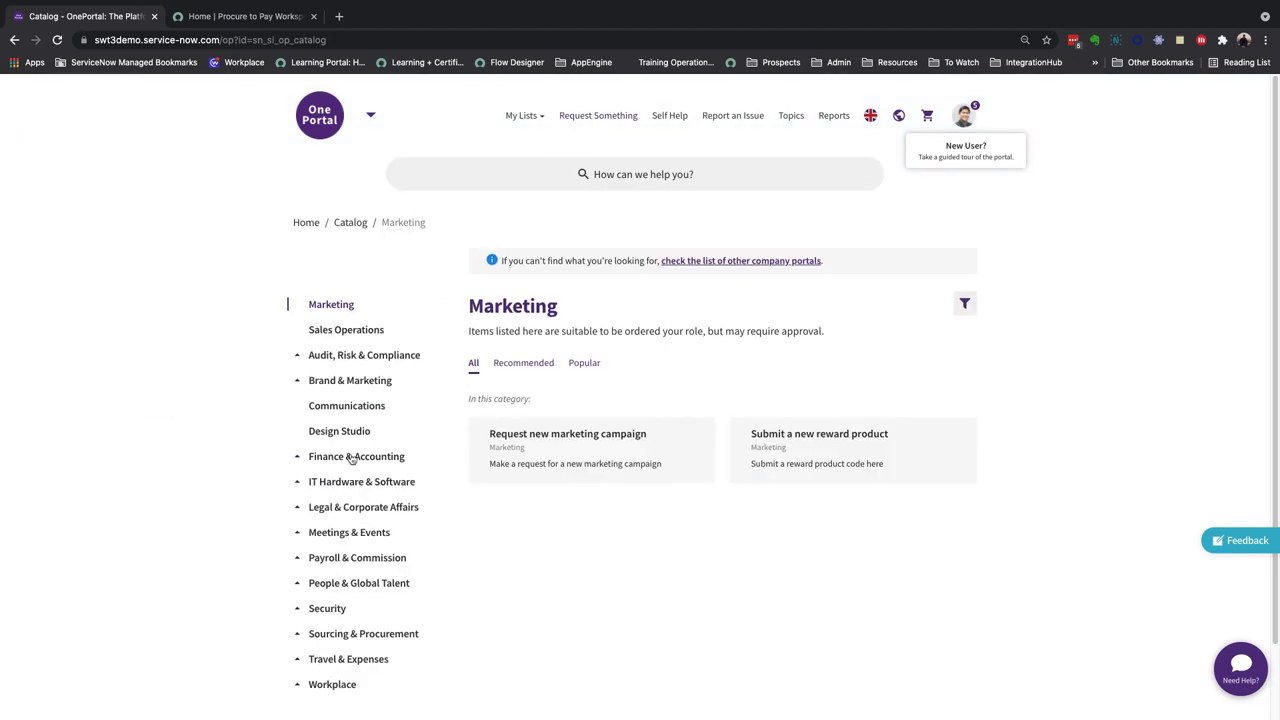
Show Finance & Accounting's Account Payable items and launch the Need Help virtual agent.
{"action": "left_click", "coordinate": [356, 456]}
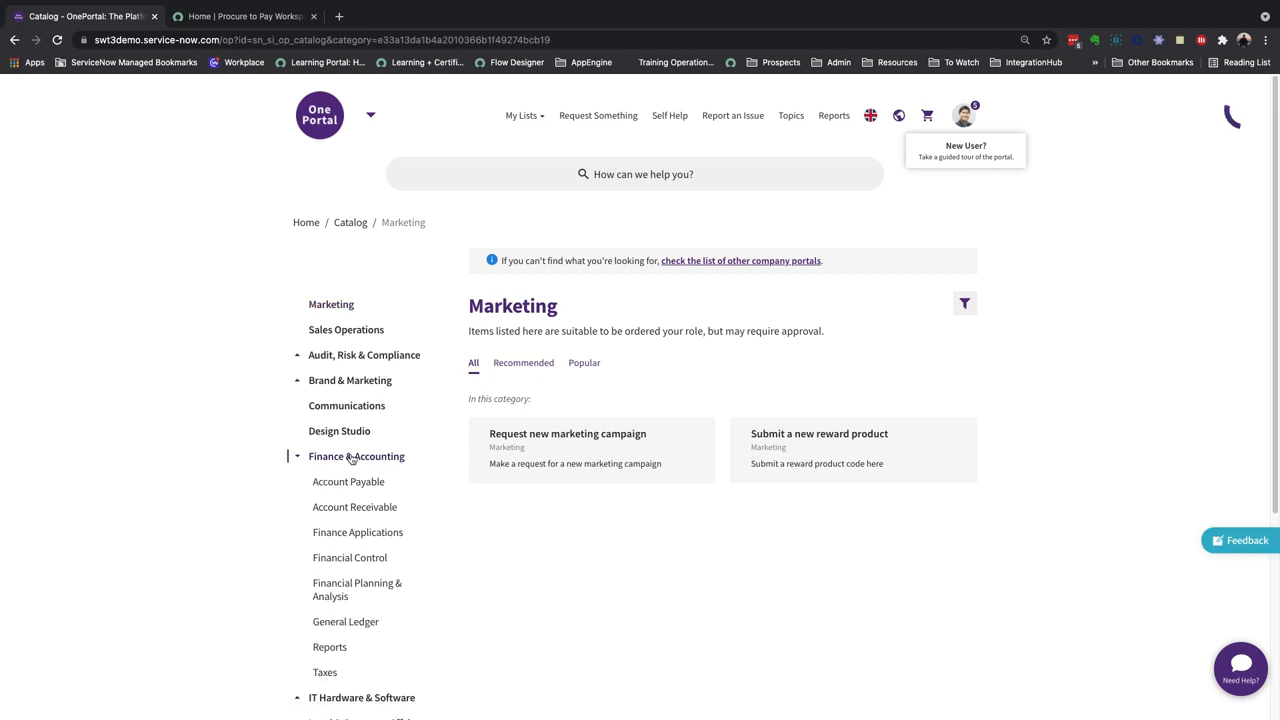
{"action": "left_click", "coordinate": [356, 456]}
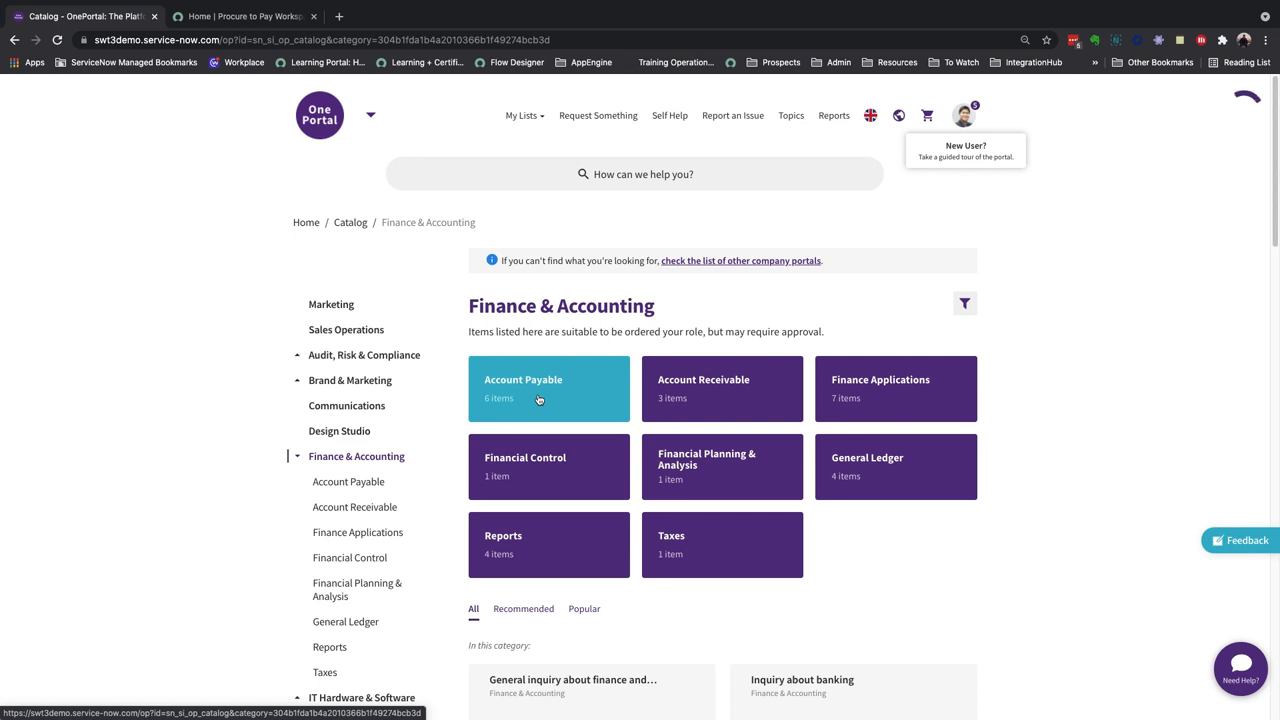
{"action": "left_click", "coordinate": [548, 388]}
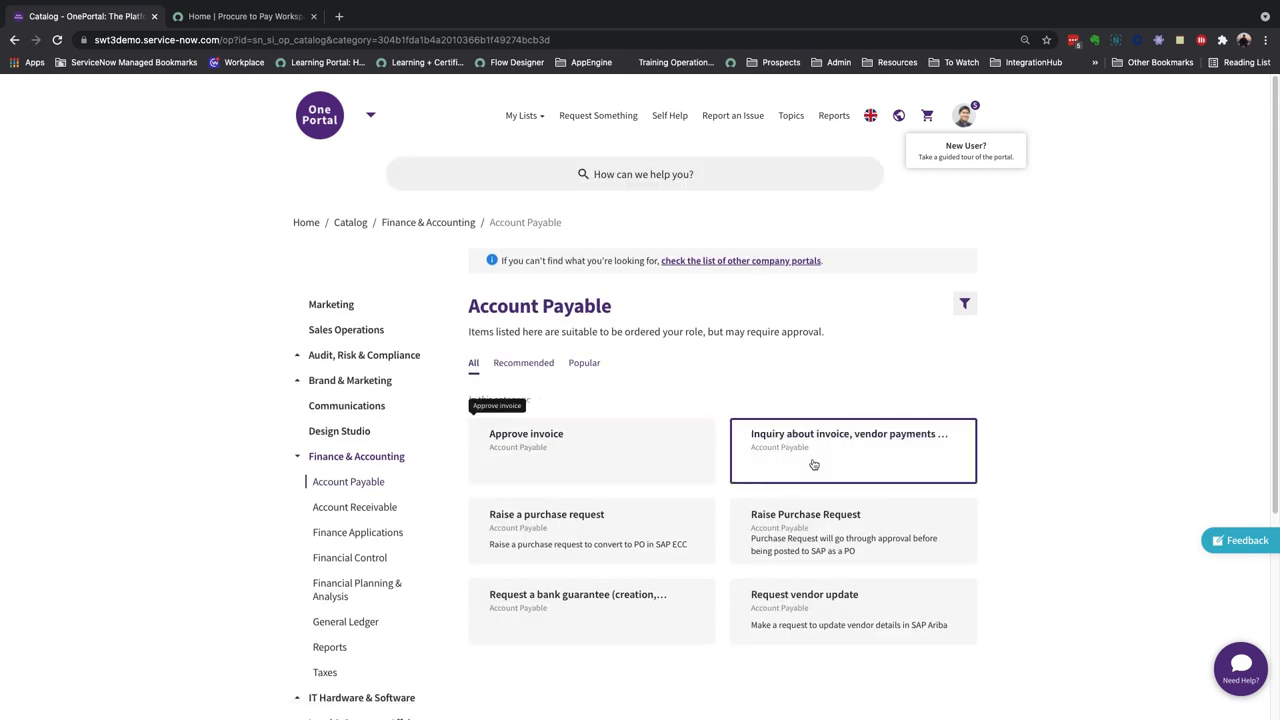
{"action": "mouse_move", "coordinate": [838, 600]}
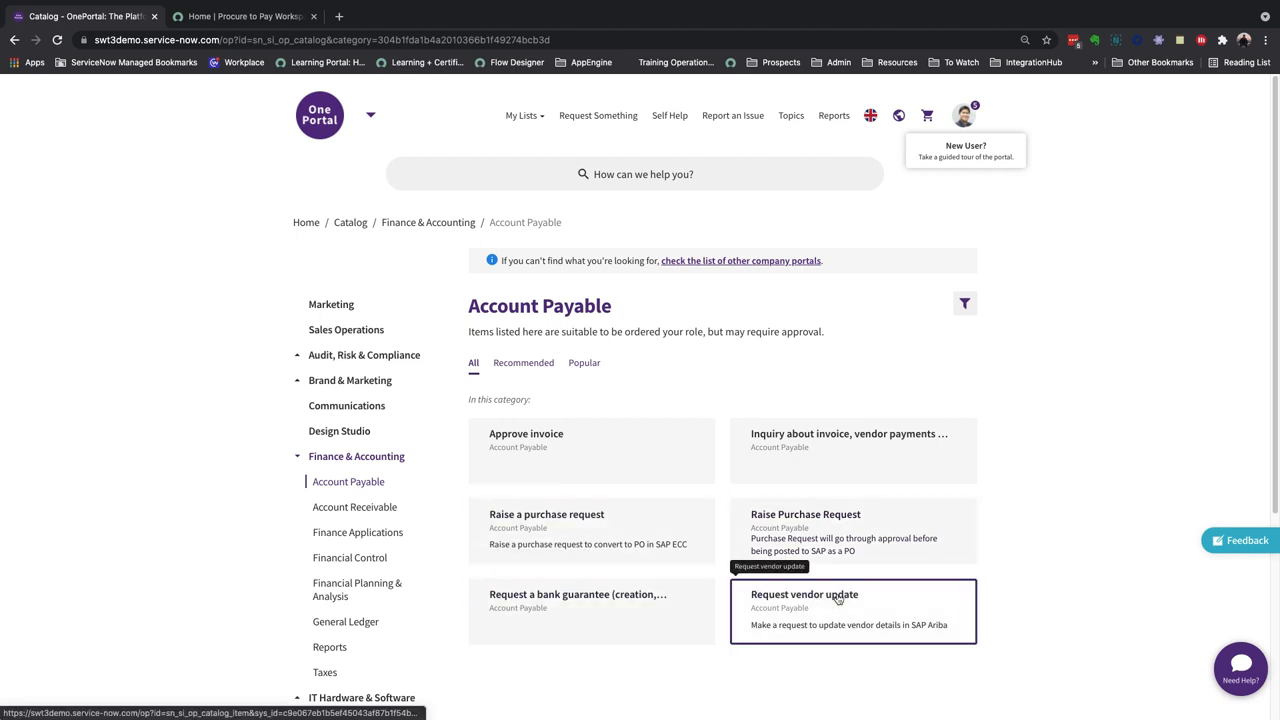
{"action": "left_click", "coordinate": [1240, 664]}
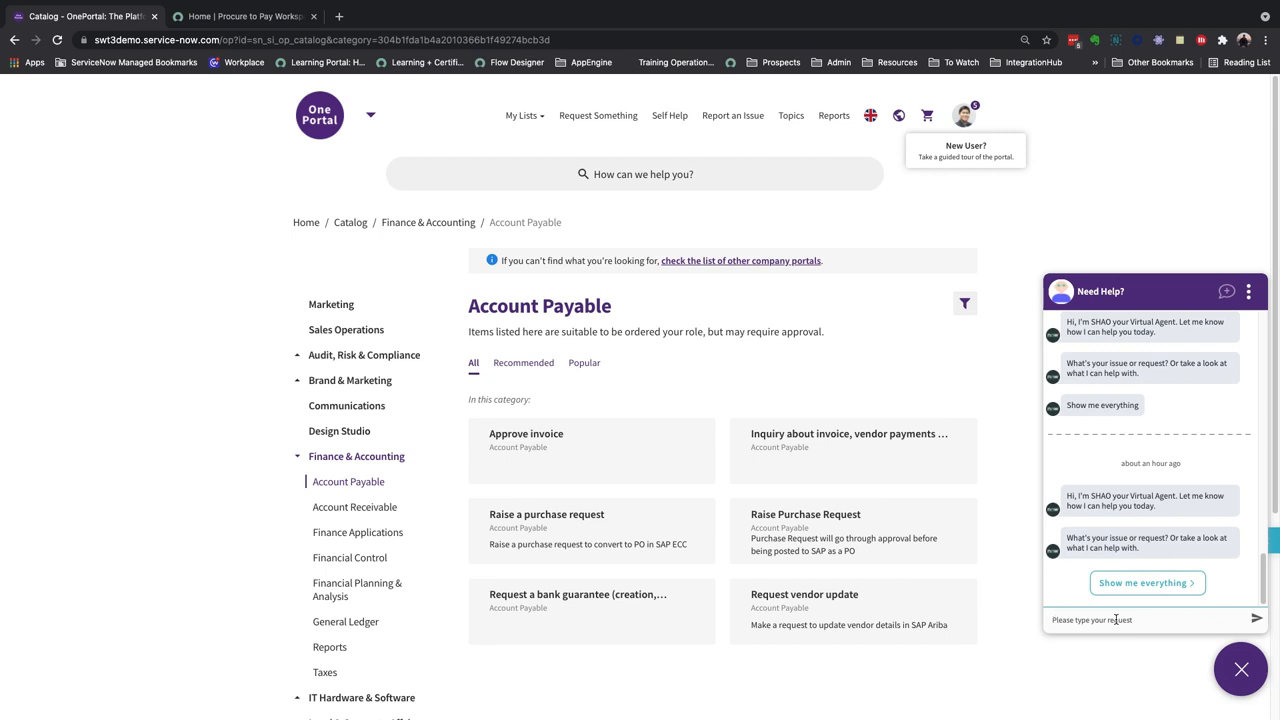
Via the virtual agent, raise and confirm a purchase request for 1 Laptop at $550.
{"action": "type", "text": "Need to purcha"}
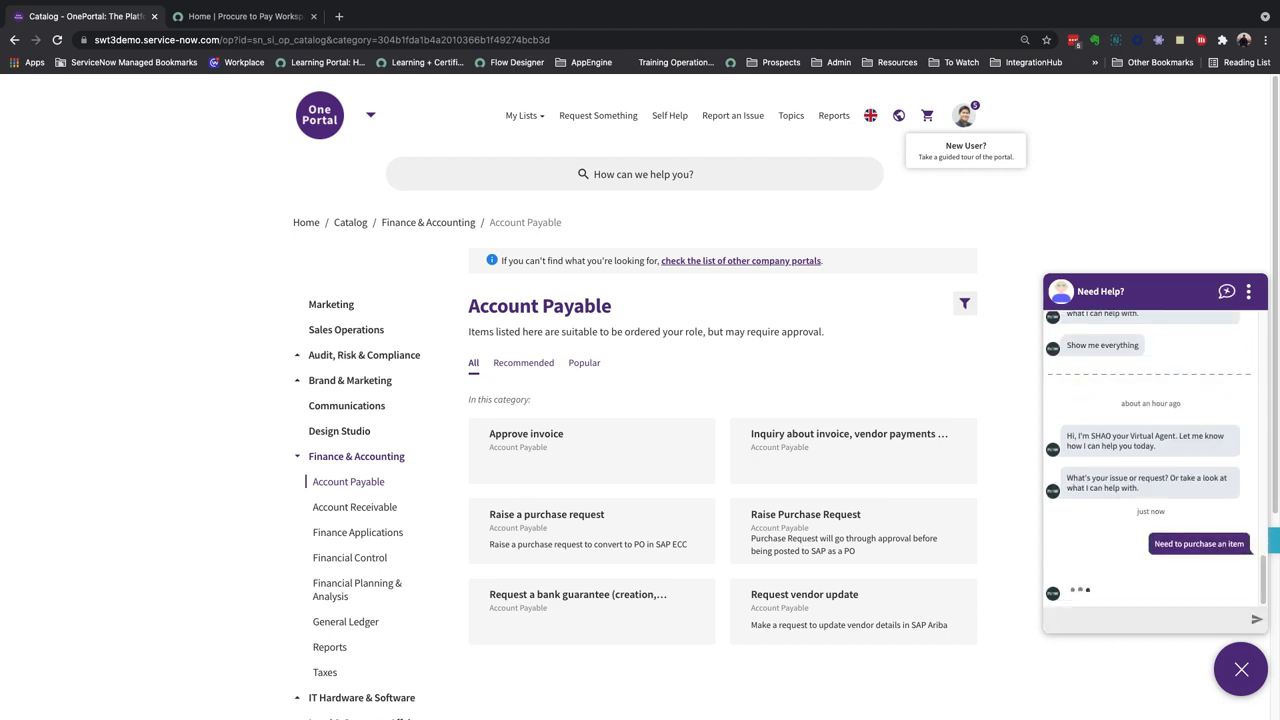
{"action": "left_click", "coordinate": [1198, 544]}
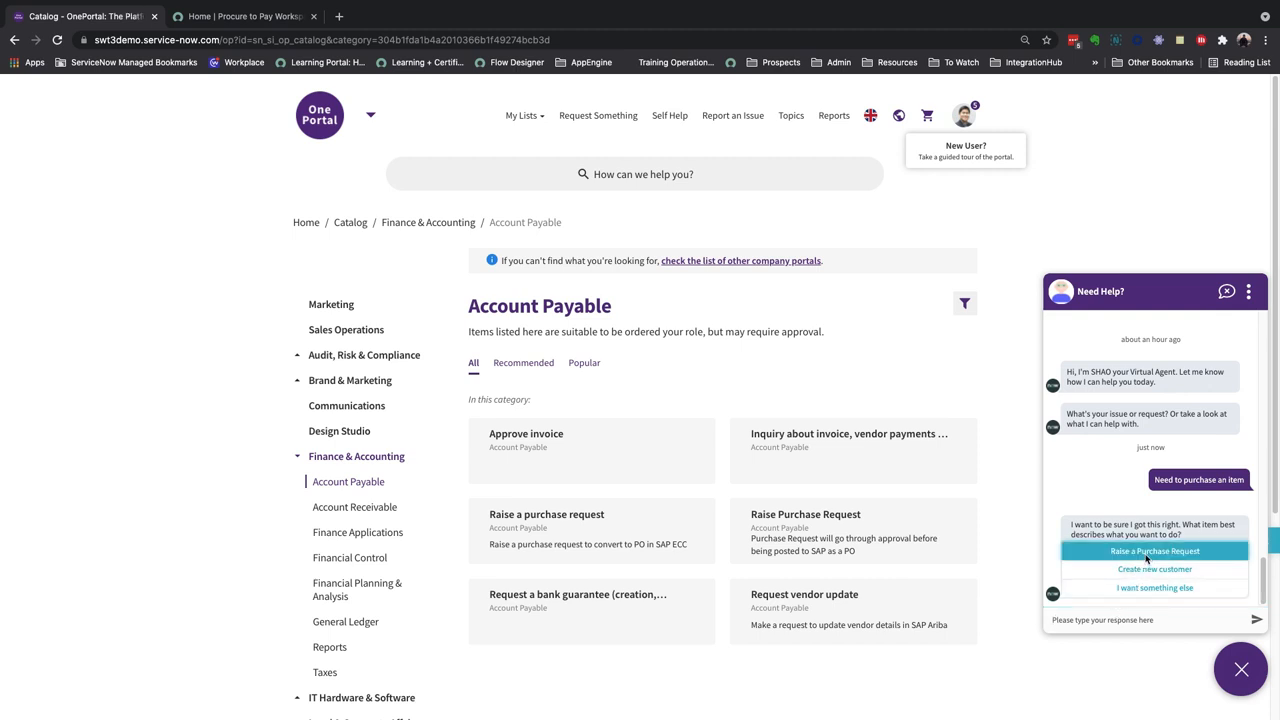
{"action": "left_click", "coordinate": [1154, 552]}
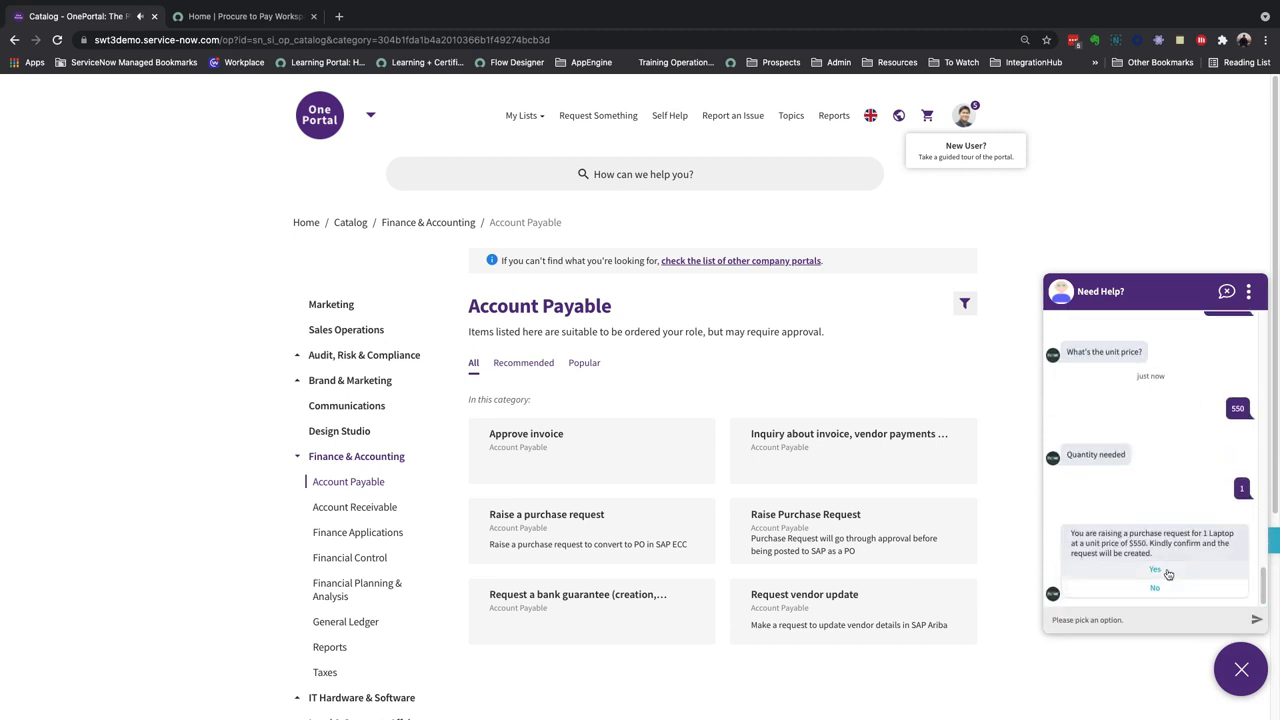
{"action": "left_click", "coordinate": [1156, 568]}
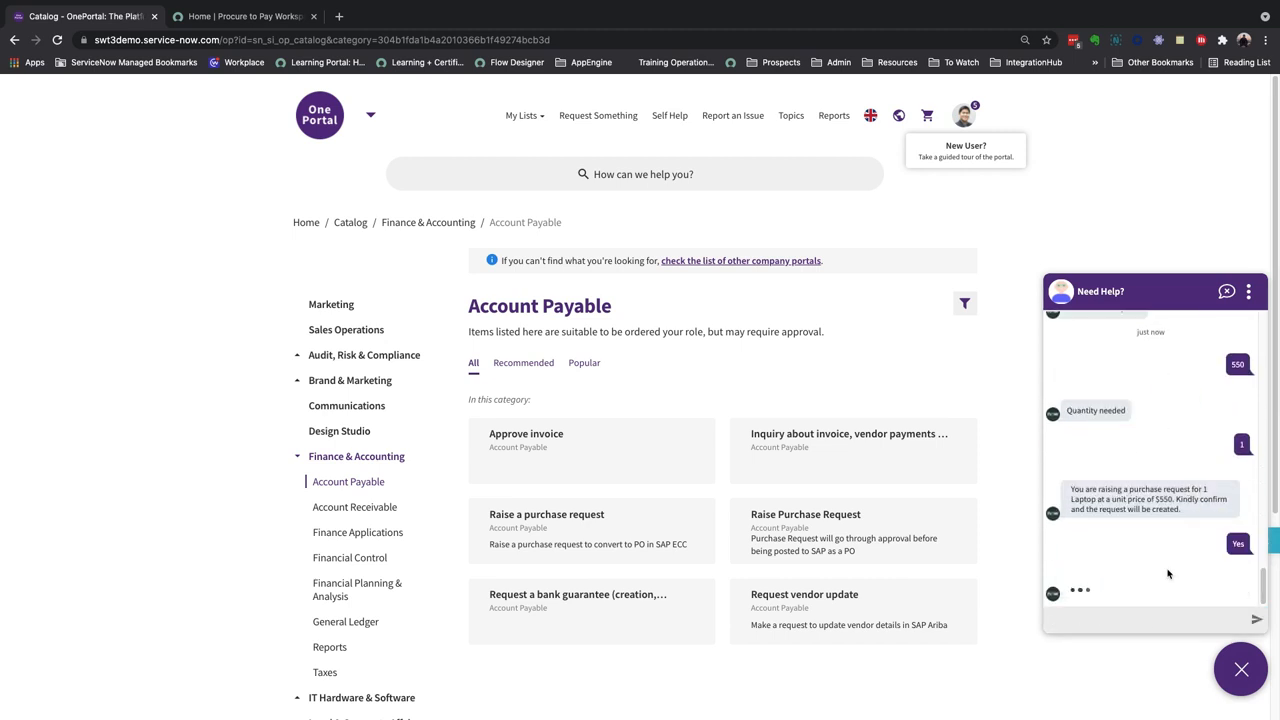
{"action": "left_click", "coordinate": [1238, 544]}
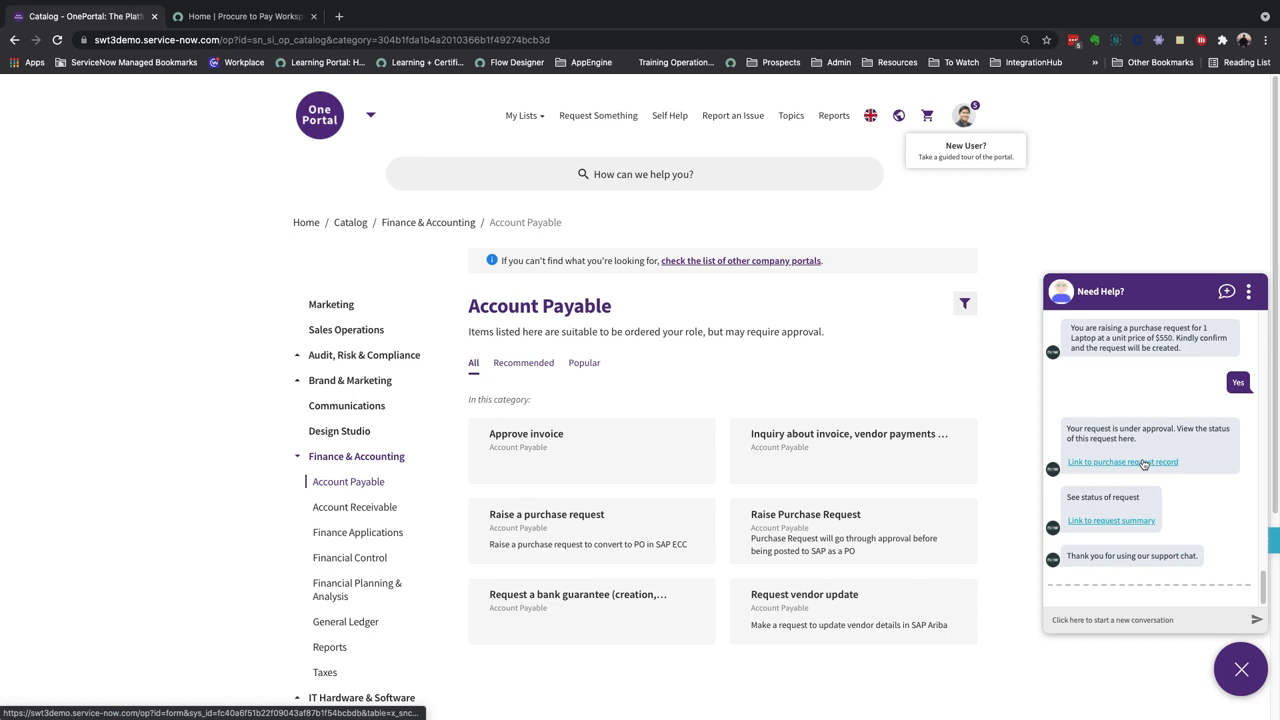
Post the comment 'Fred,' on the new purchase request and switch to the Purchase Requests workspace.
{"action": "left_click", "coordinate": [1122, 462]}
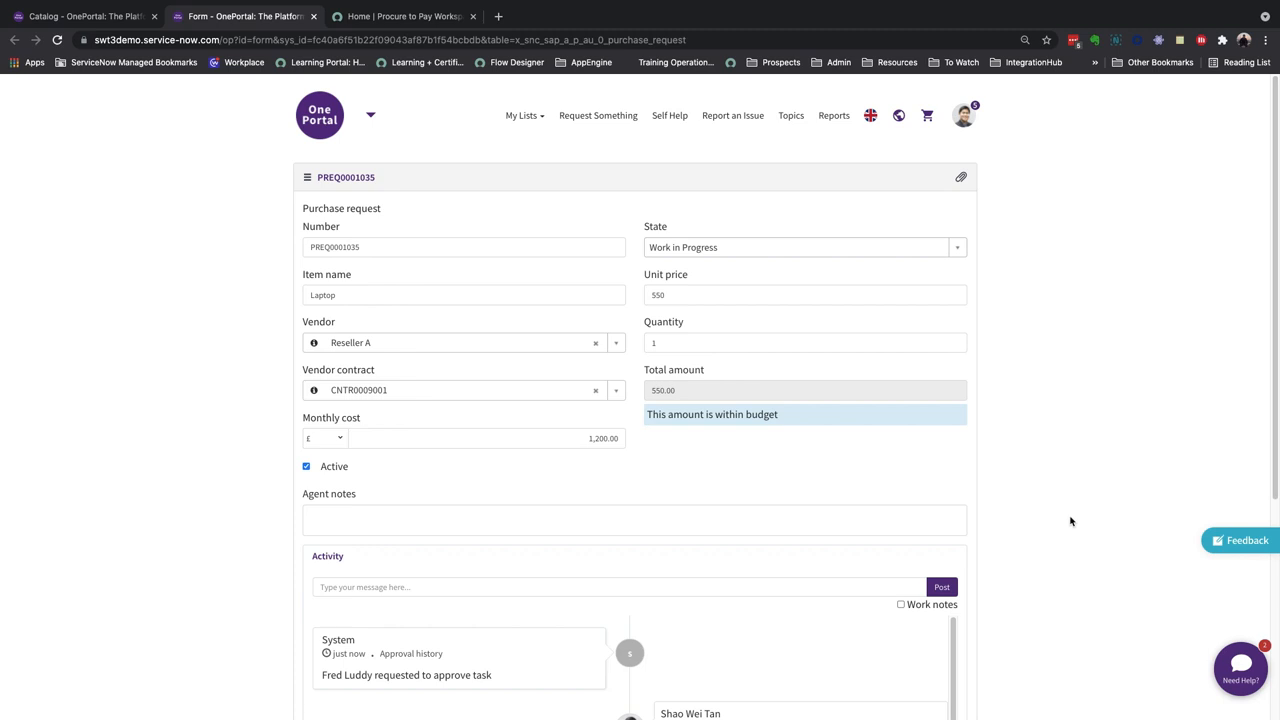
{"action": "type", "text": "Fred,"}
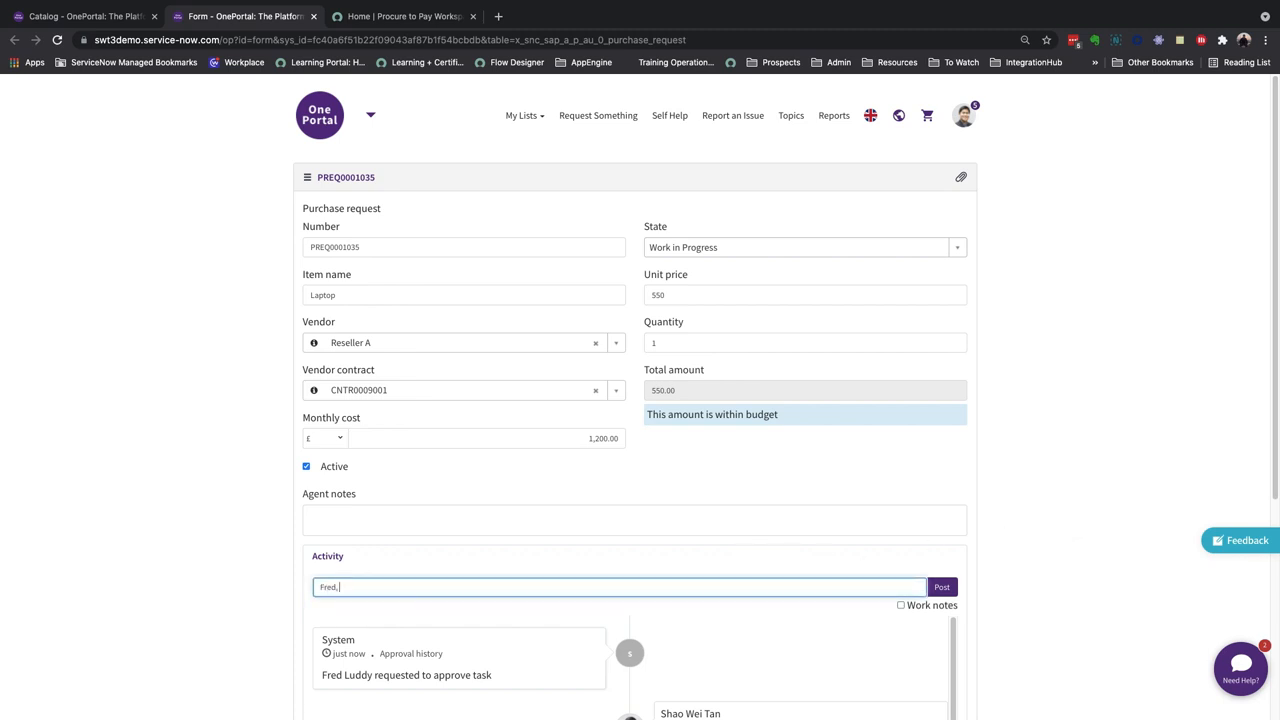
{"action": "left_click", "coordinate": [940, 588]}
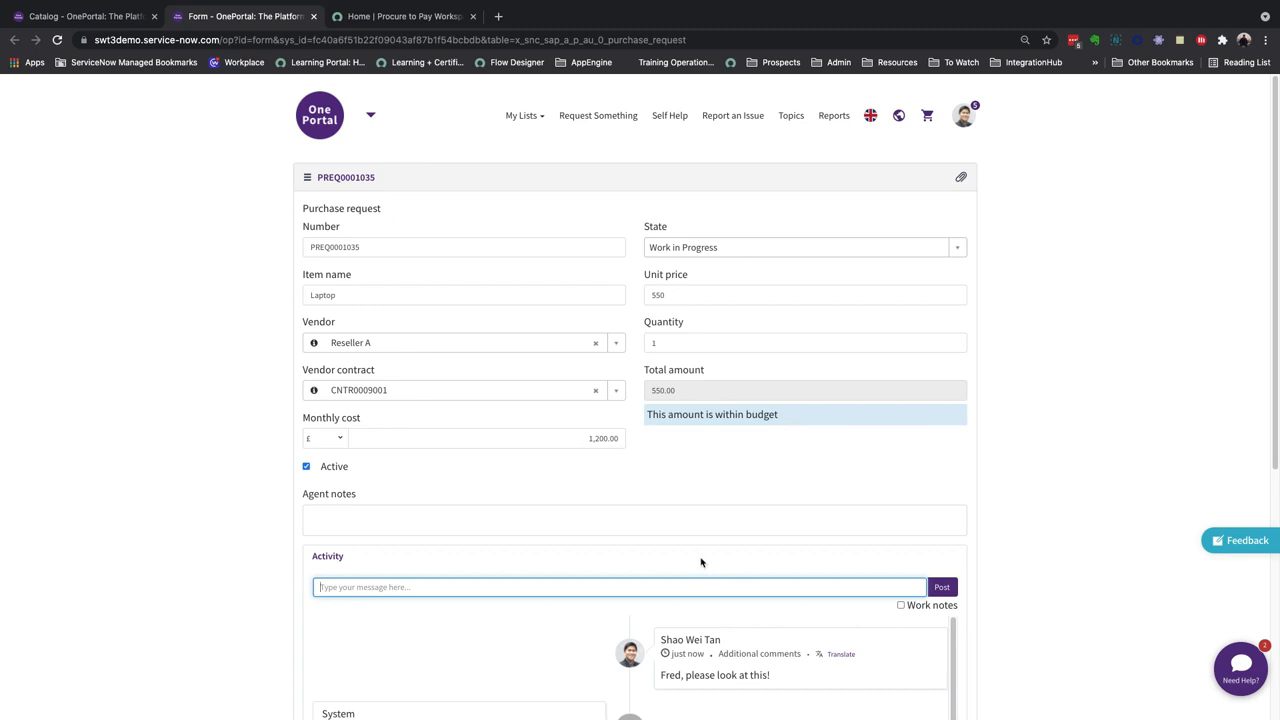
{"action": "left_click", "coordinate": [404, 16]}
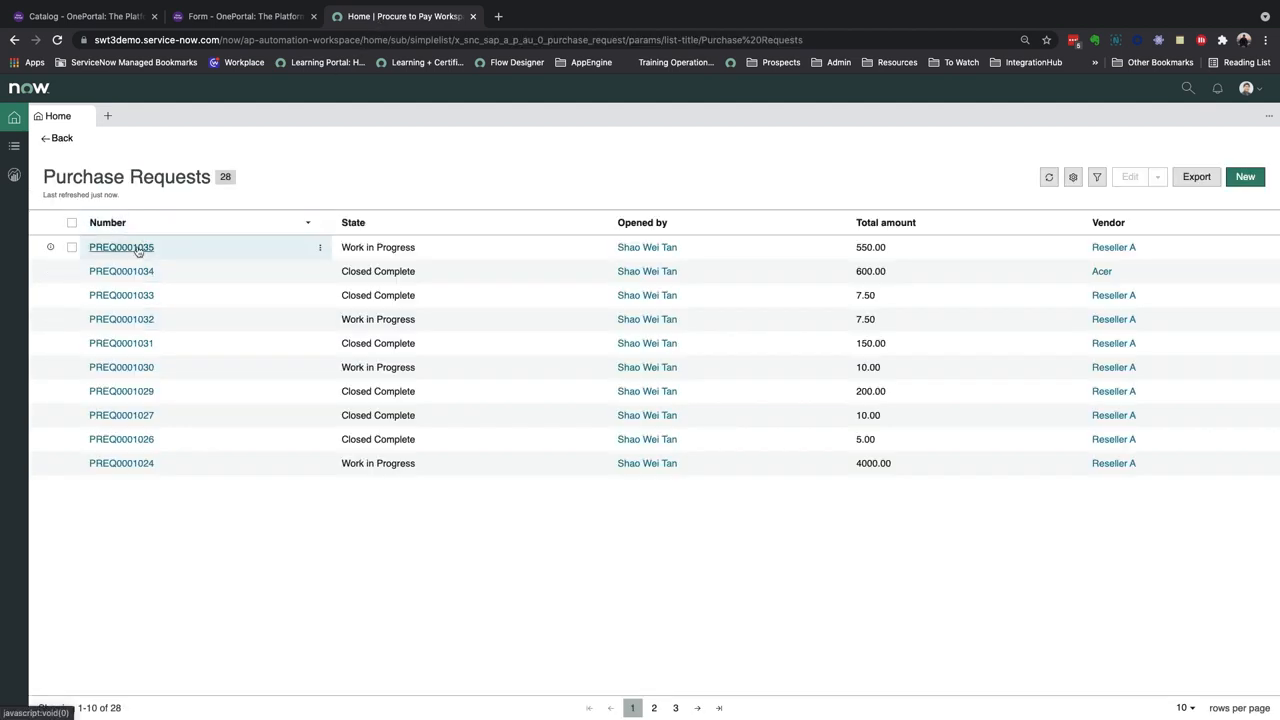
On PREQ0001035, try unit price 1300 to trigger the over-budget warning, then restore 550.
{"action": "left_click", "coordinate": [120, 248]}
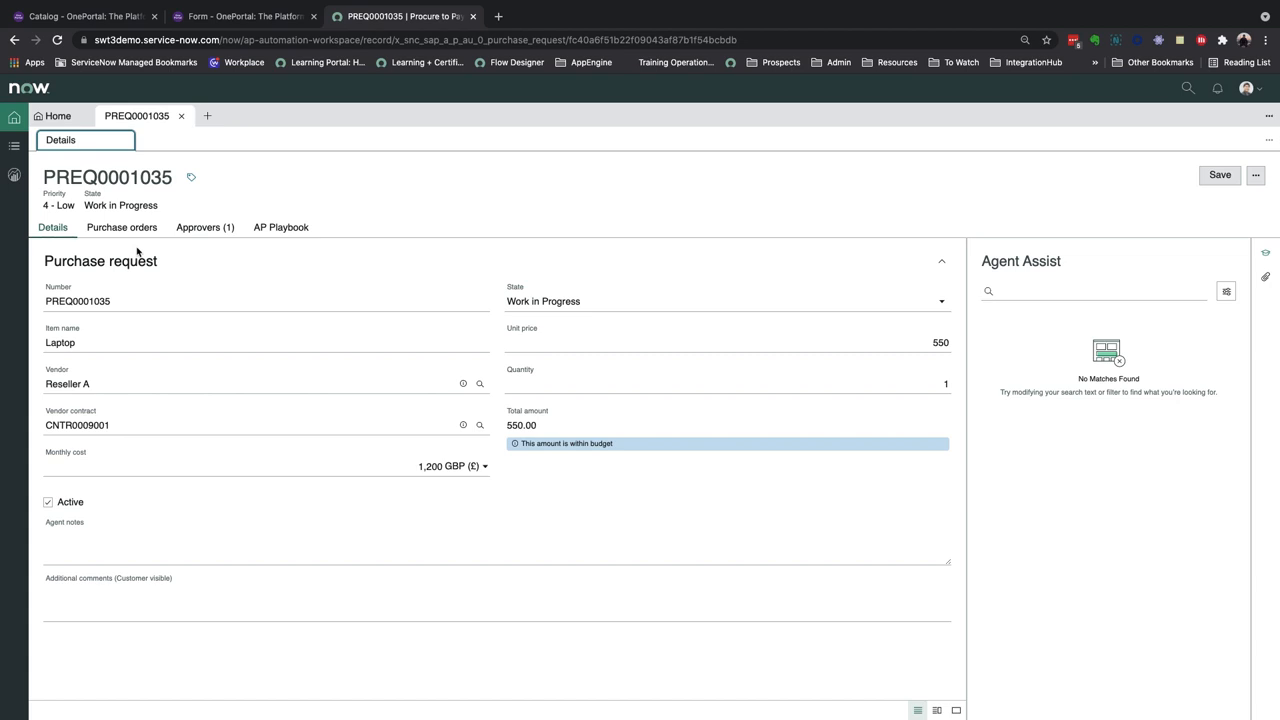
{"action": "mouse_move", "coordinate": [484, 336]}
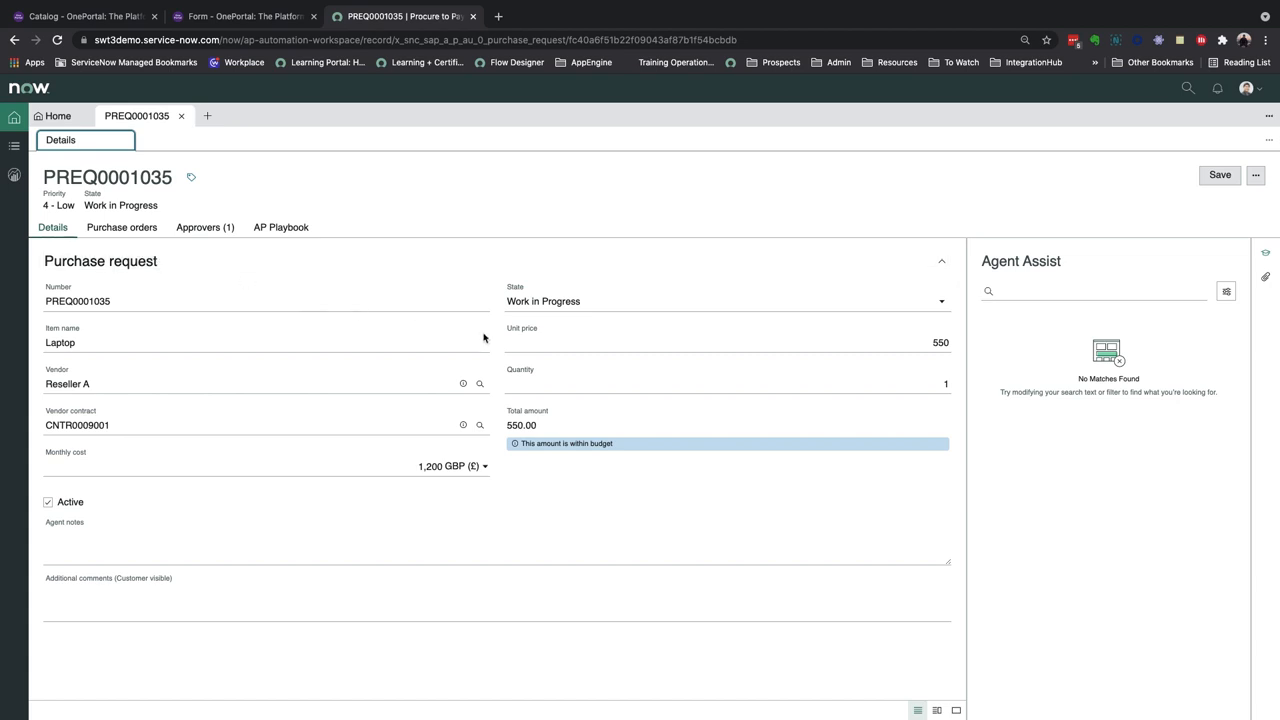
{"action": "left_click", "coordinate": [728, 342]}
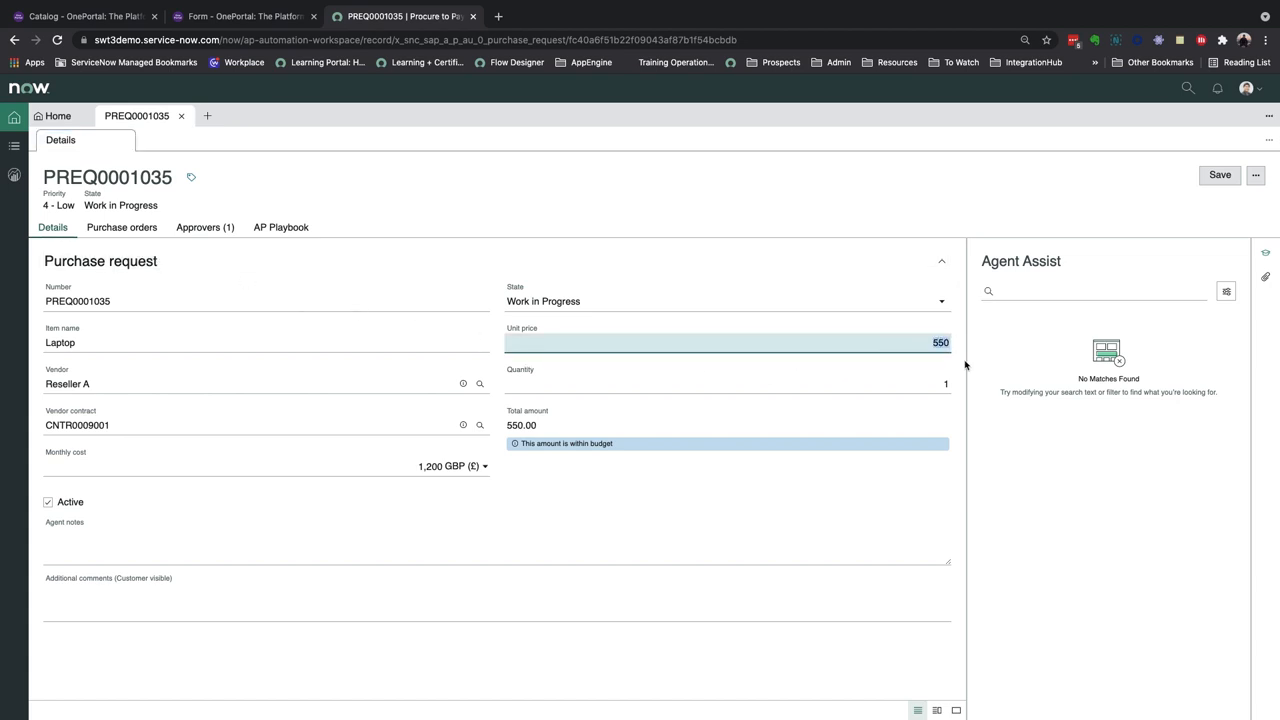
{"action": "type", "text": "1300"}
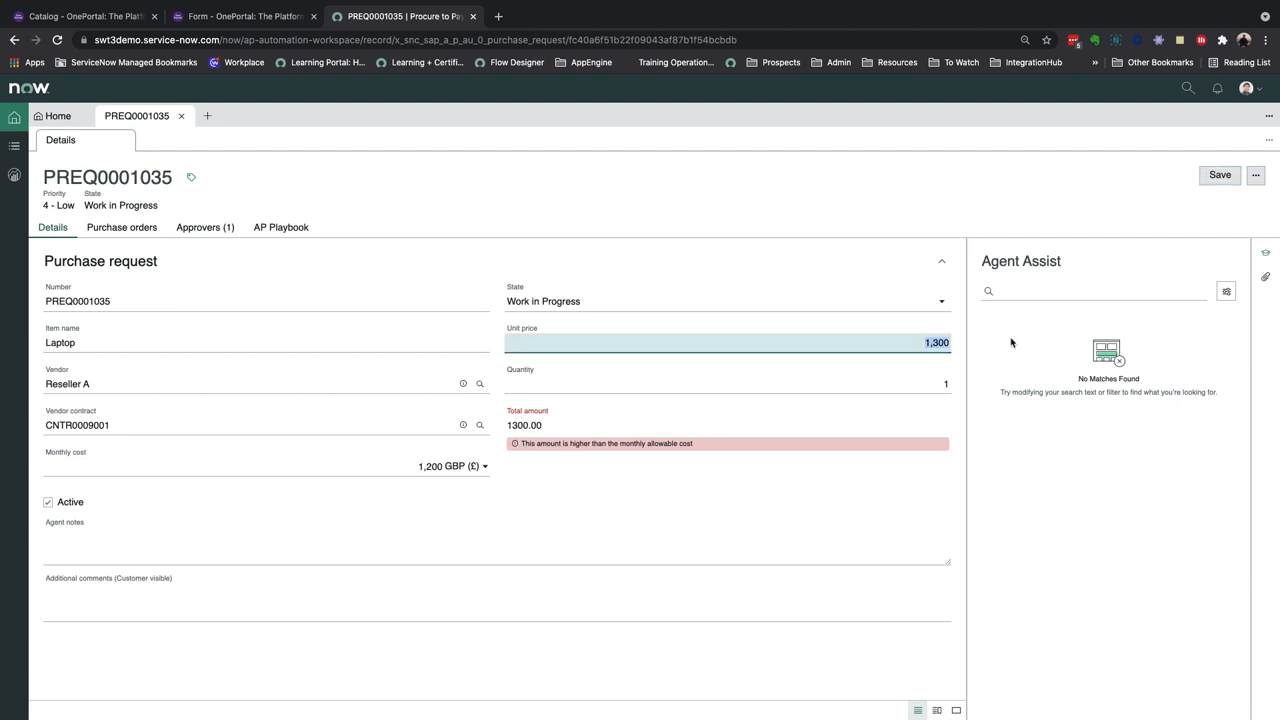
{"action": "type", "text": "550"}
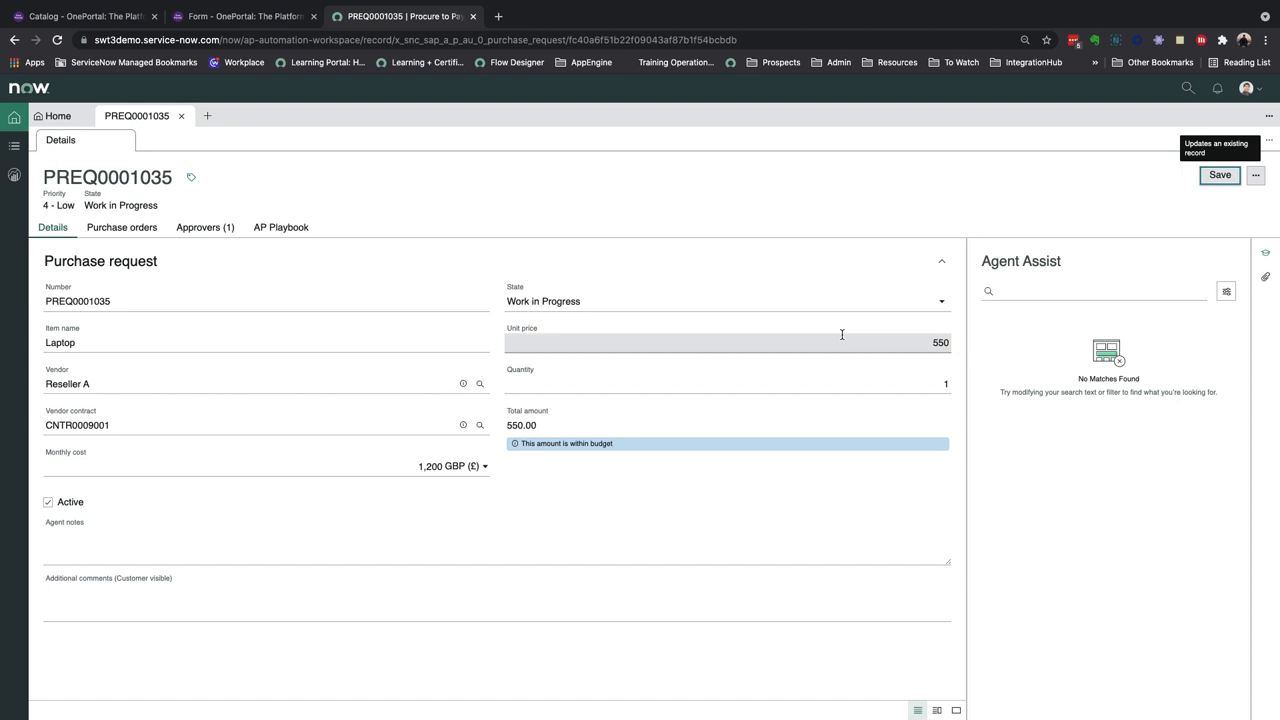
{"action": "mouse_move", "coordinate": [668, 326]}
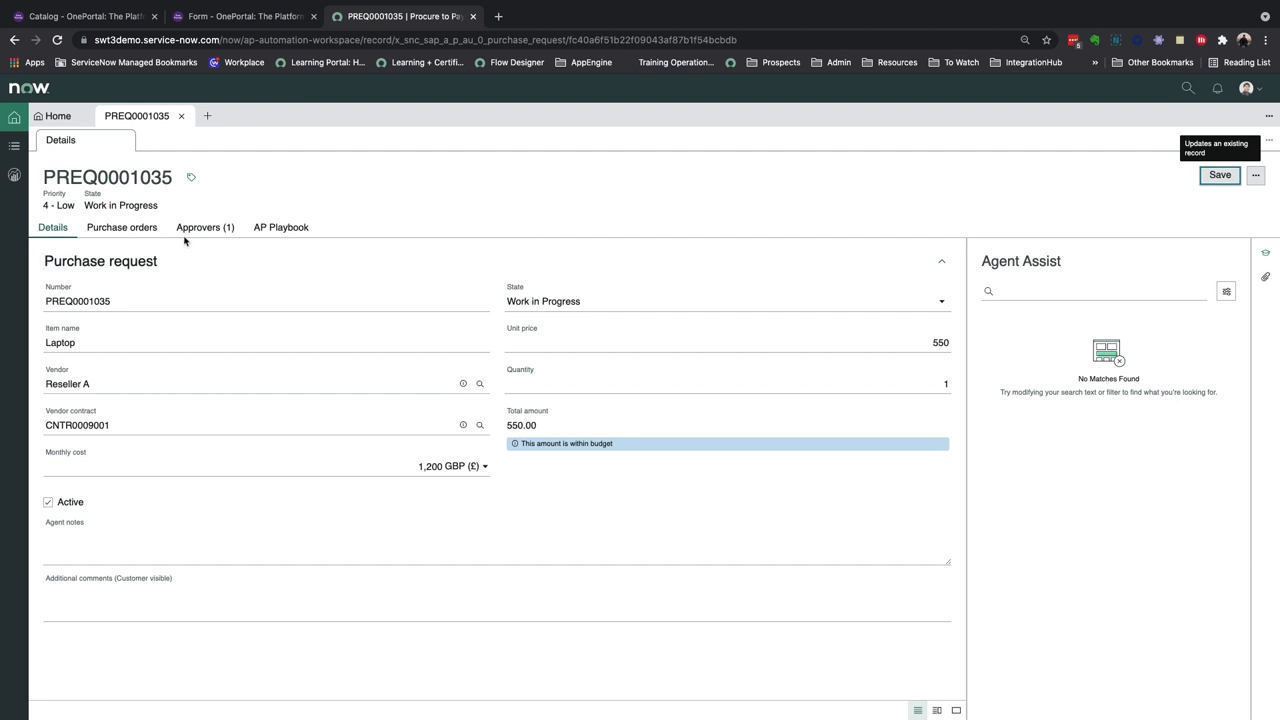
In the AP Playbook, mark the Instructions to user step complete.
{"action": "left_click", "coordinate": [280, 228]}
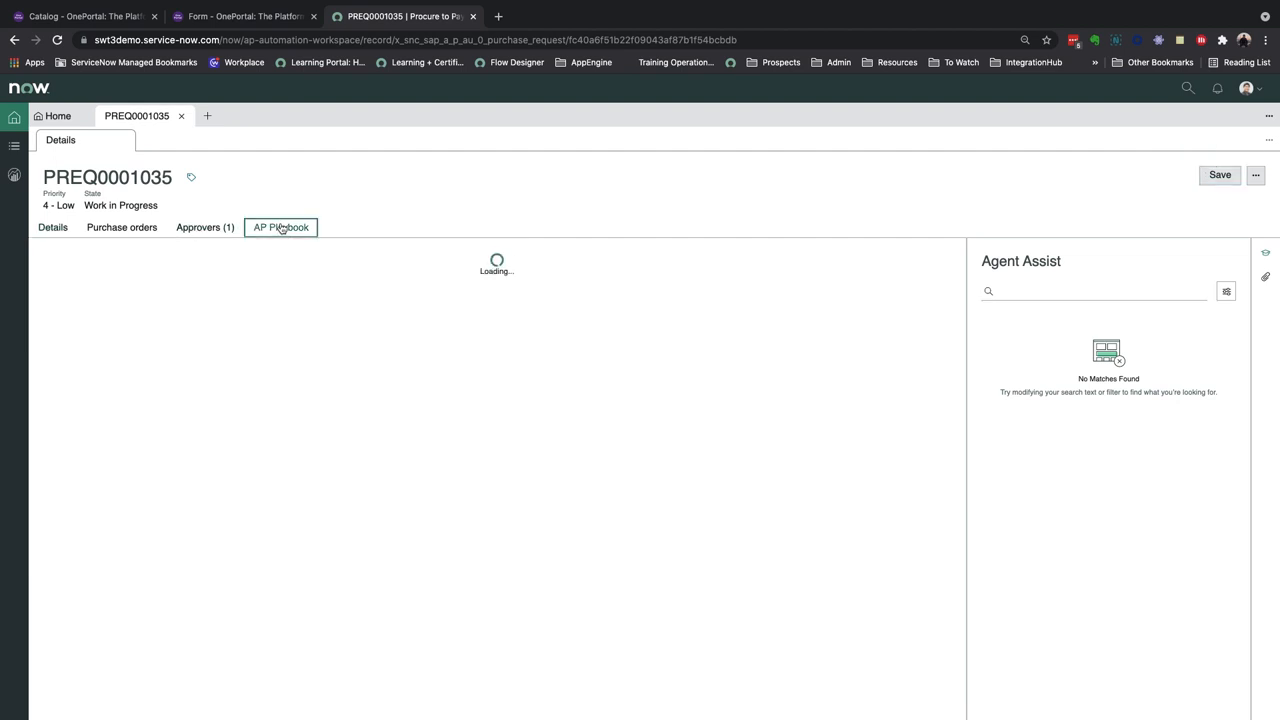
{"action": "left_click", "coordinate": [280, 228]}
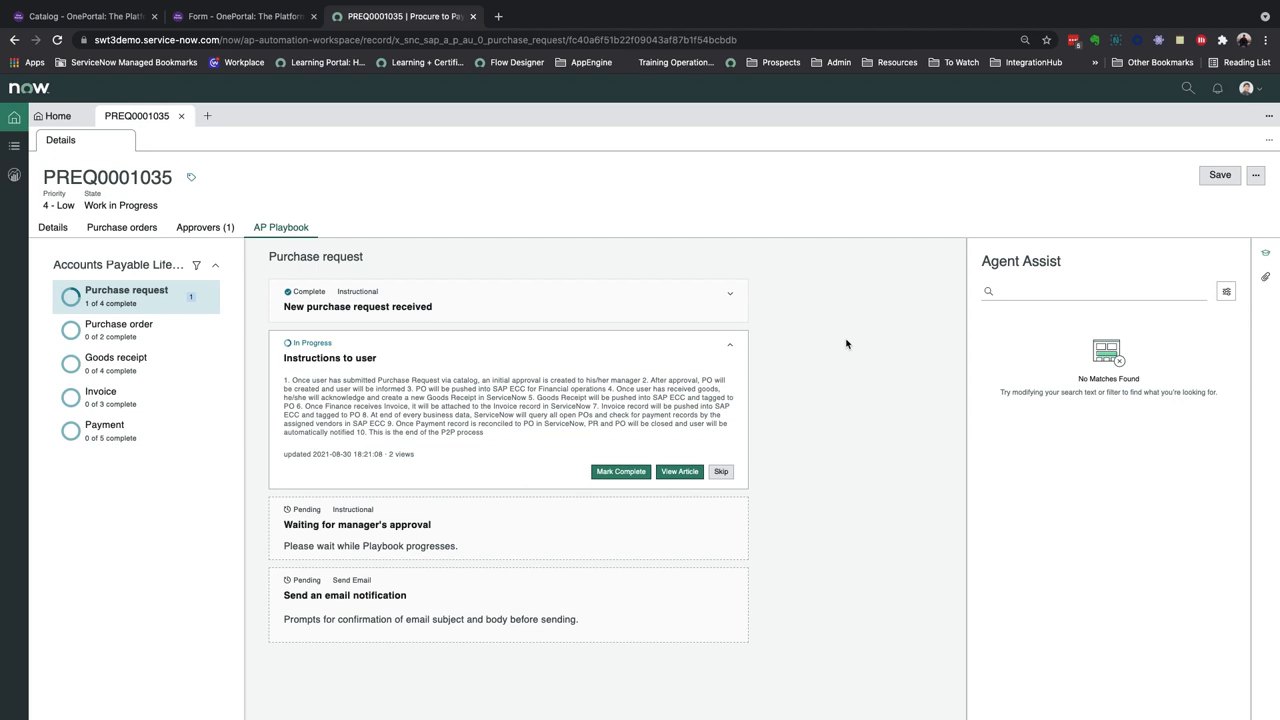
{"action": "mouse_move", "coordinate": [820, 368]}
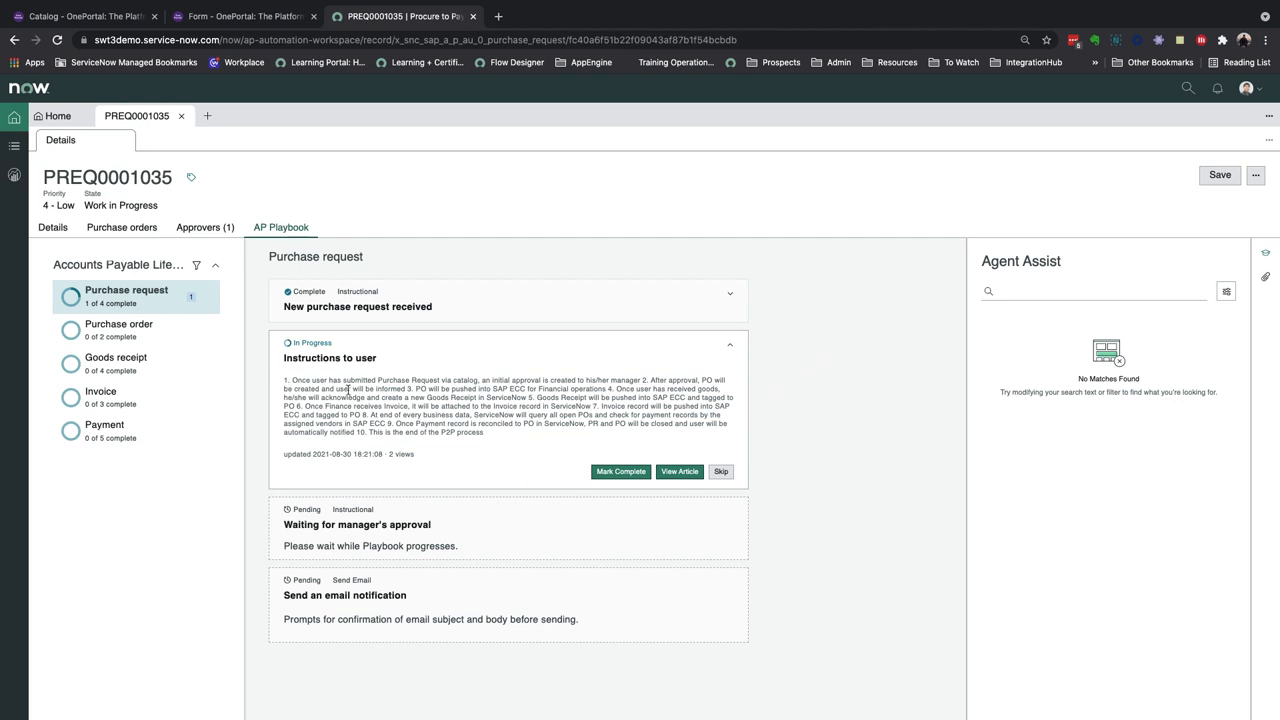
{"action": "mouse_move", "coordinate": [488, 448]}
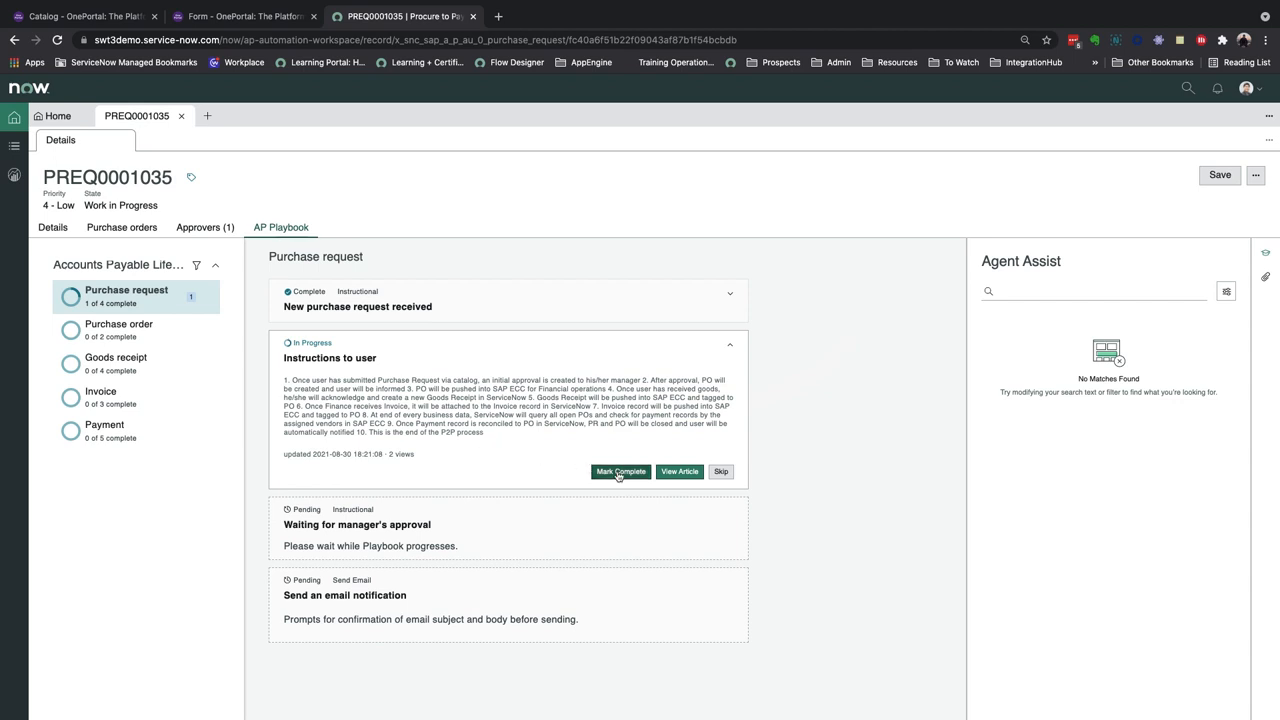
{"action": "left_click", "coordinate": [620, 472]}
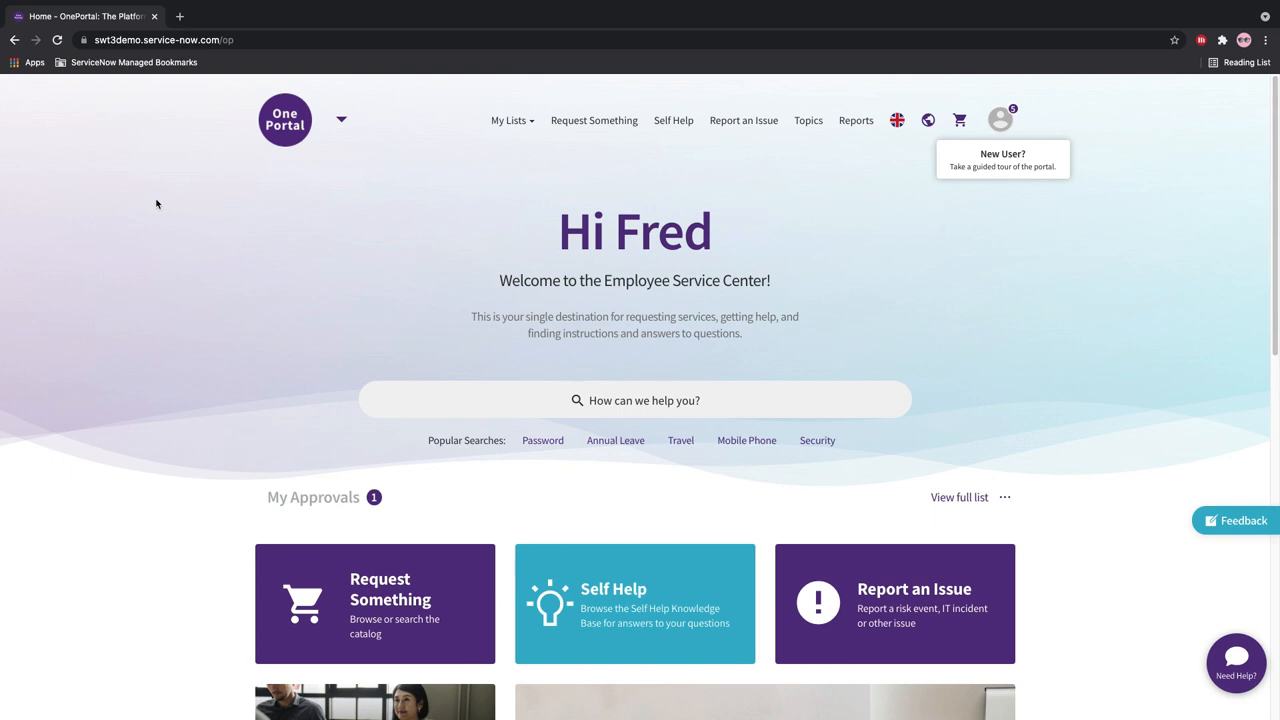
{"action": "mouse_move", "coordinate": [322, 492]}
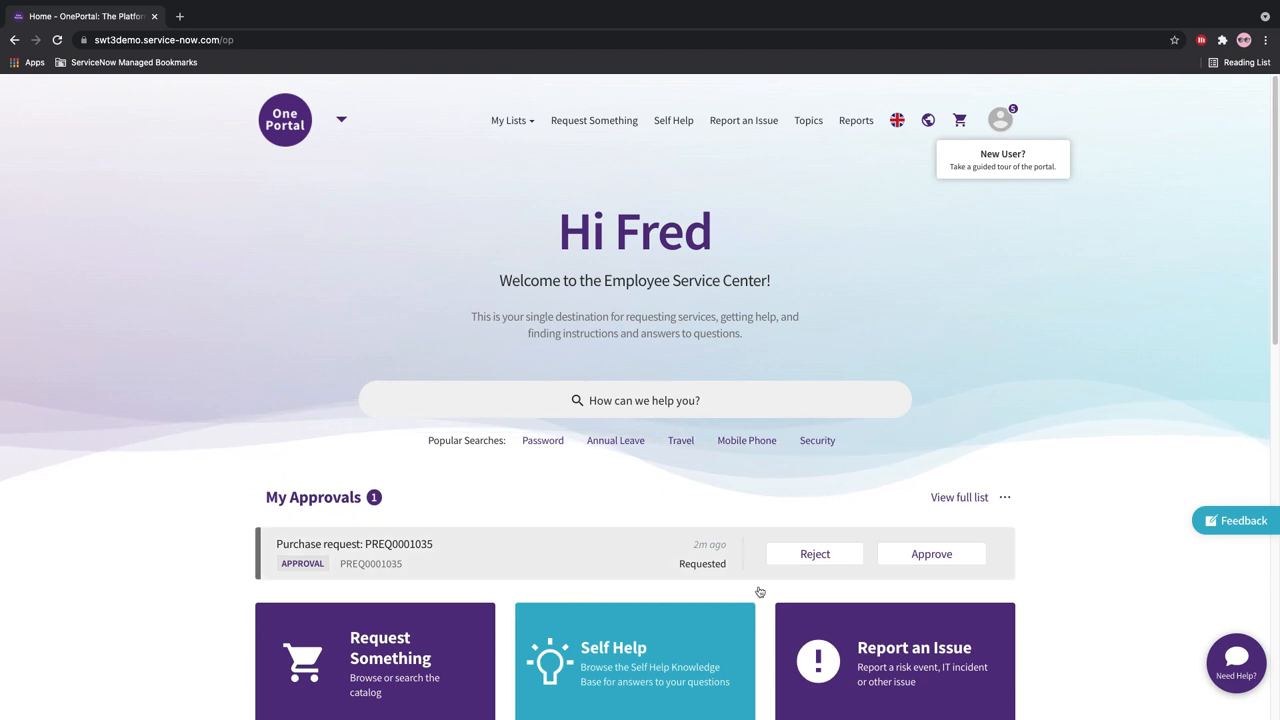
{"action": "mouse_move", "coordinate": [656, 560]}
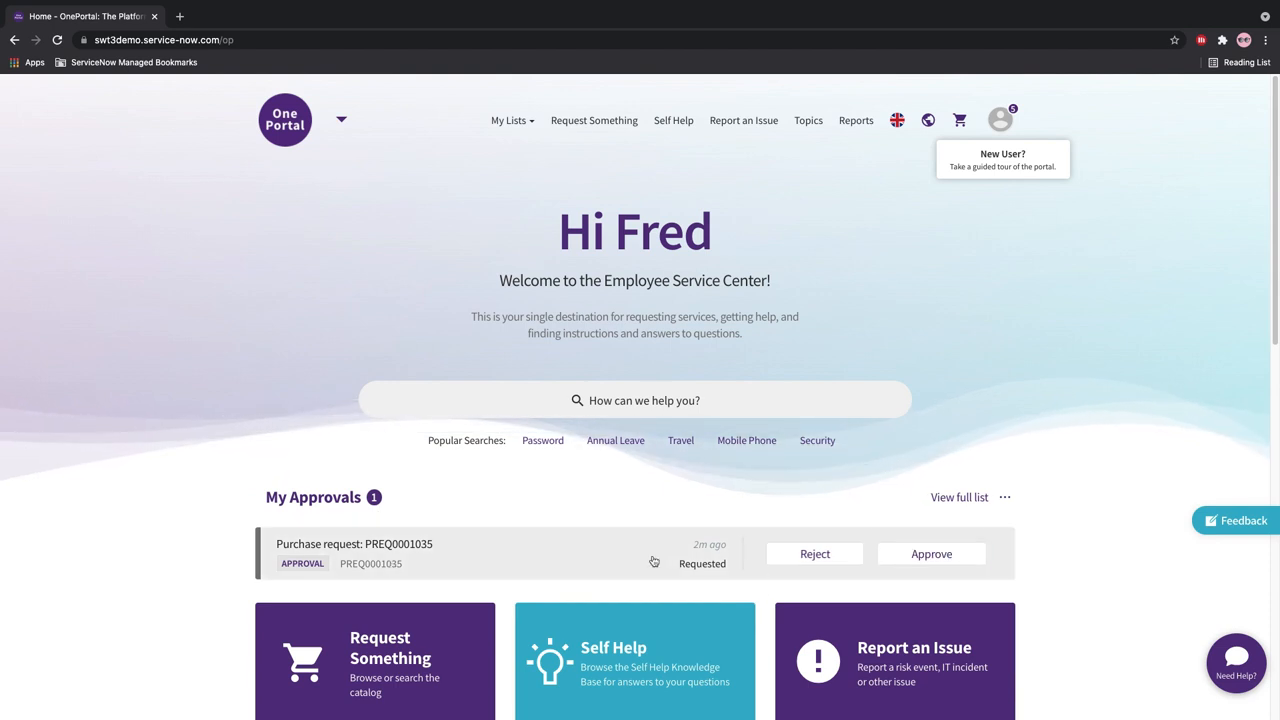
From My Approvals, open the PREQ0001035 approval and post the comment 'Alright..'.
{"action": "left_click", "coordinate": [960, 496]}
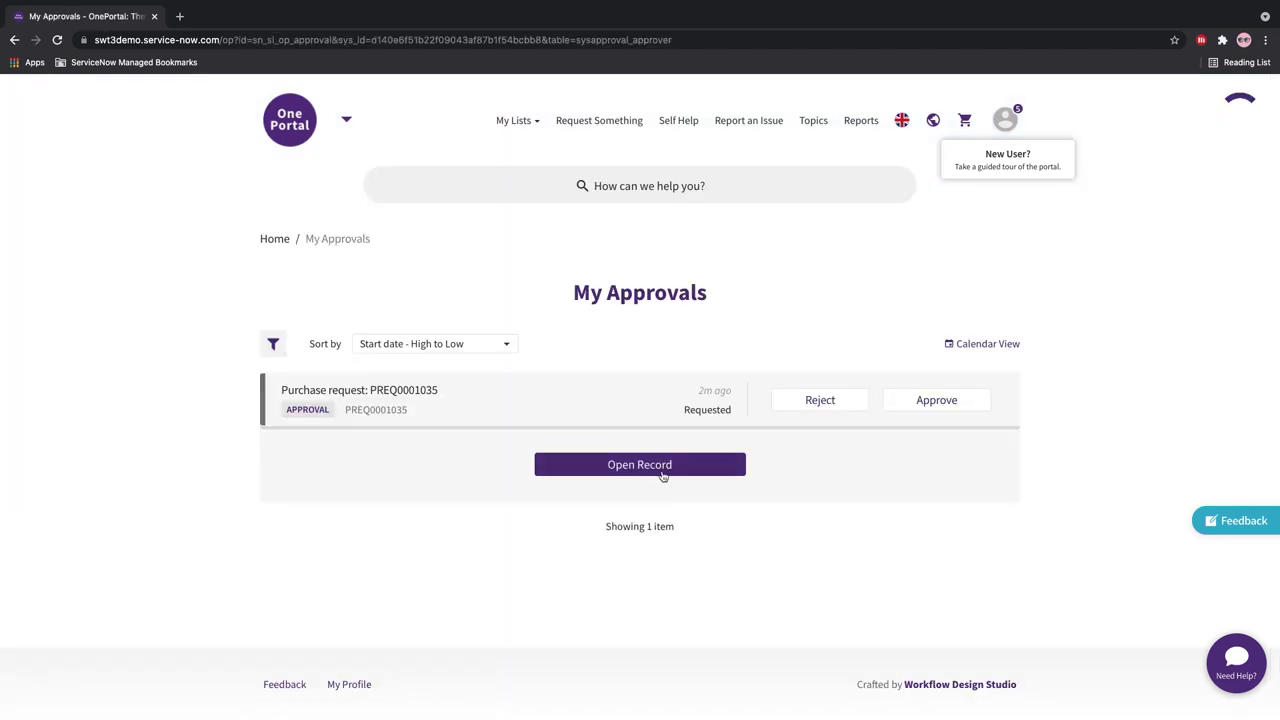
{"action": "left_click", "coordinate": [640, 464]}
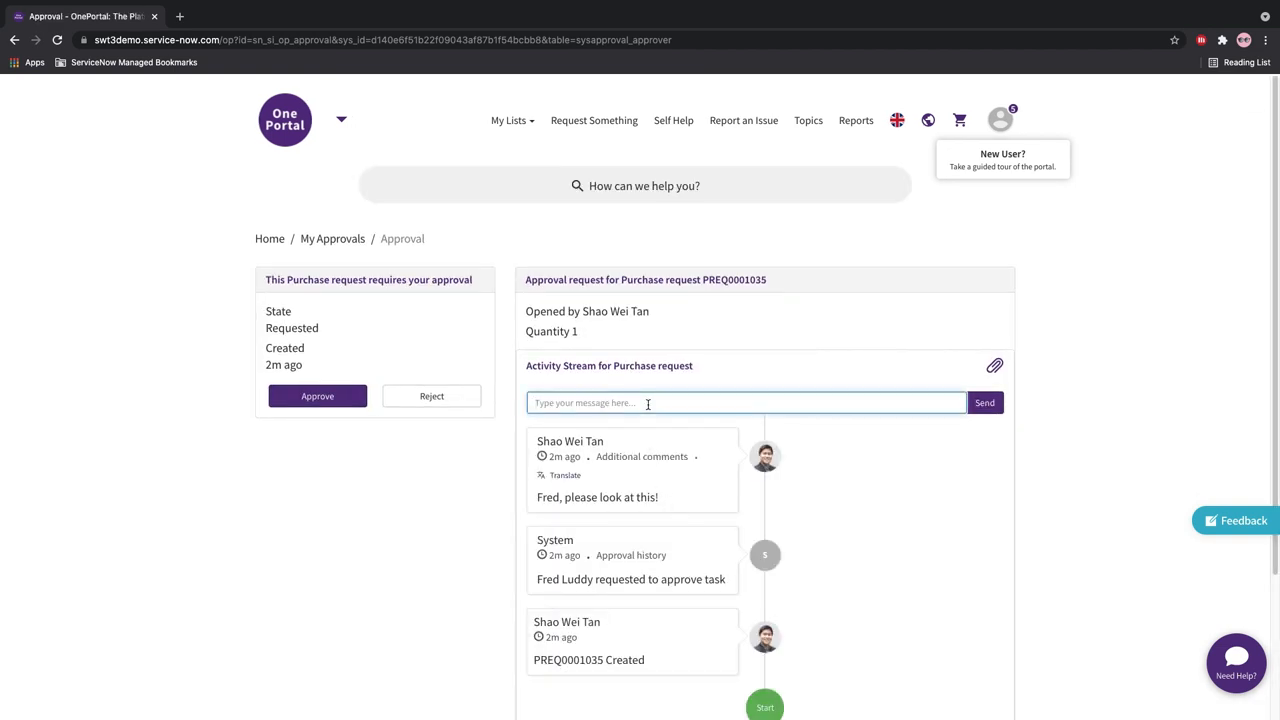
{"action": "type", "text": "Alright.."}
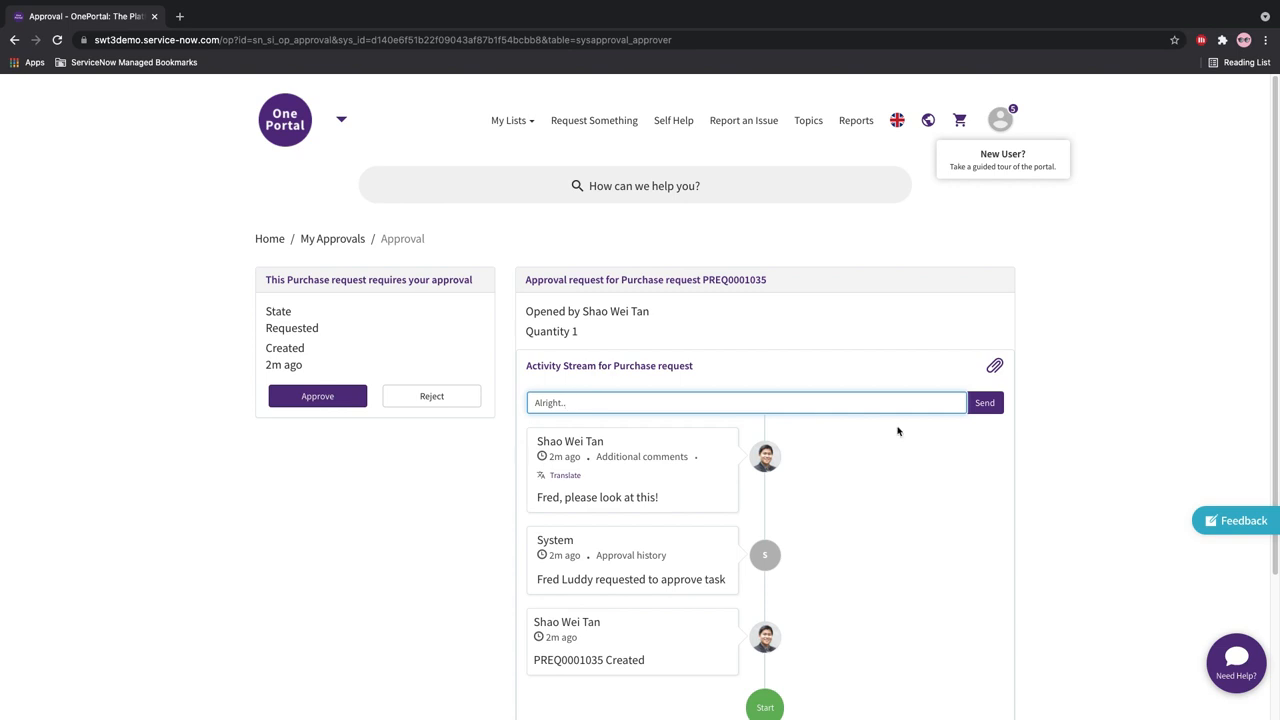
{"action": "left_click", "coordinate": [984, 402]}
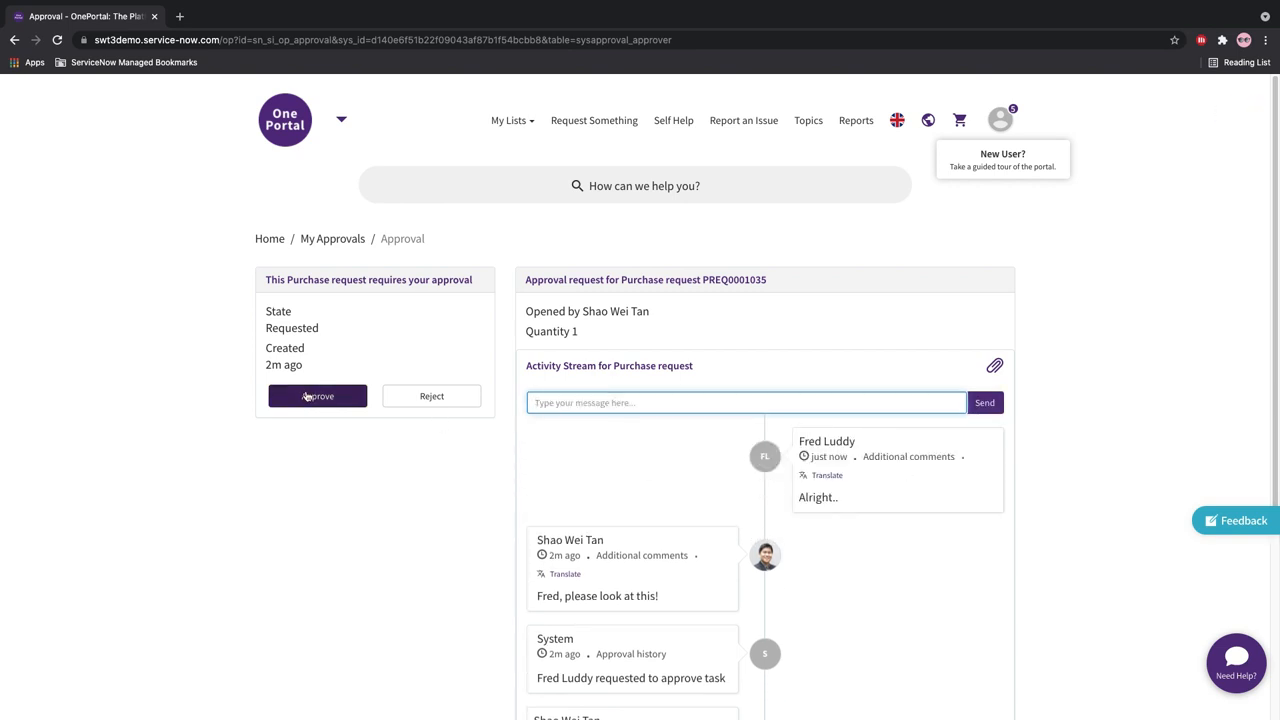
Approve purchase request PREQ0001035 and move to the Gmail inbox.
{"action": "left_click", "coordinate": [316, 396]}
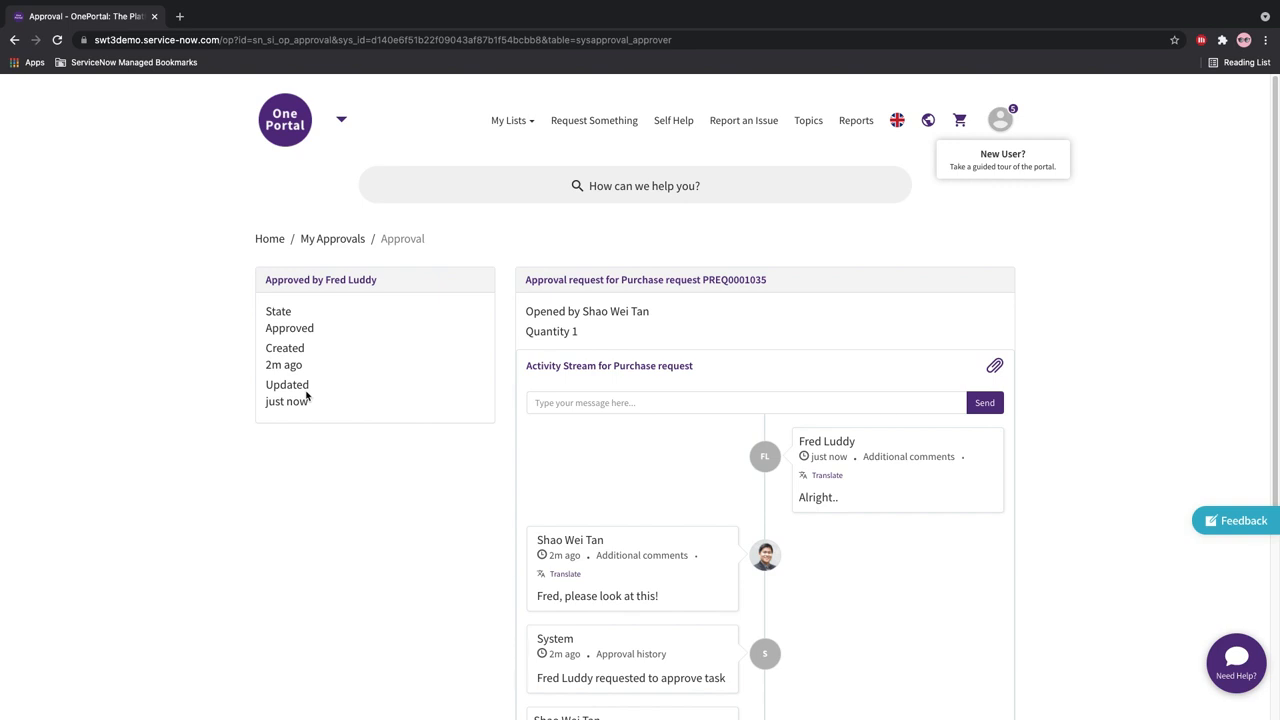
{"action": "left_click", "coordinate": [400, 16]}
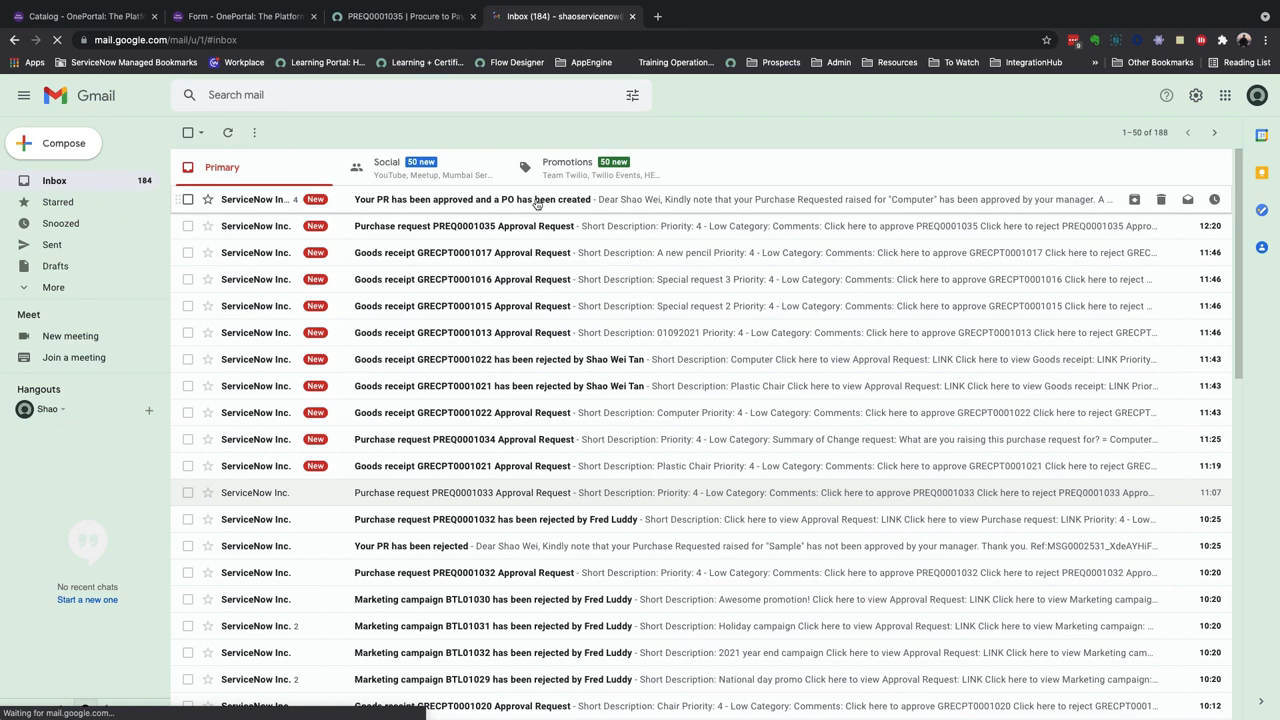
{"action": "left_click", "coordinate": [500, 200]}
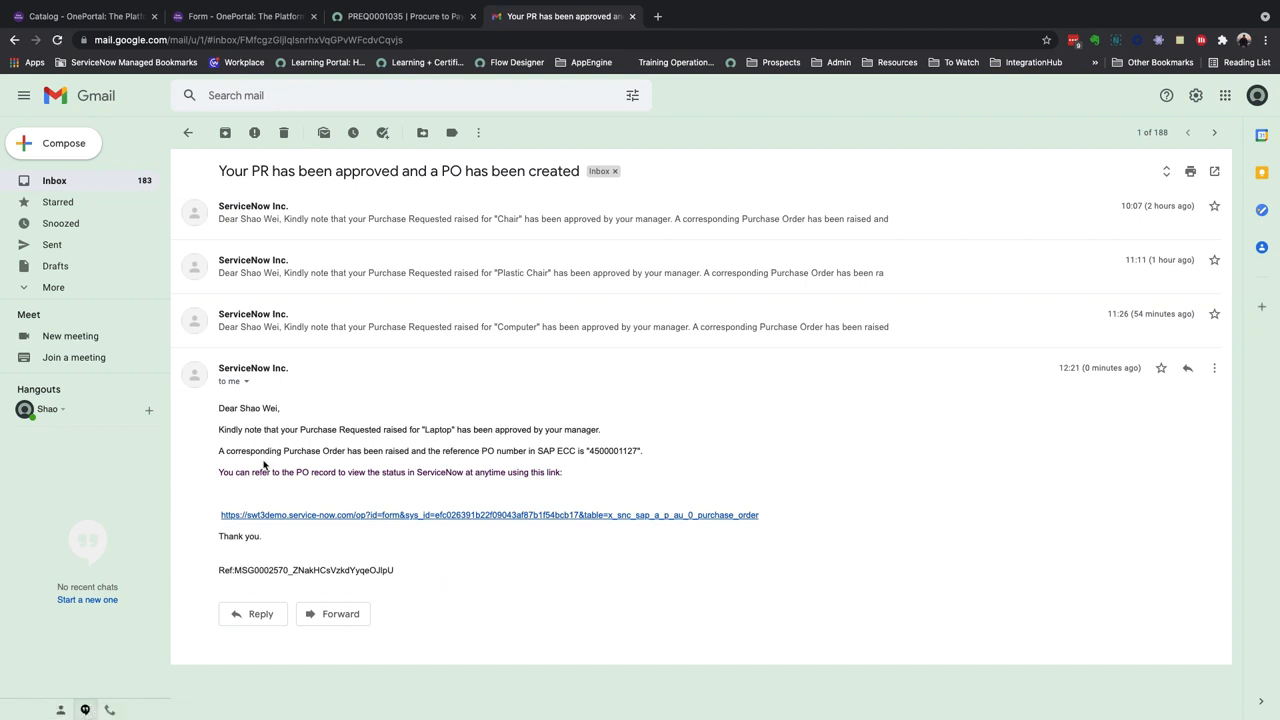
{"action": "mouse_move", "coordinate": [260, 496]}
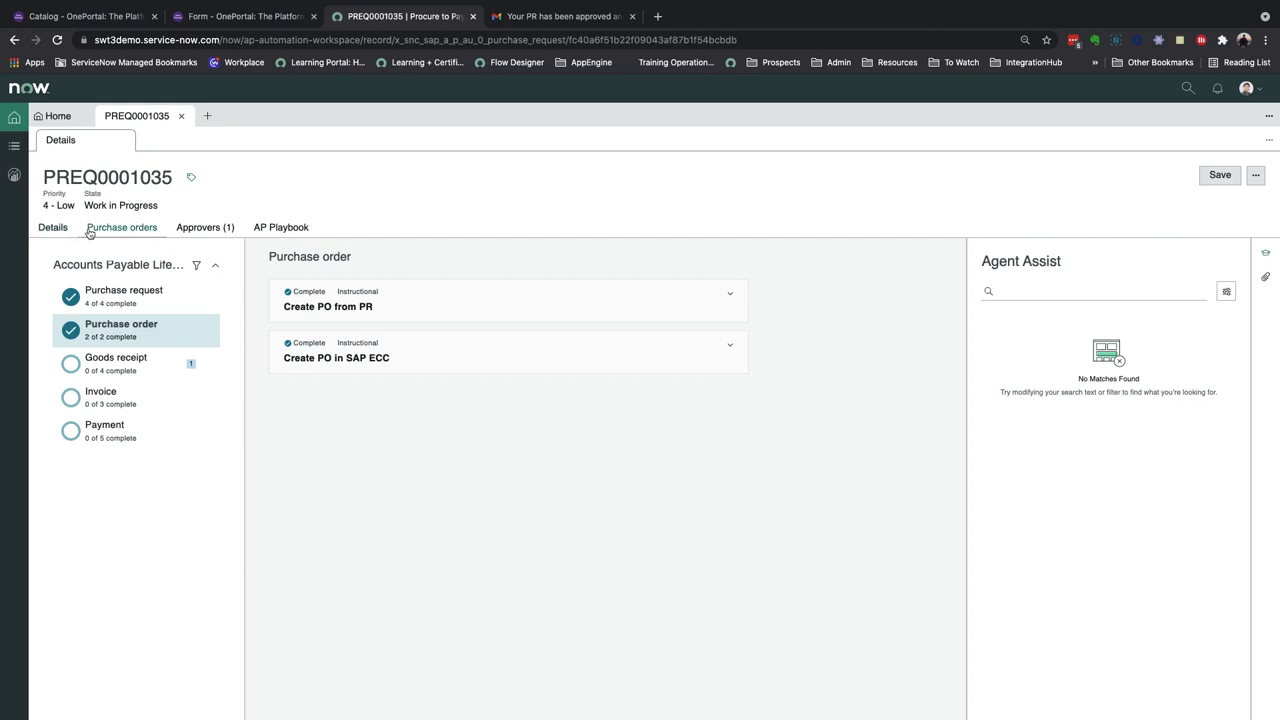
{"action": "left_click", "coordinate": [120, 228]}
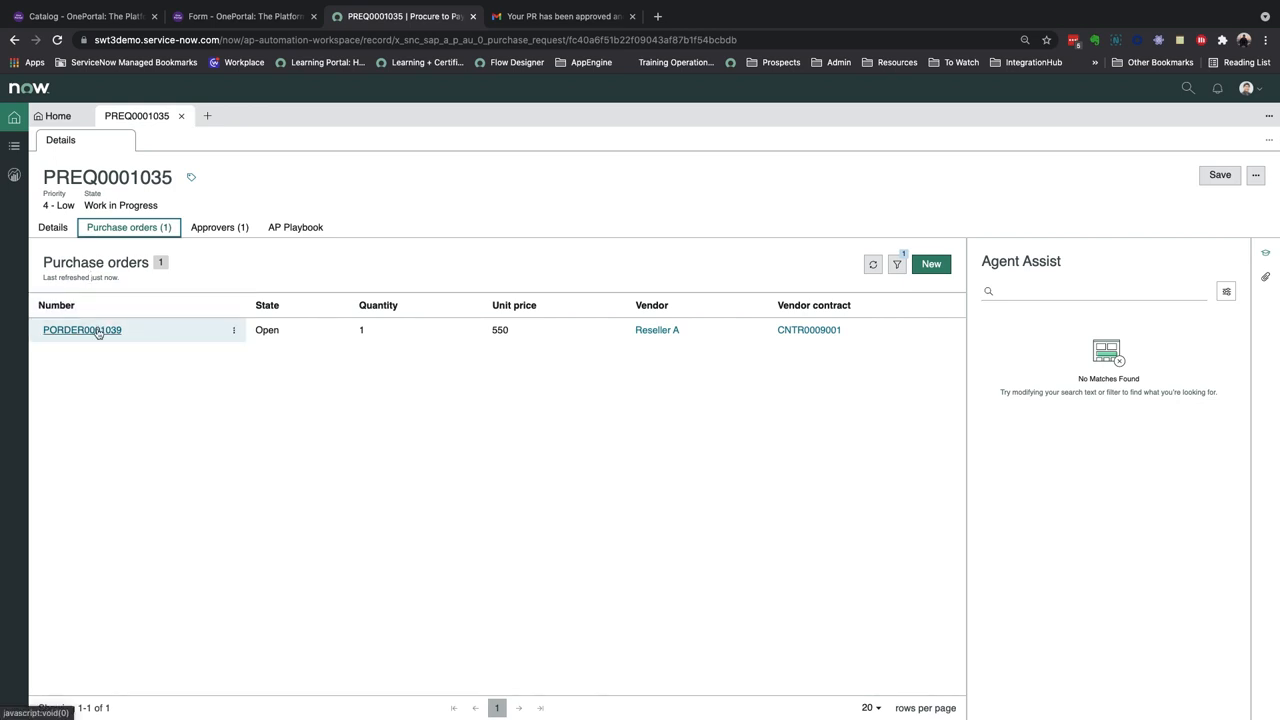
{"action": "left_click", "coordinate": [82, 328]}
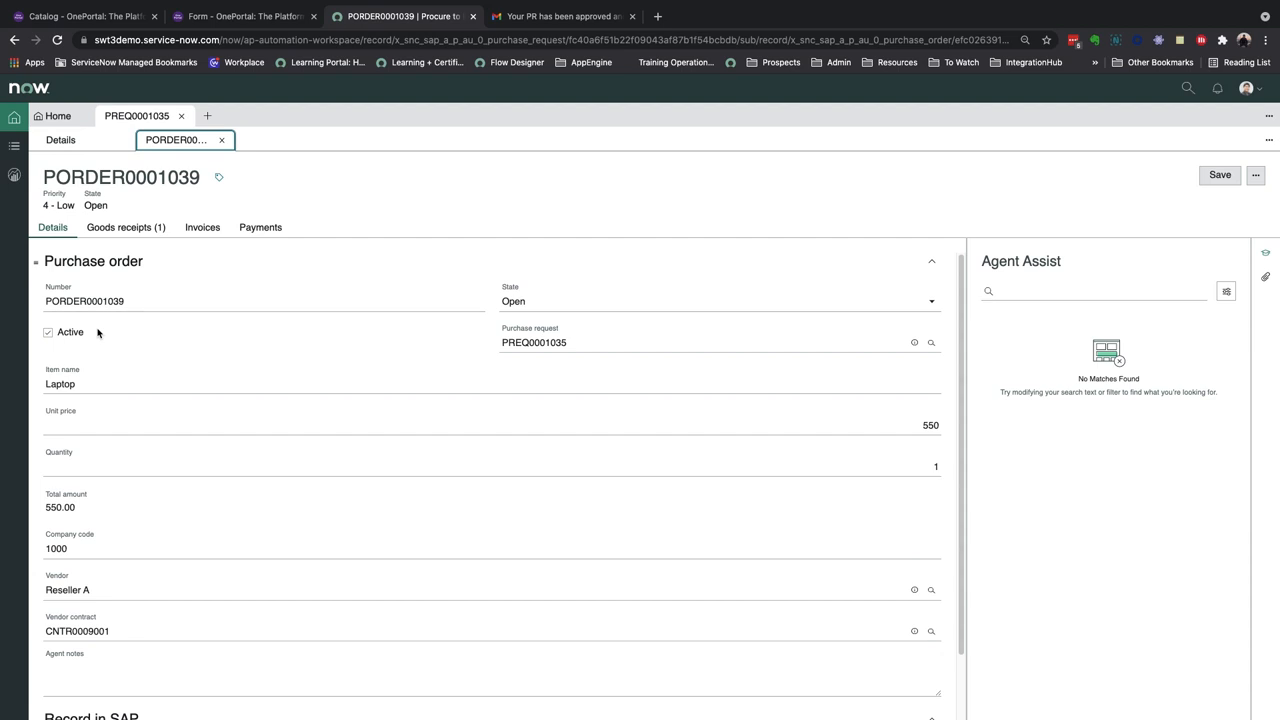
{"action": "scroll", "scroll_direction": "down", "scroll_amount": 3}
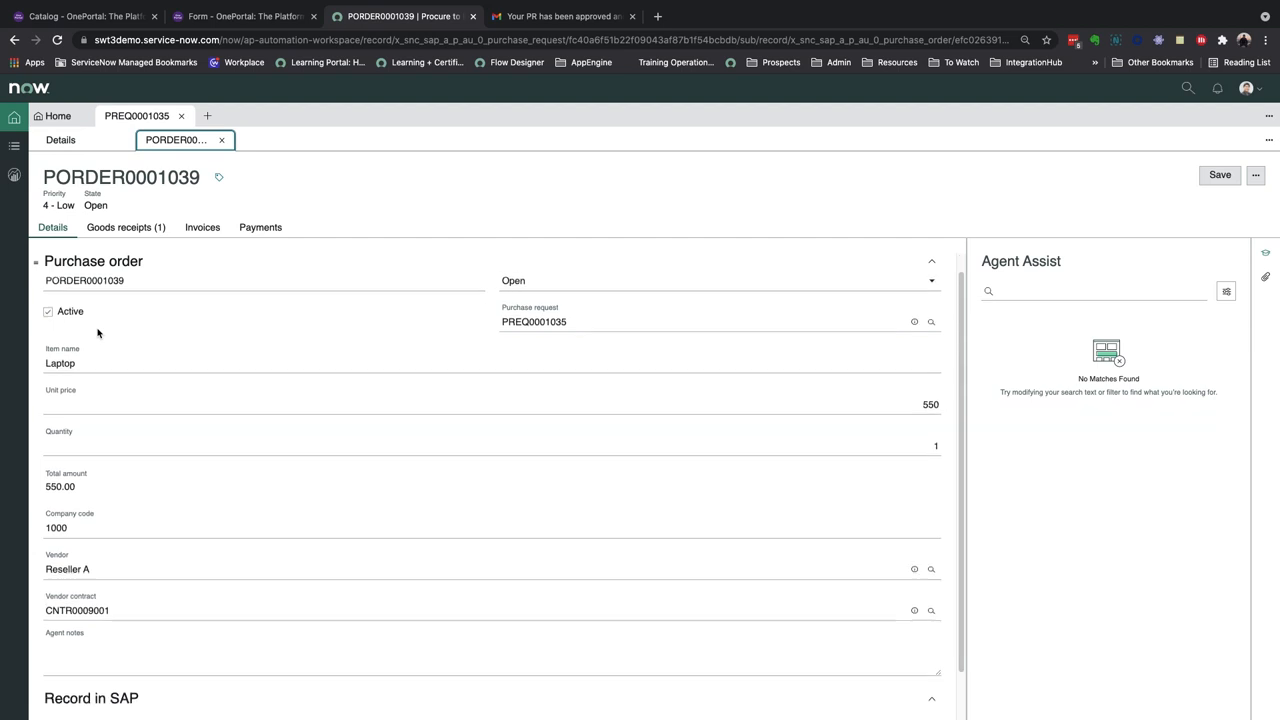
{"action": "scroll", "scroll_direction": "down", "scroll_amount": 3}
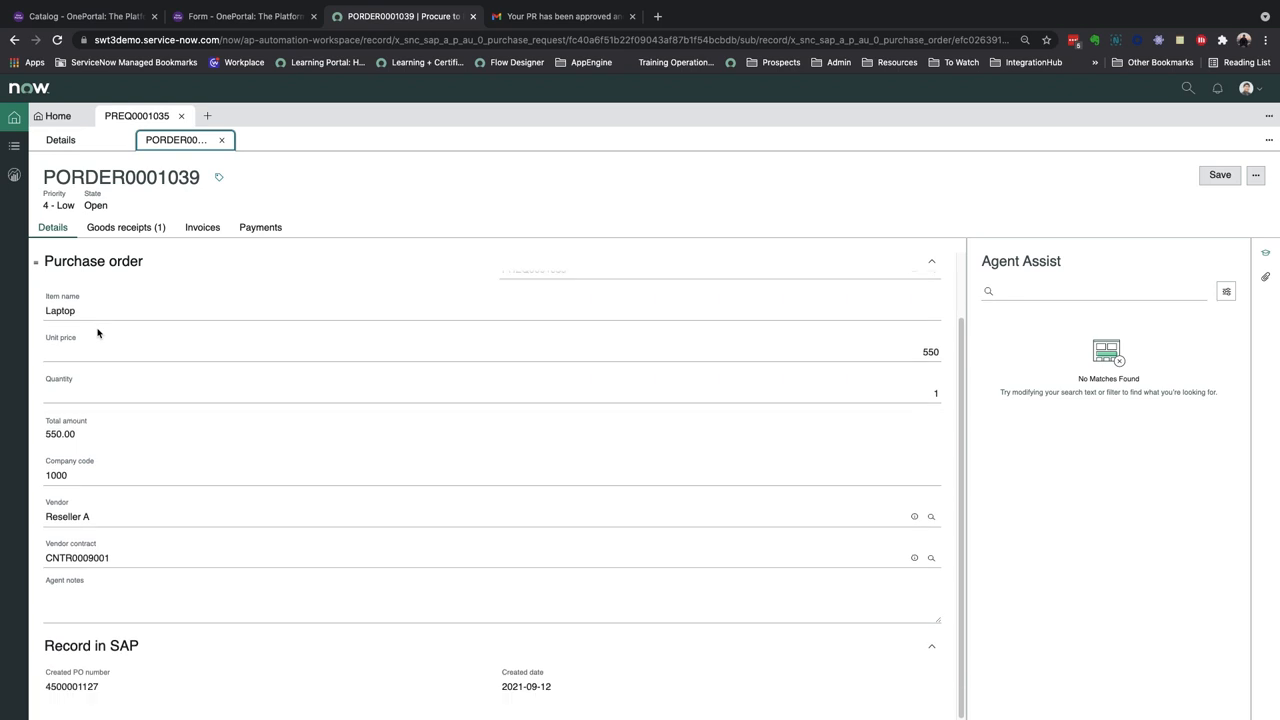
{"action": "right_click", "coordinate": [70, 686]}
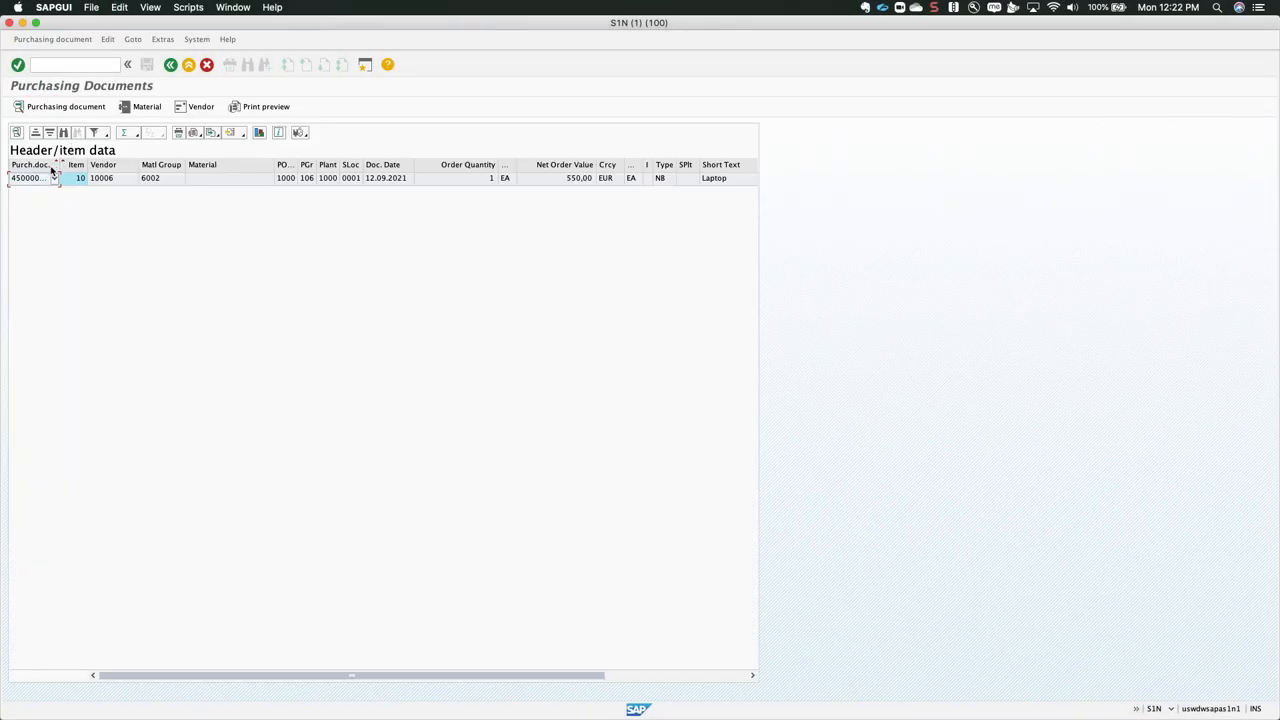
{"action": "left_click", "coordinate": [48, 178]}
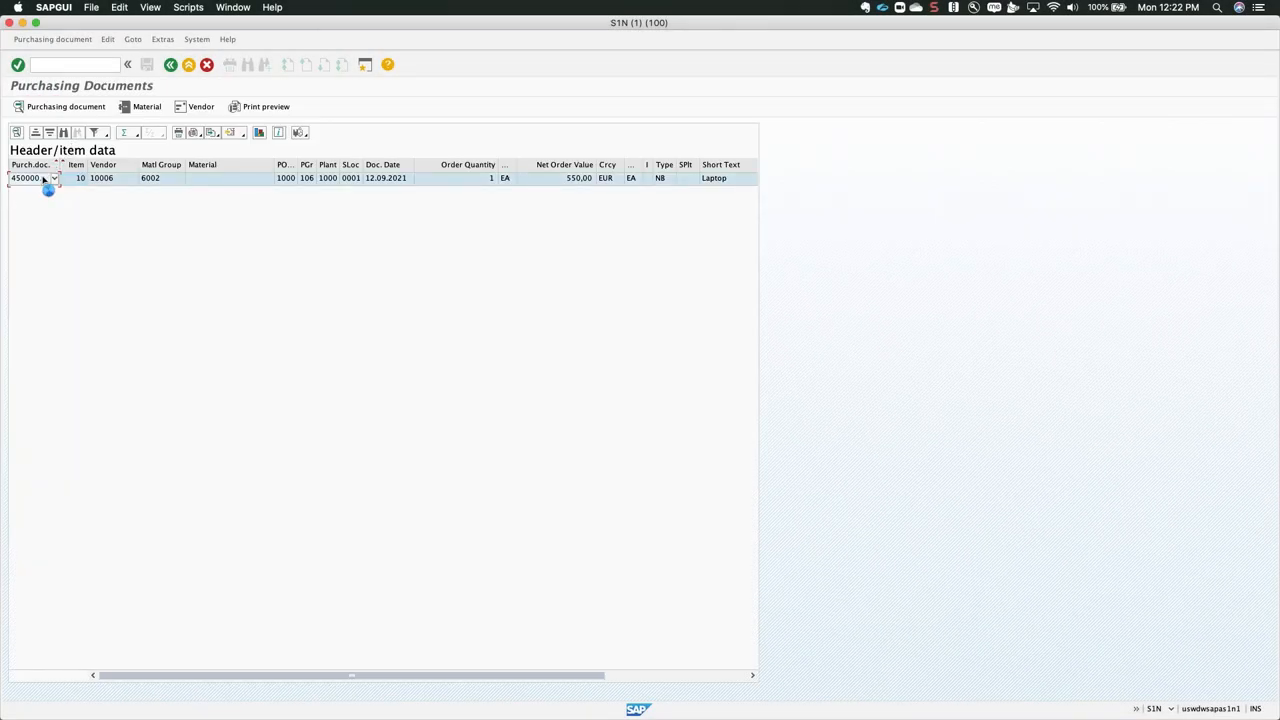
{"action": "double_click", "coordinate": [24, 176]}
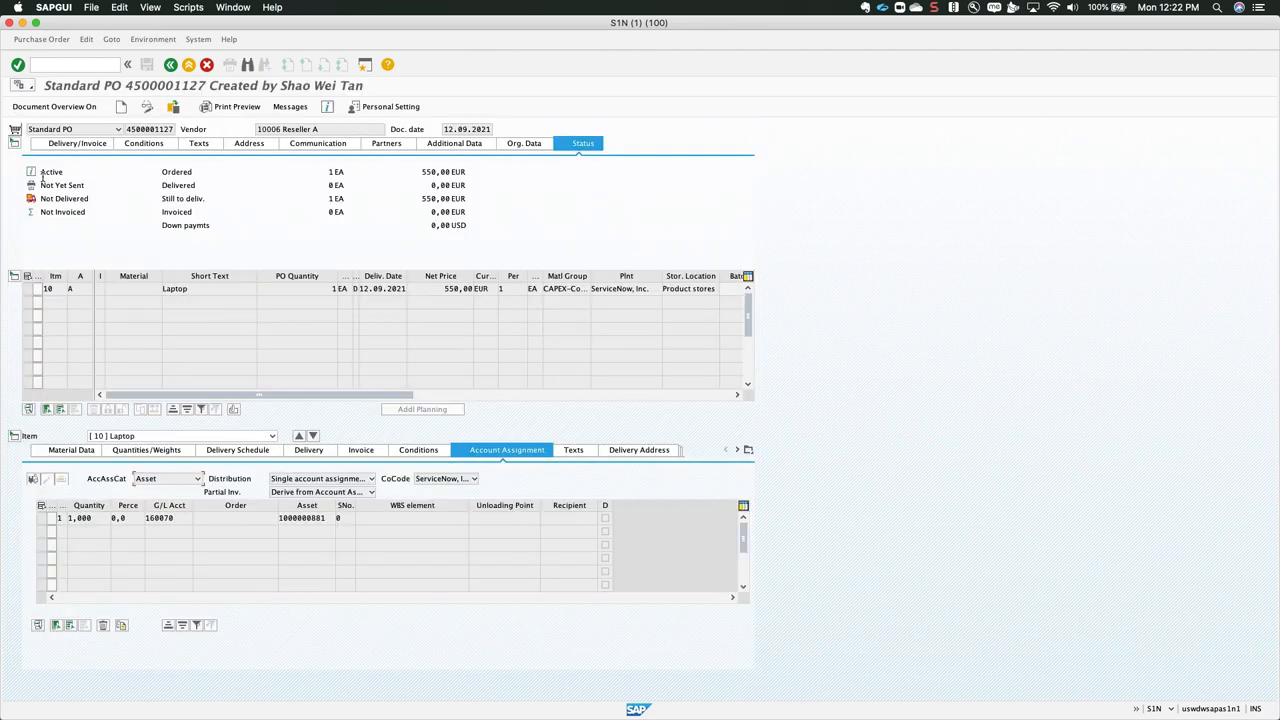
{"action": "left_click", "coordinate": [338, 288]}
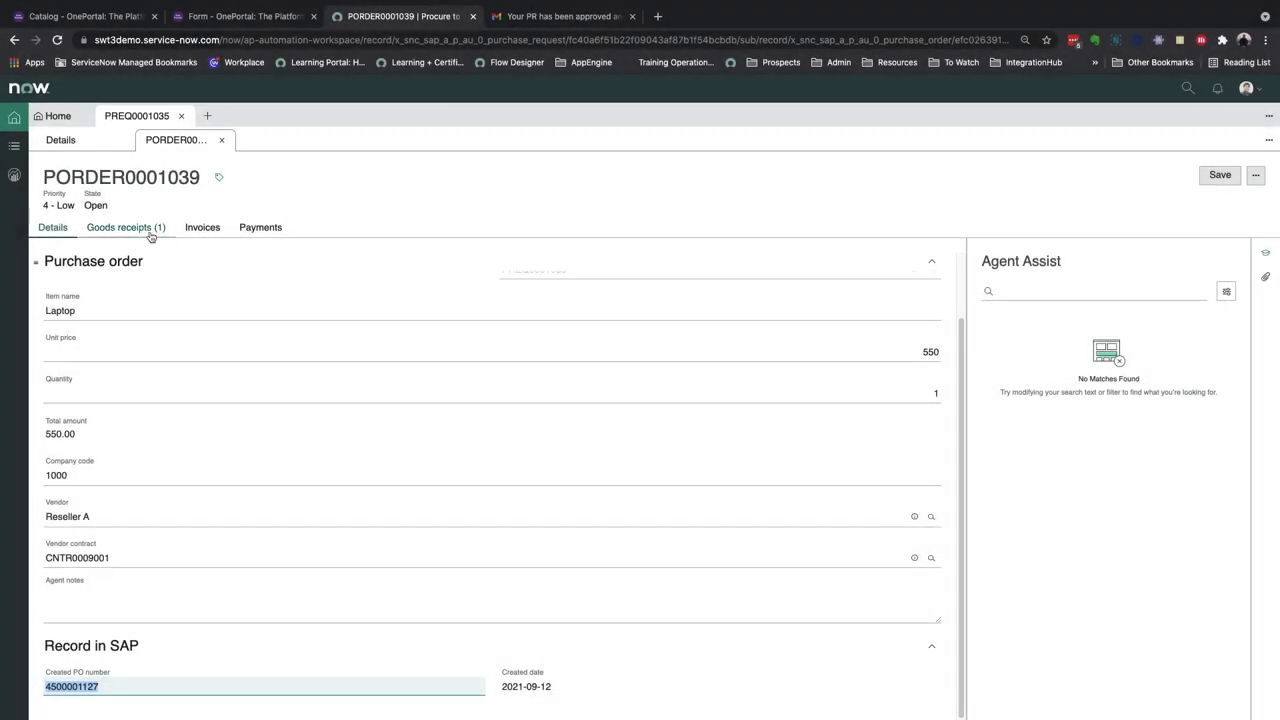
List PORDER0001039's goods receipts and select open receipt GRECPT0001023.
{"action": "left_click", "coordinate": [124, 228]}
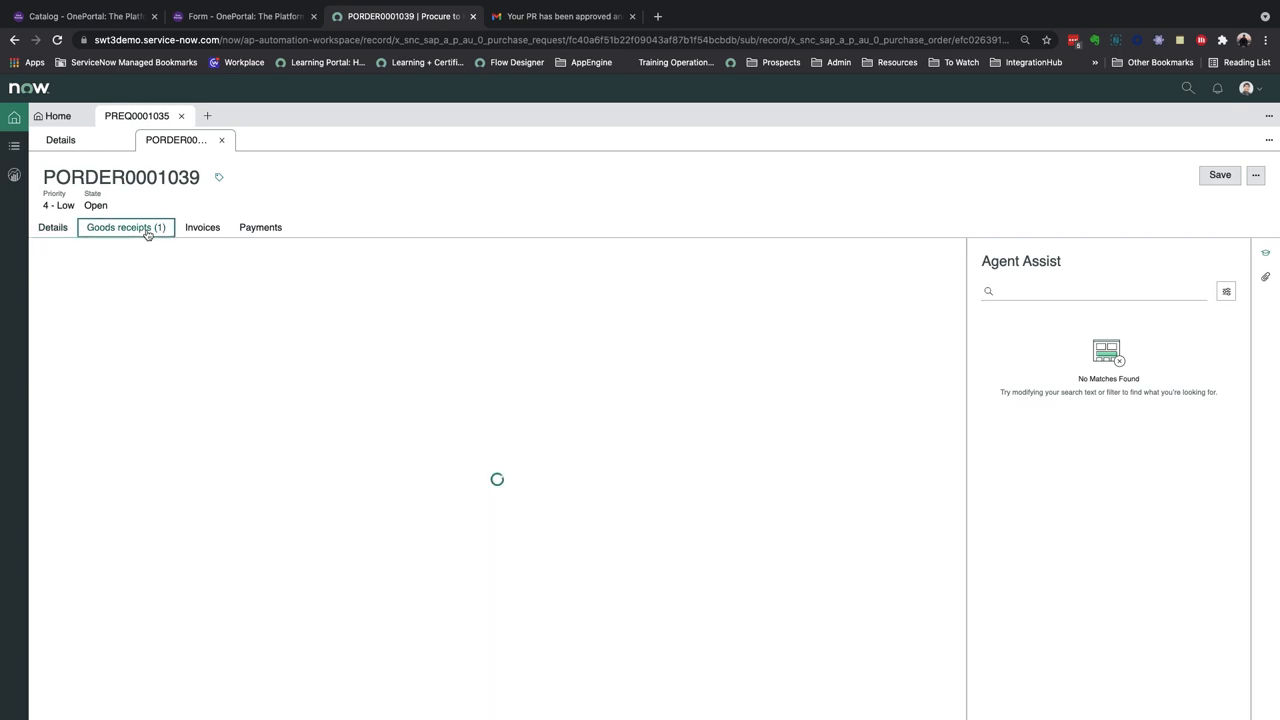
{"action": "left_click", "coordinate": [124, 228]}
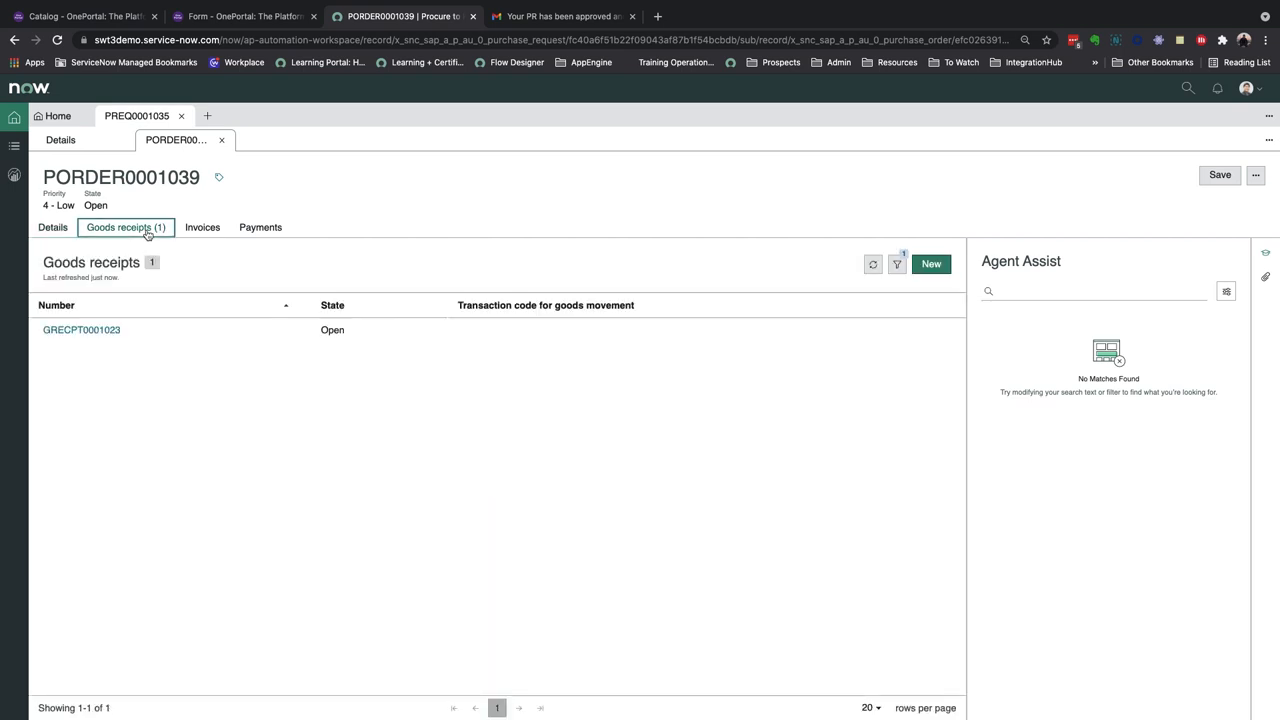
{"action": "left_click", "coordinate": [80, 328]}
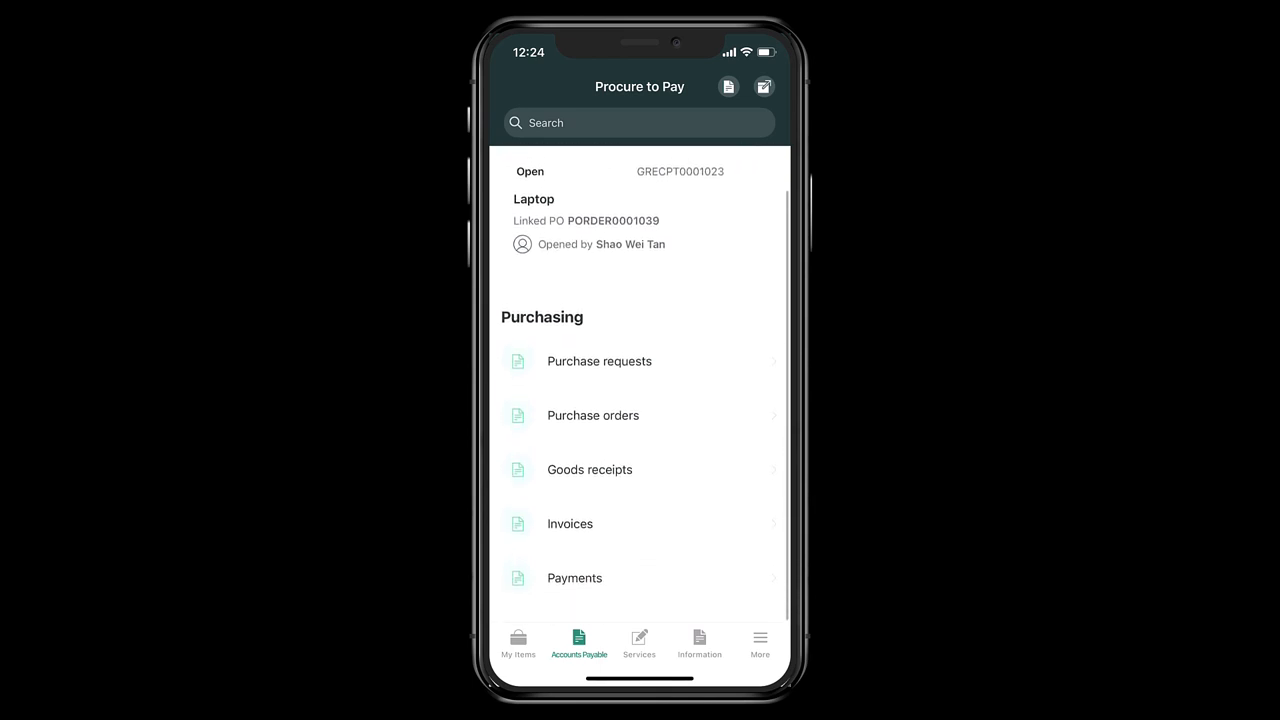
In the mobile app, mark laptop goods receipt GRECPT0001023 under PORDER0001039 as Received, confirming Yes.
{"action": "left_click", "coordinate": [592, 414]}
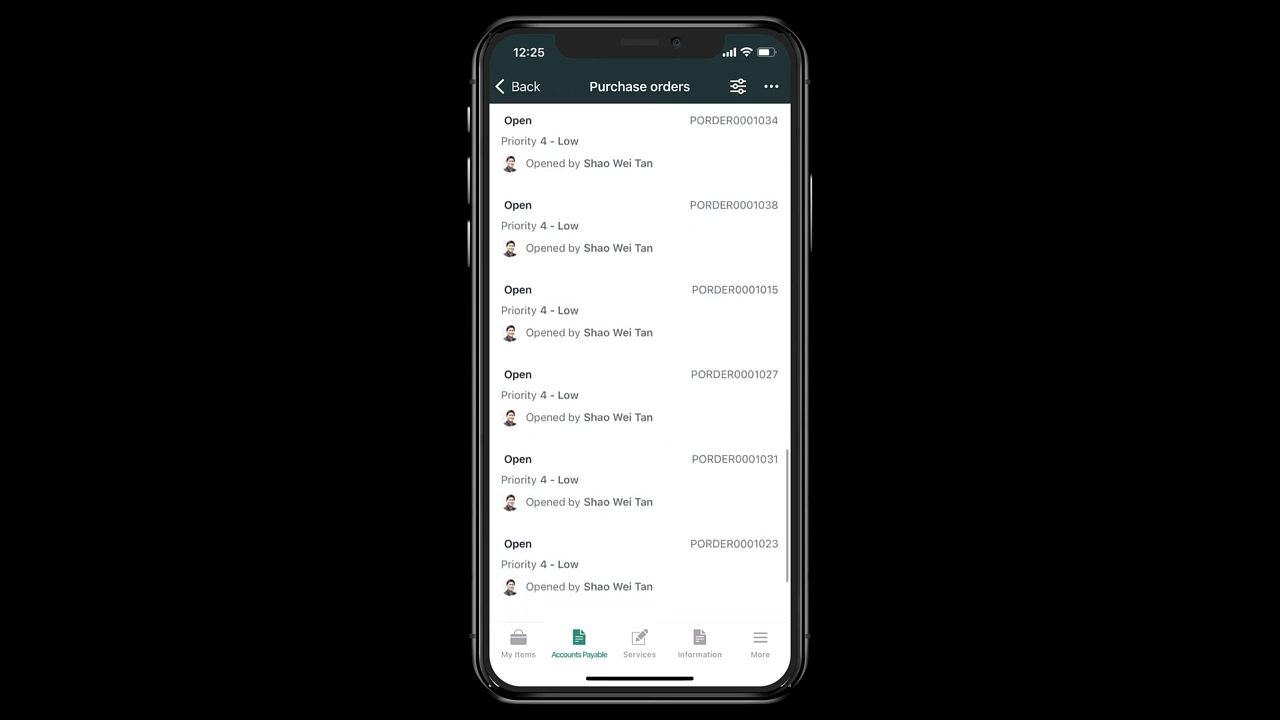
{"action": "scroll", "scroll_direction": "down", "scroll_amount": 3}
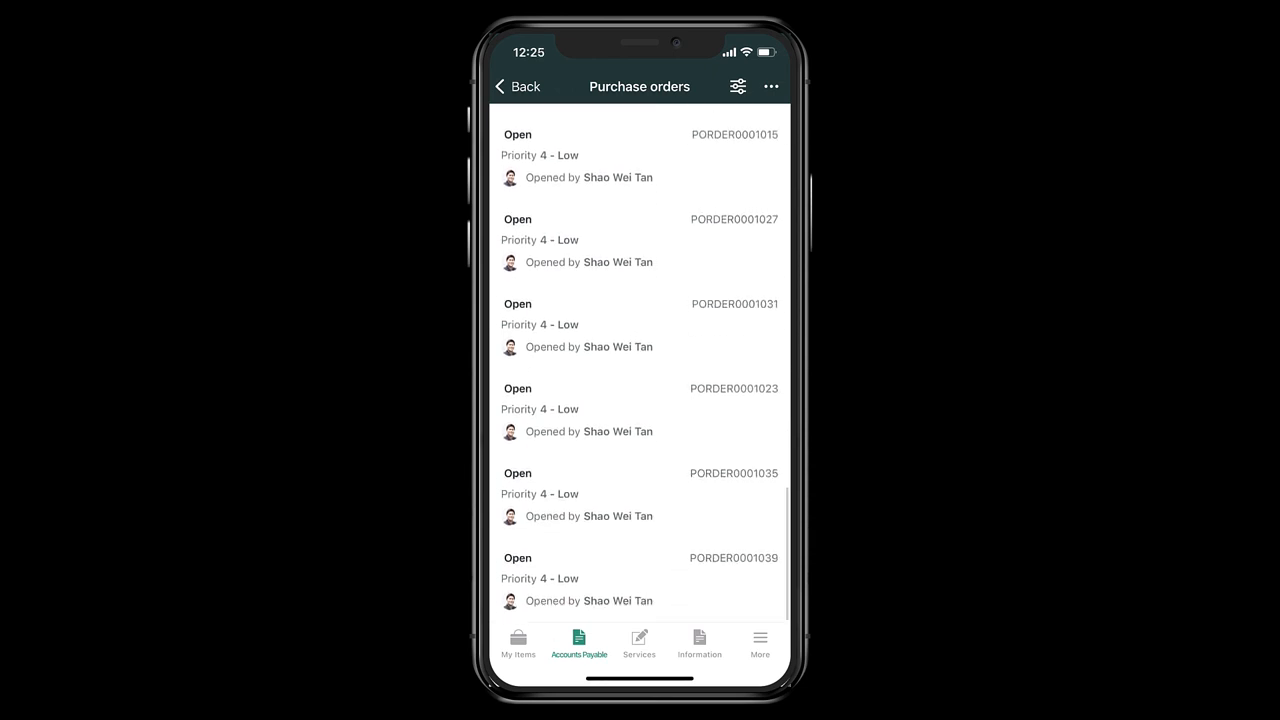
{"action": "left_click", "coordinate": [638, 578]}
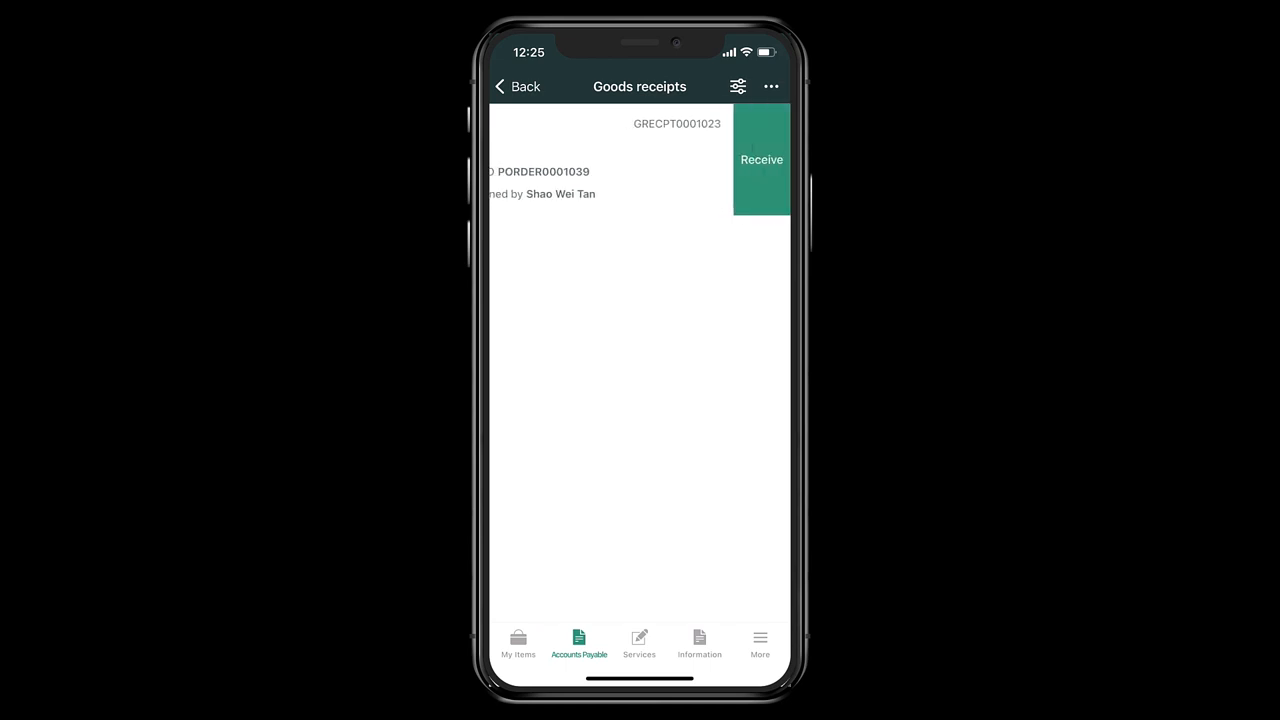
{"action": "left_click", "coordinate": [760, 160]}
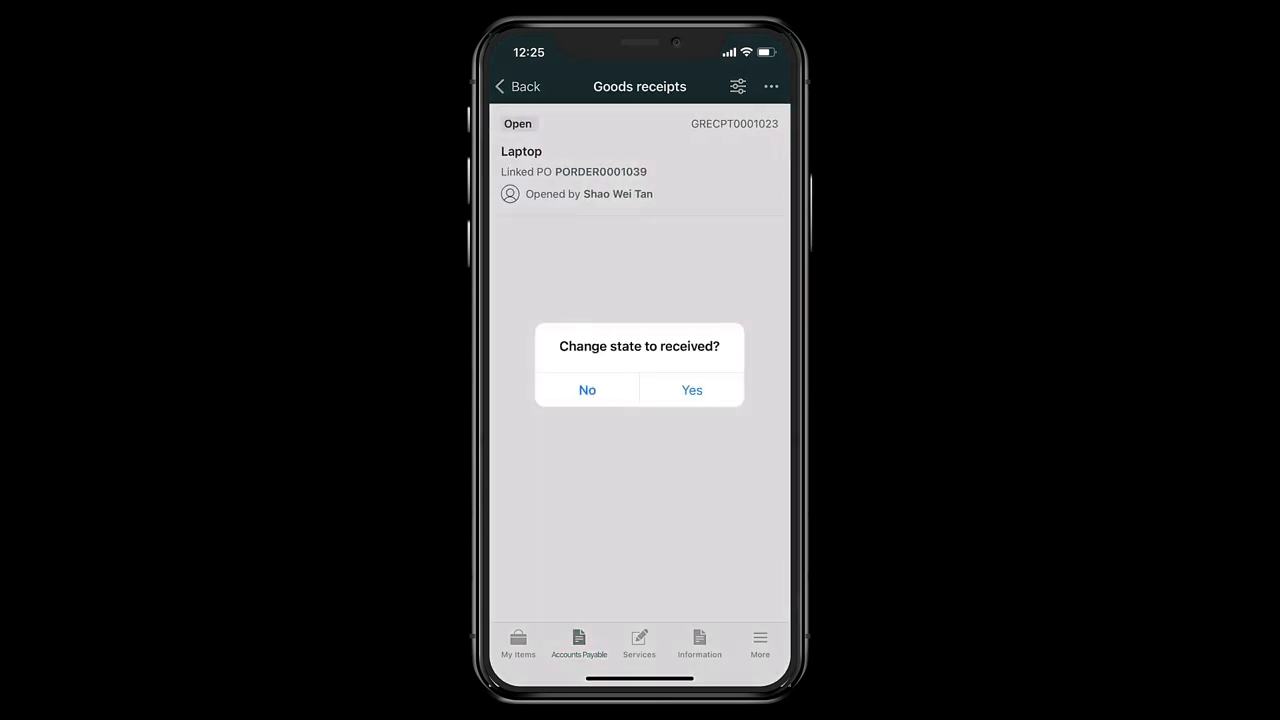
{"action": "left_click", "coordinate": [692, 390]}
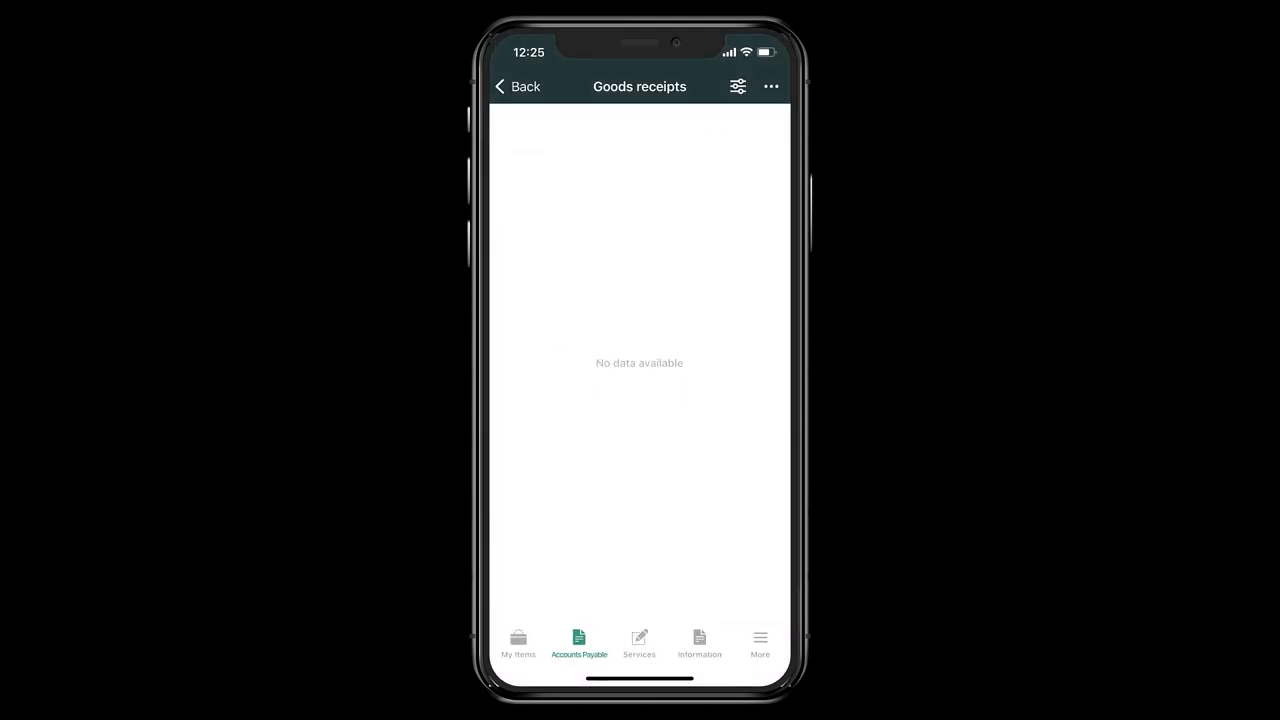
Return to Procure to Pay home and start a new invoice from Invoices.
{"action": "left_click", "coordinate": [516, 86]}
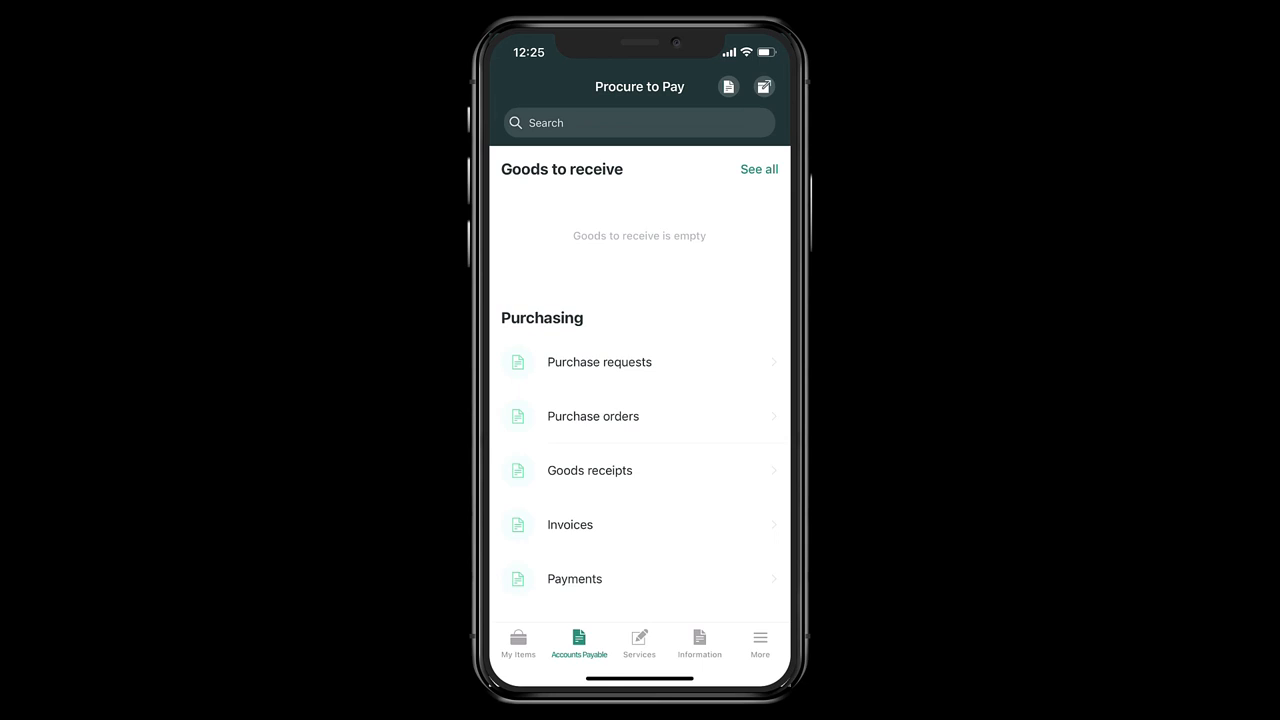
{"action": "left_click", "coordinate": [764, 84]}
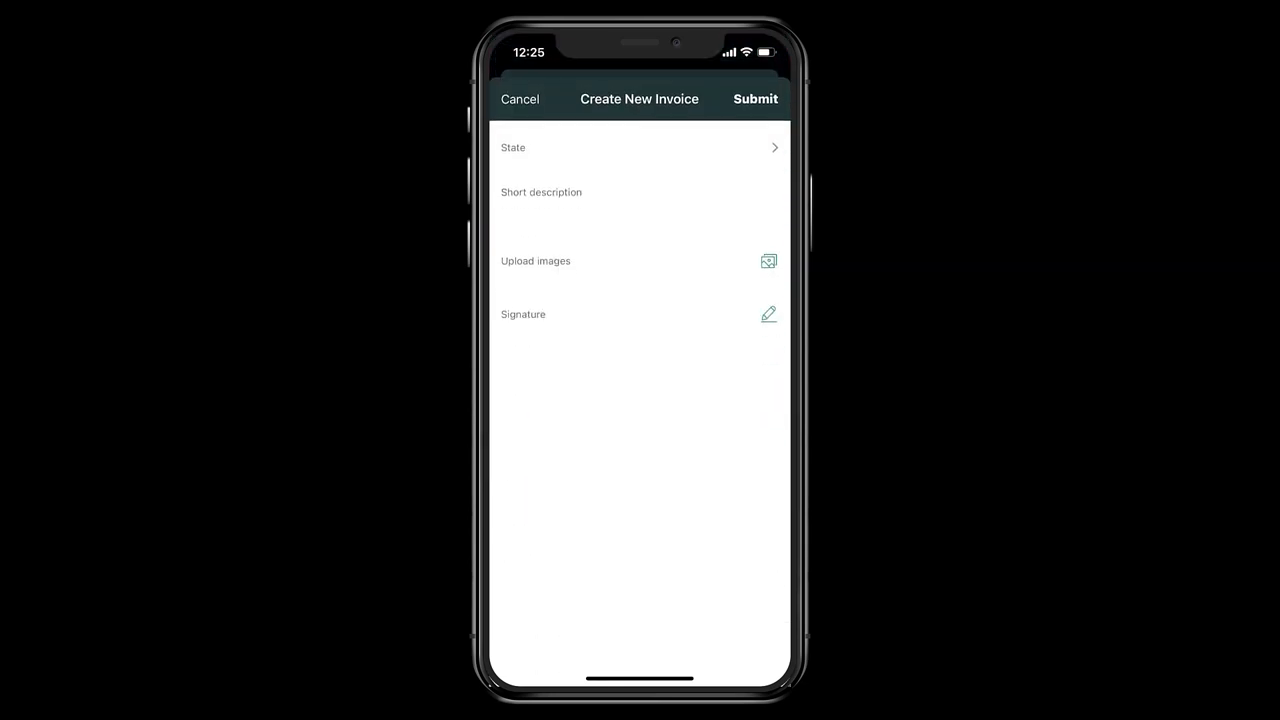
{"action": "left_click", "coordinate": [768, 314]}
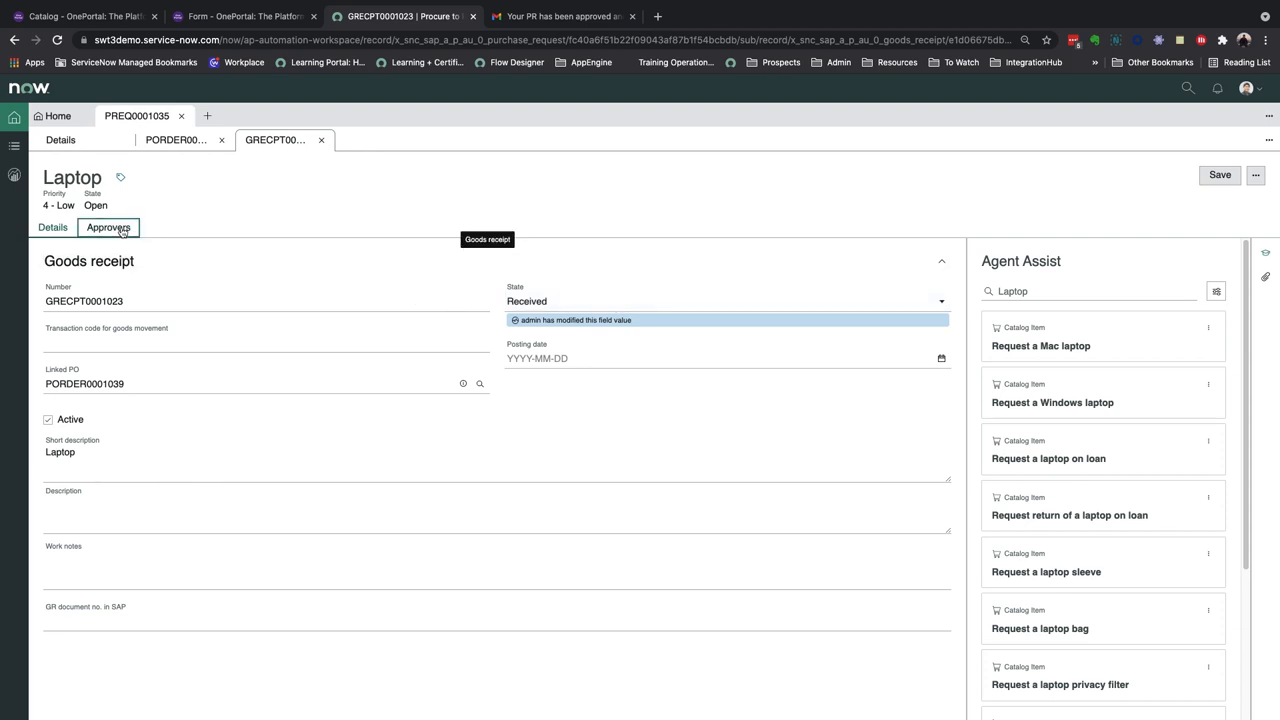
{"action": "left_click", "coordinate": [108, 228]}
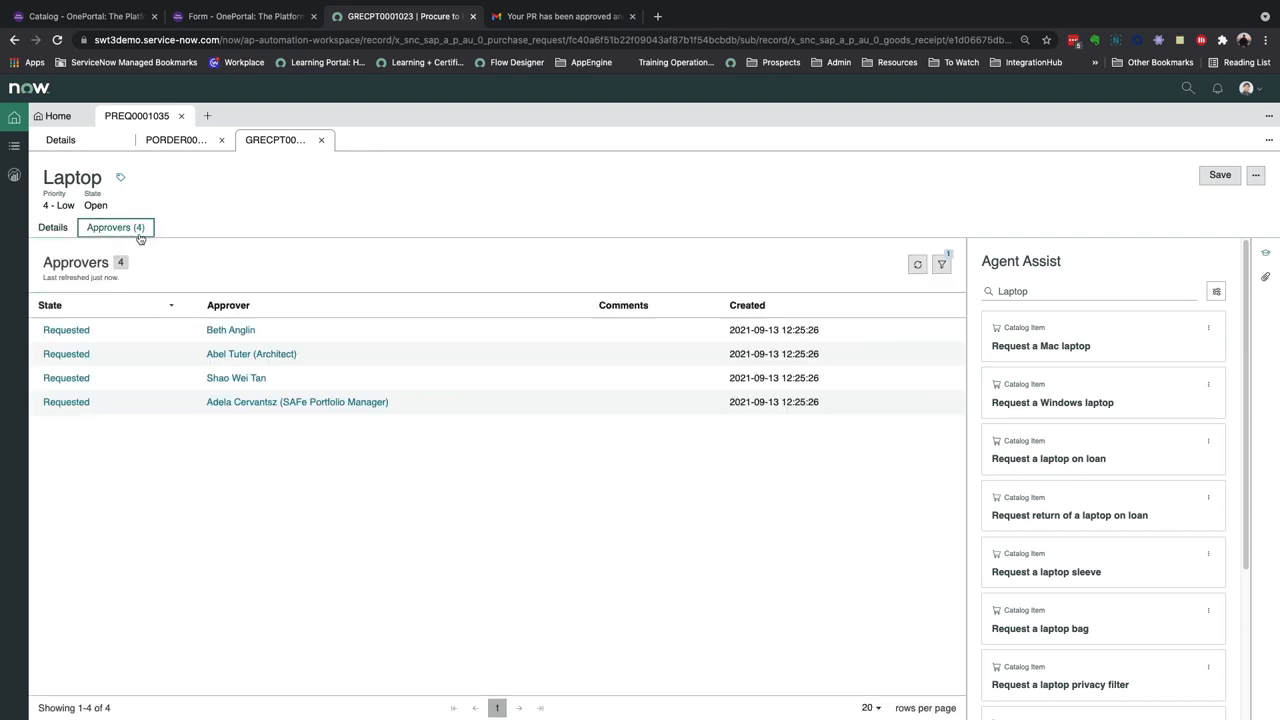
{"action": "mouse_move", "coordinate": [236, 378]}
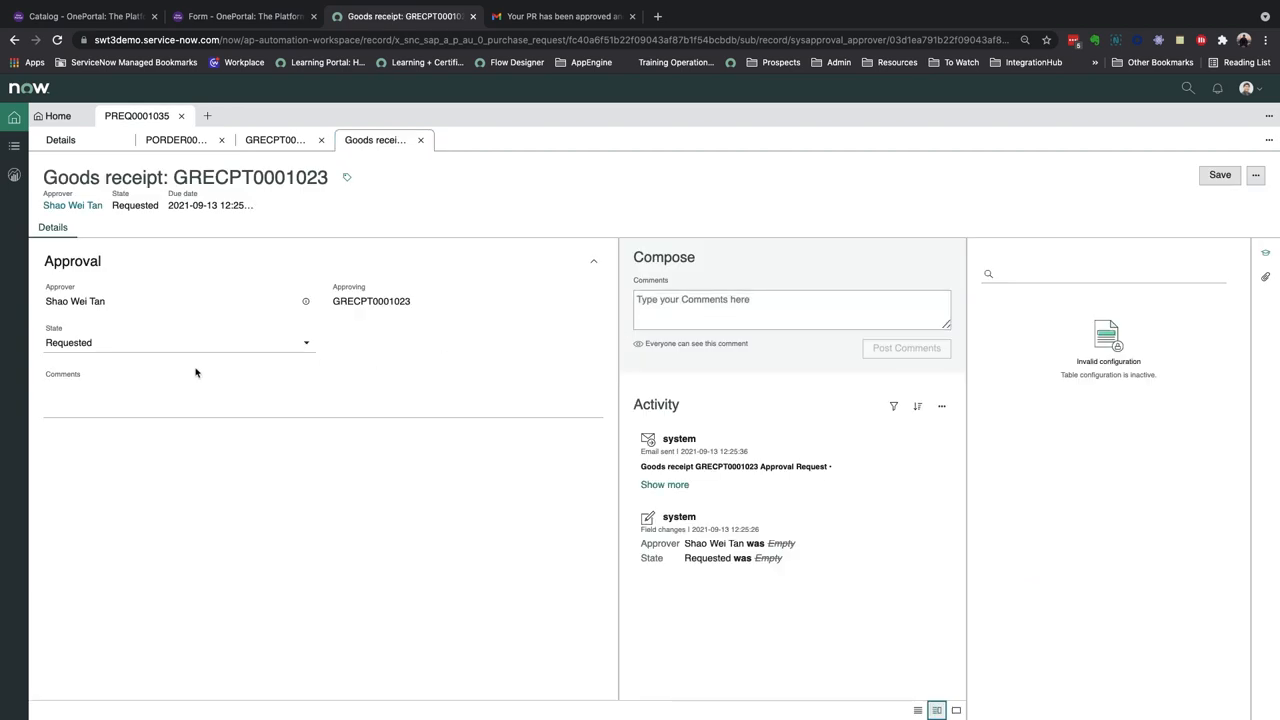
{"action": "left_click", "coordinate": [180, 342]}
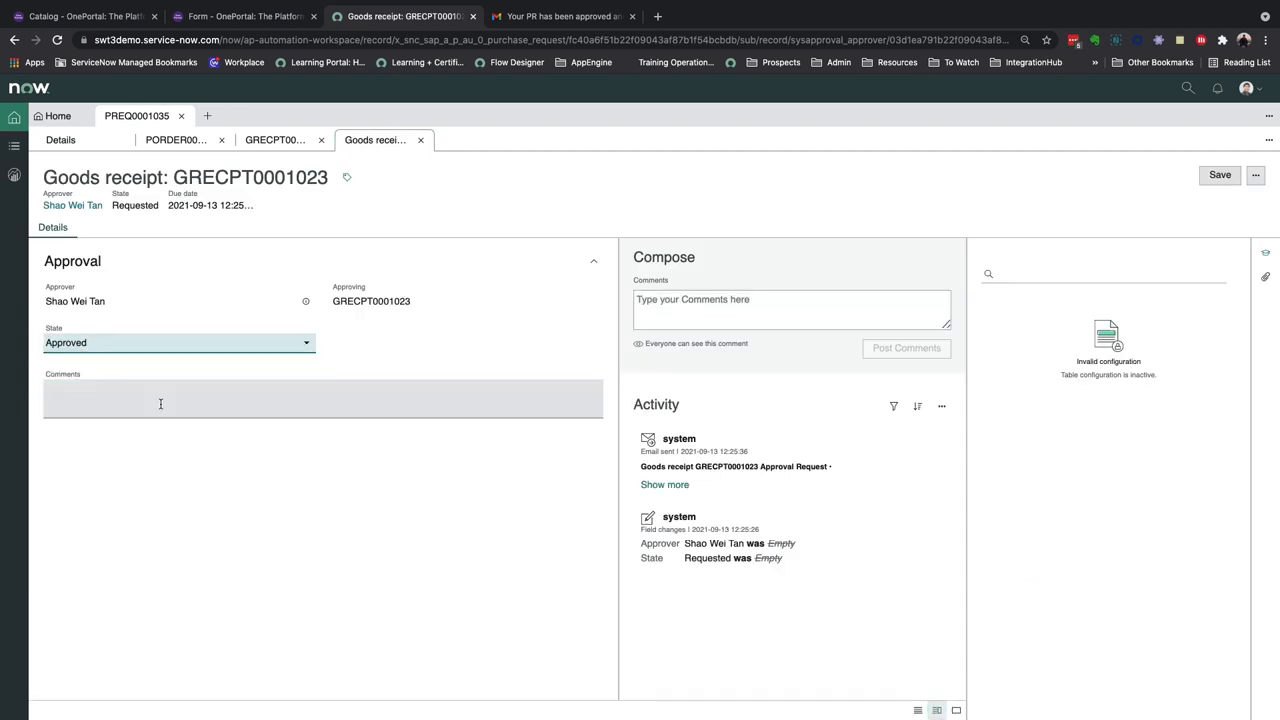
{"action": "mouse_move", "coordinate": [1220, 176]}
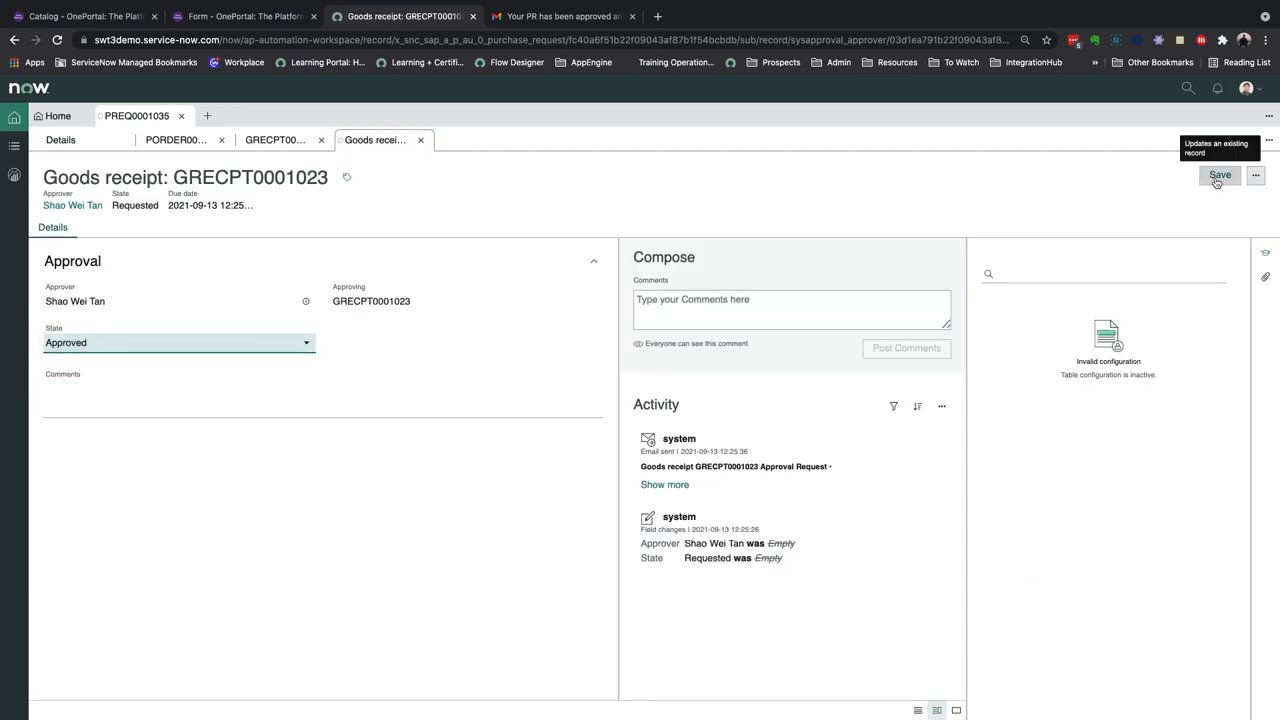
{"action": "left_click", "coordinate": [1220, 176]}
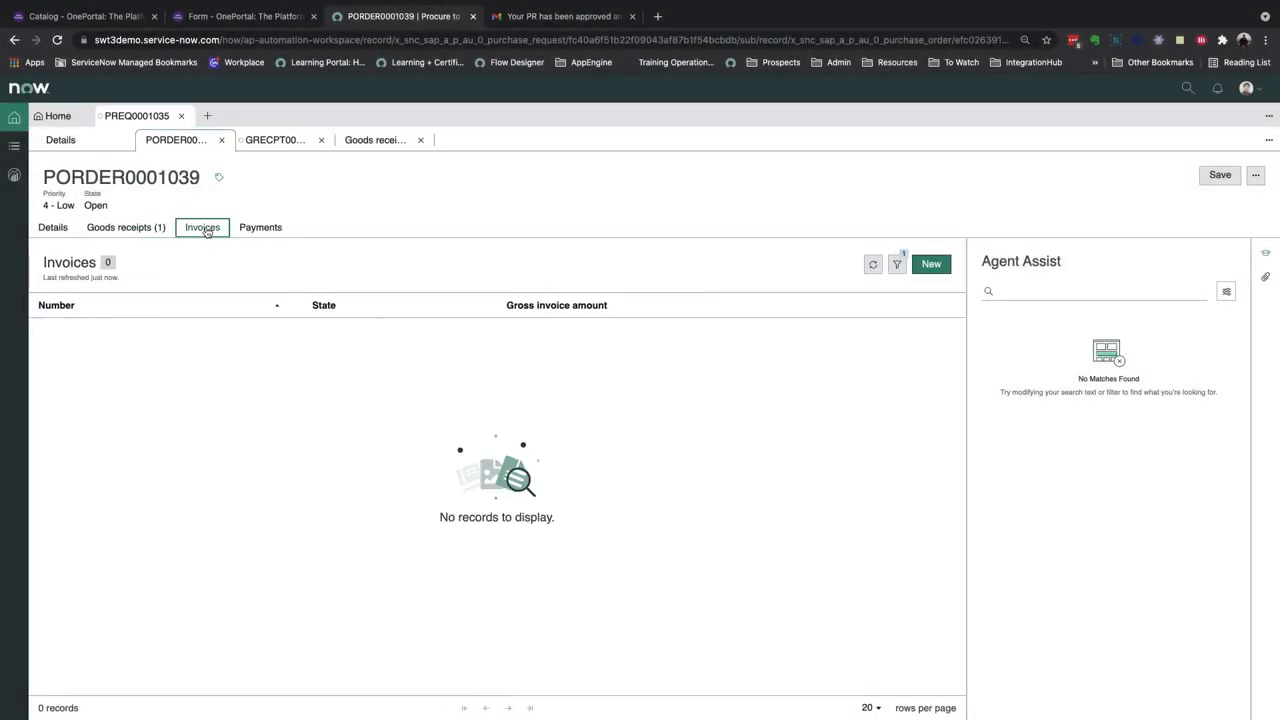
{"action": "mouse_move", "coordinate": [932, 264]}
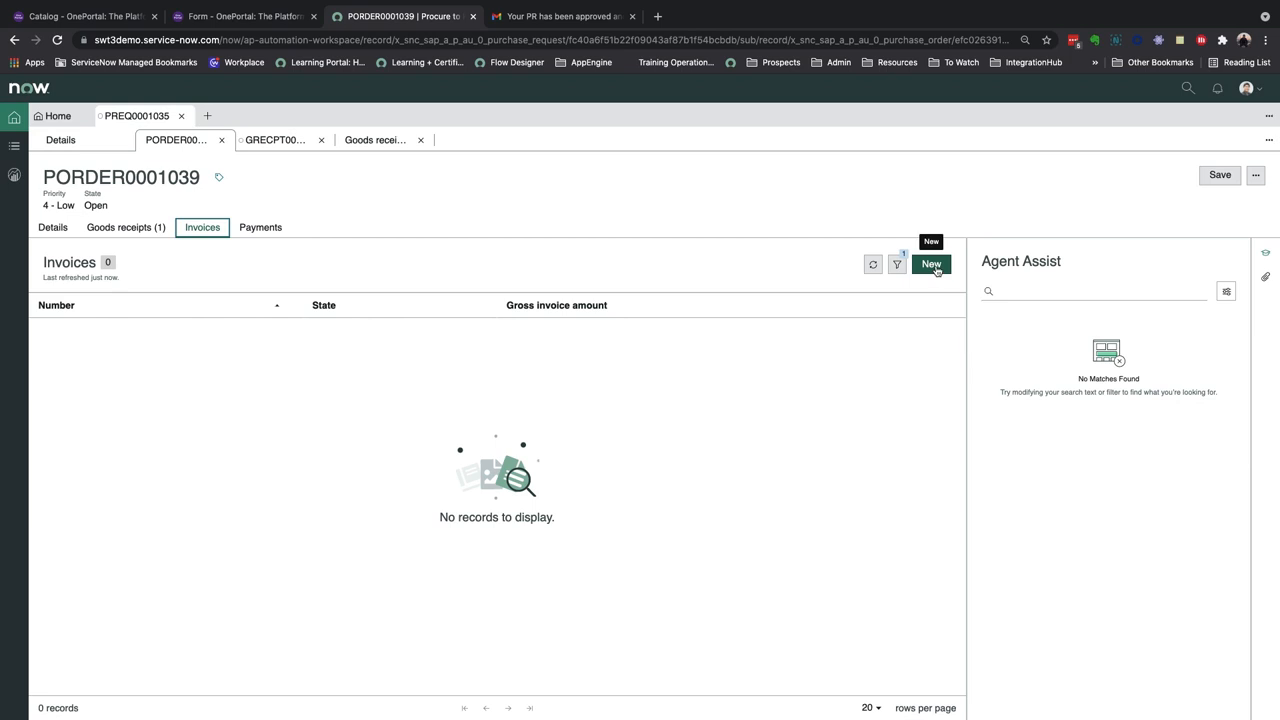
Create a 550 invoice for PORDER0001039 with Invoice.pdf uploaded and save it.
{"action": "left_click", "coordinate": [932, 264]}
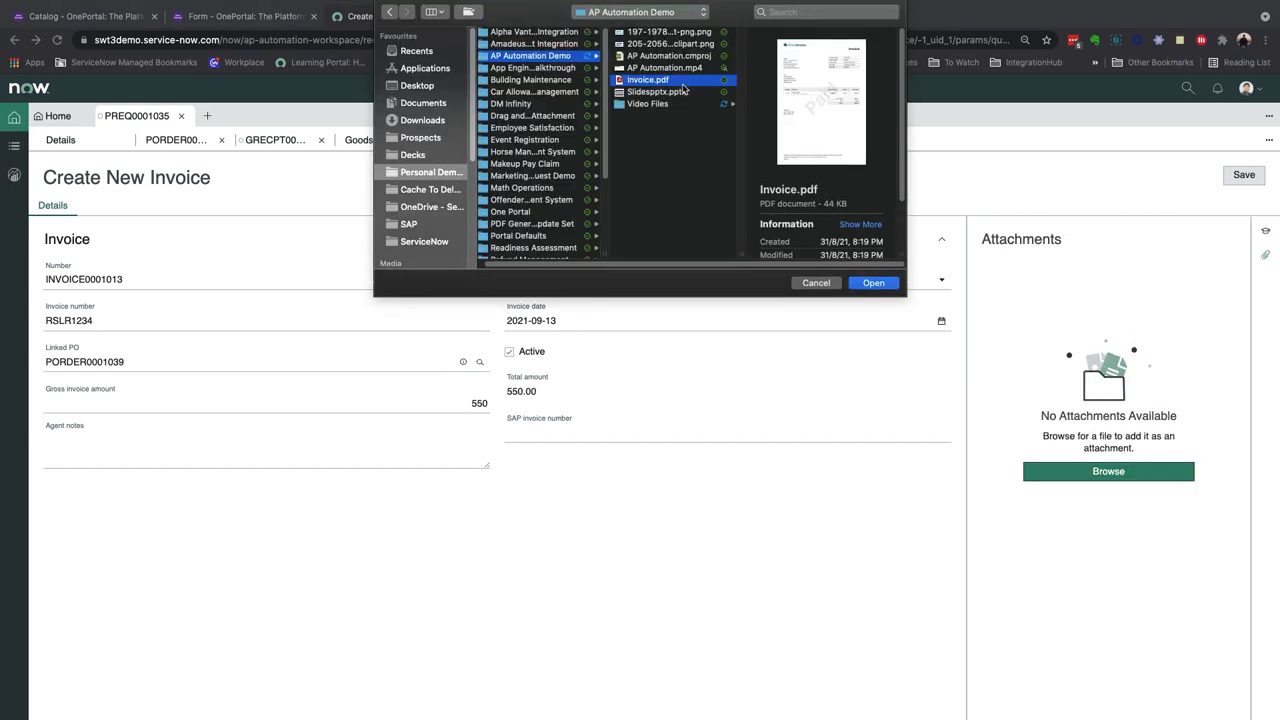
{"action": "left_click", "coordinate": [872, 282]}
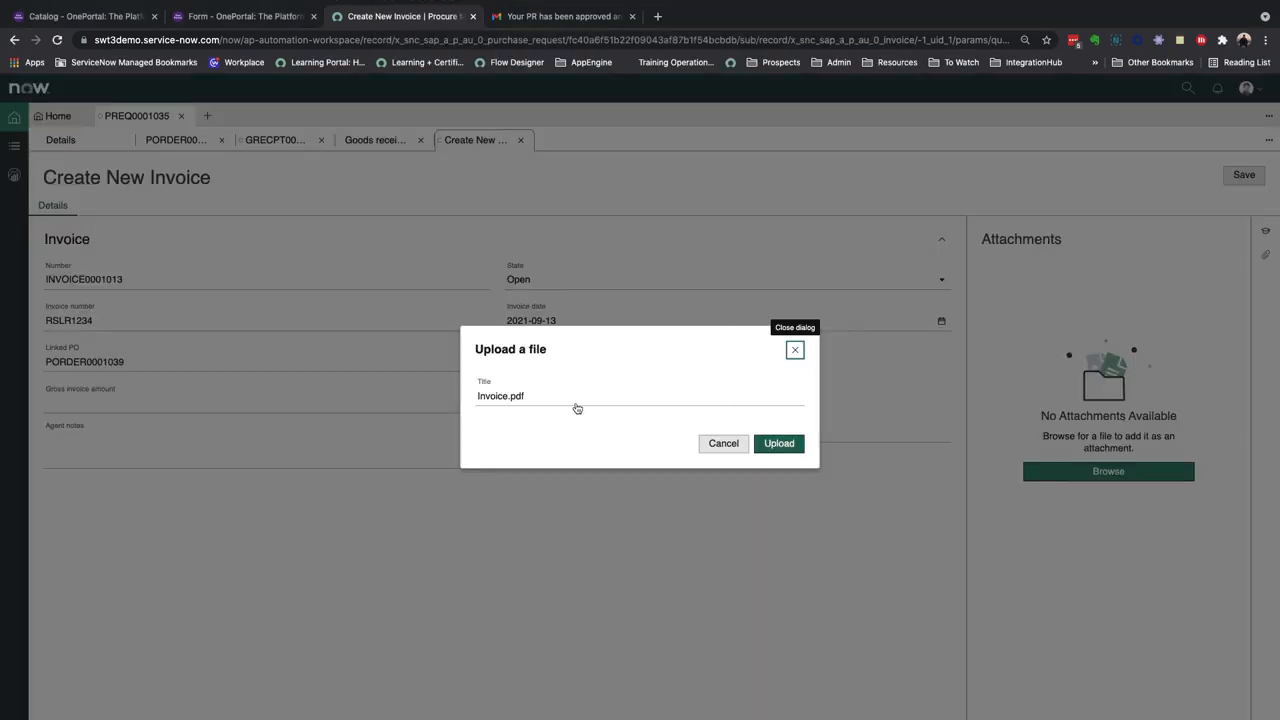
{"action": "left_click", "coordinate": [780, 444]}
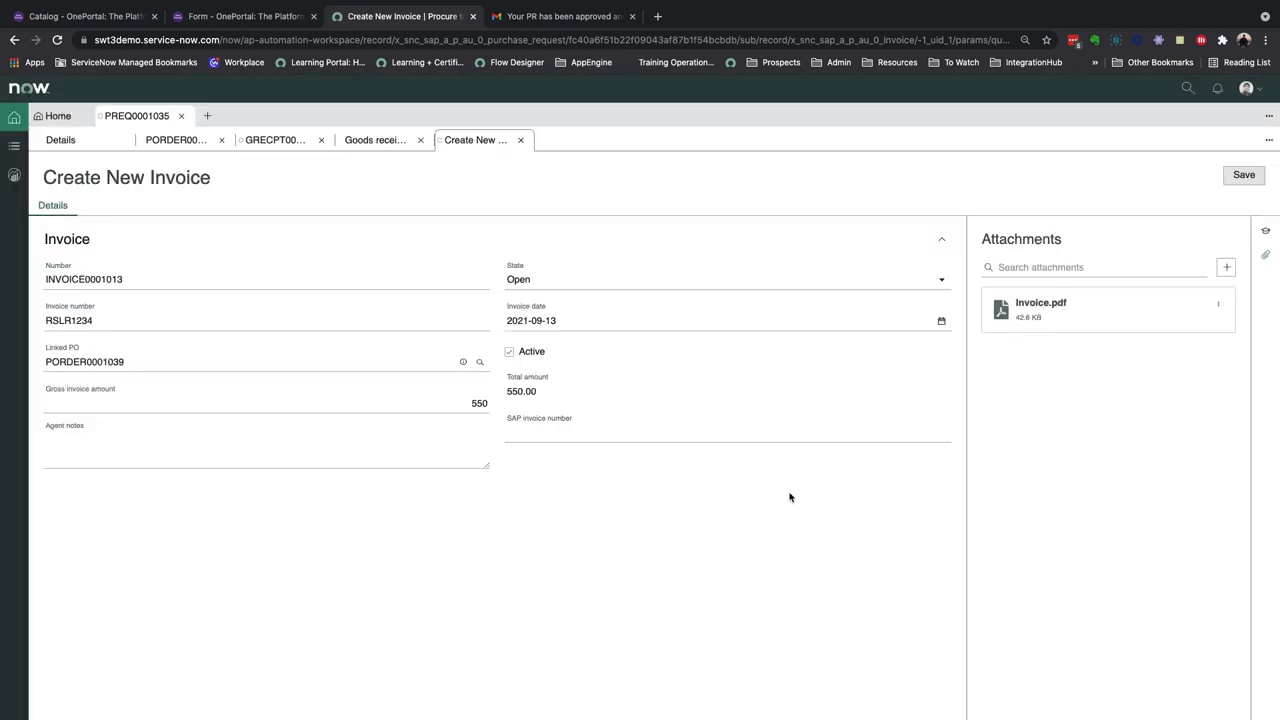
{"action": "mouse_move", "coordinate": [1080, 292]}
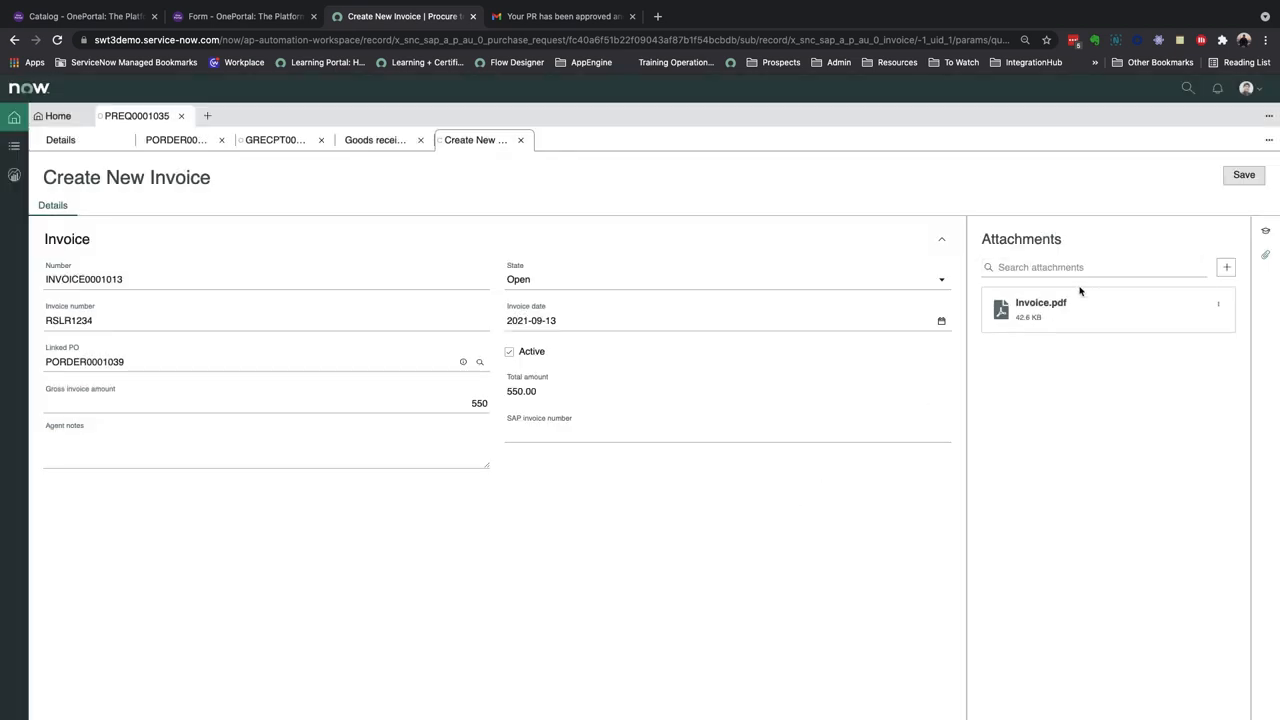
{"action": "left_click", "coordinate": [1040, 302]}
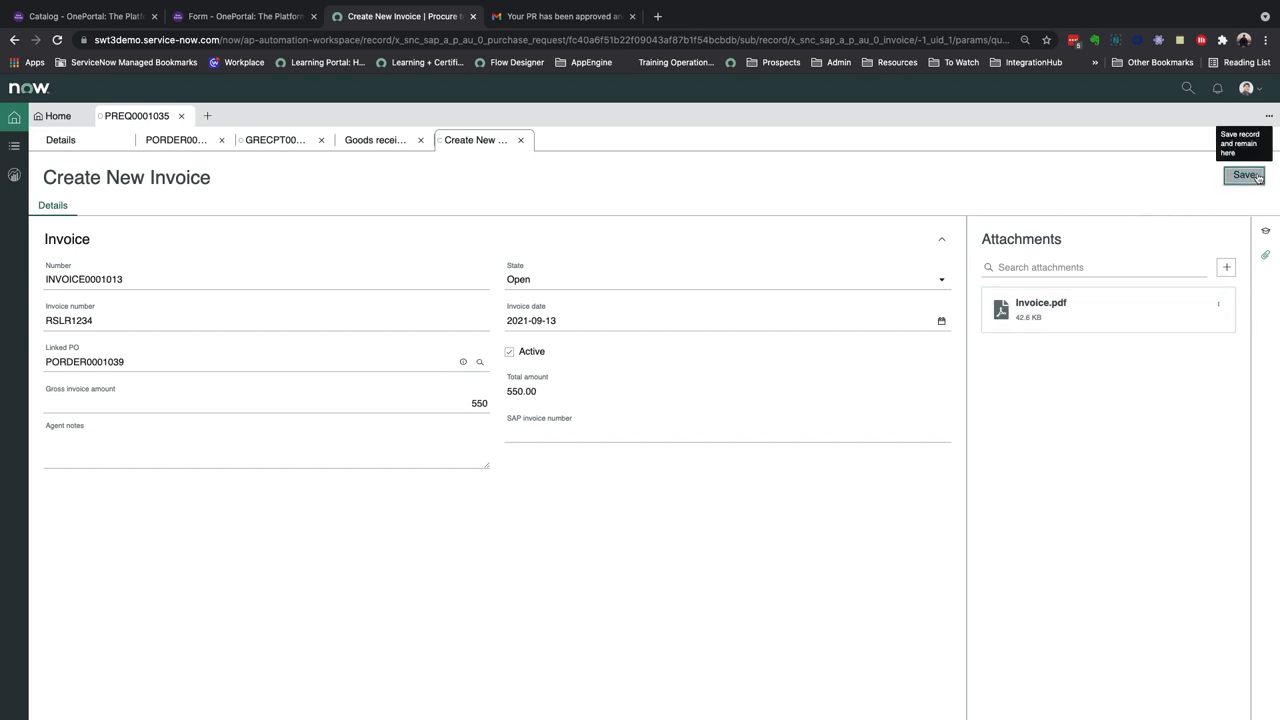
{"action": "left_click", "coordinate": [1246, 176]}
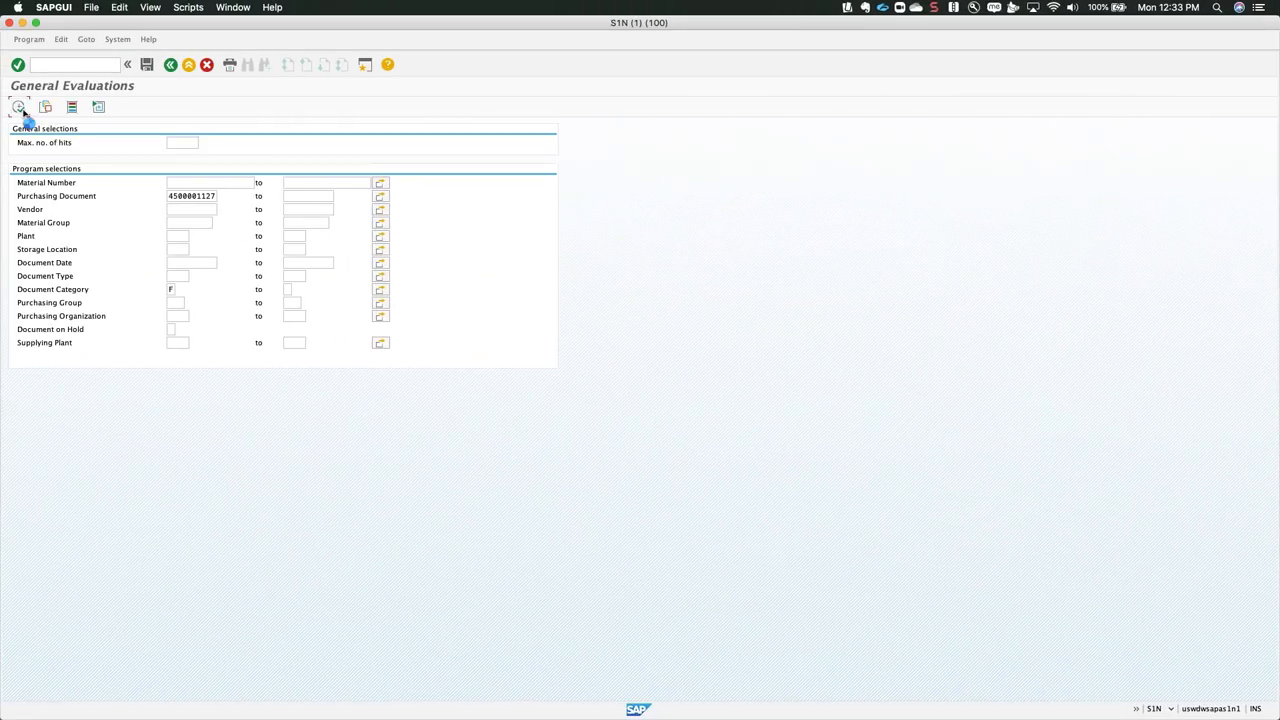
{"action": "left_click", "coordinate": [18, 108]}
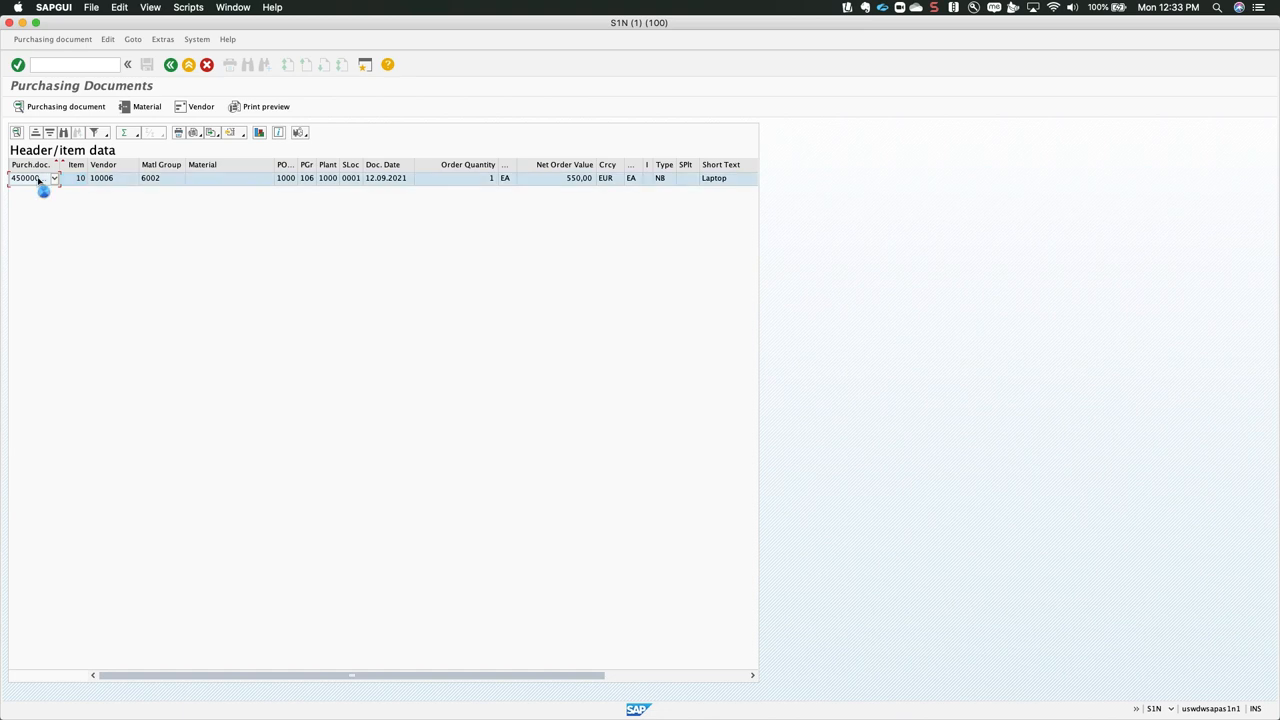
{"action": "double_click", "coordinate": [30, 178]}
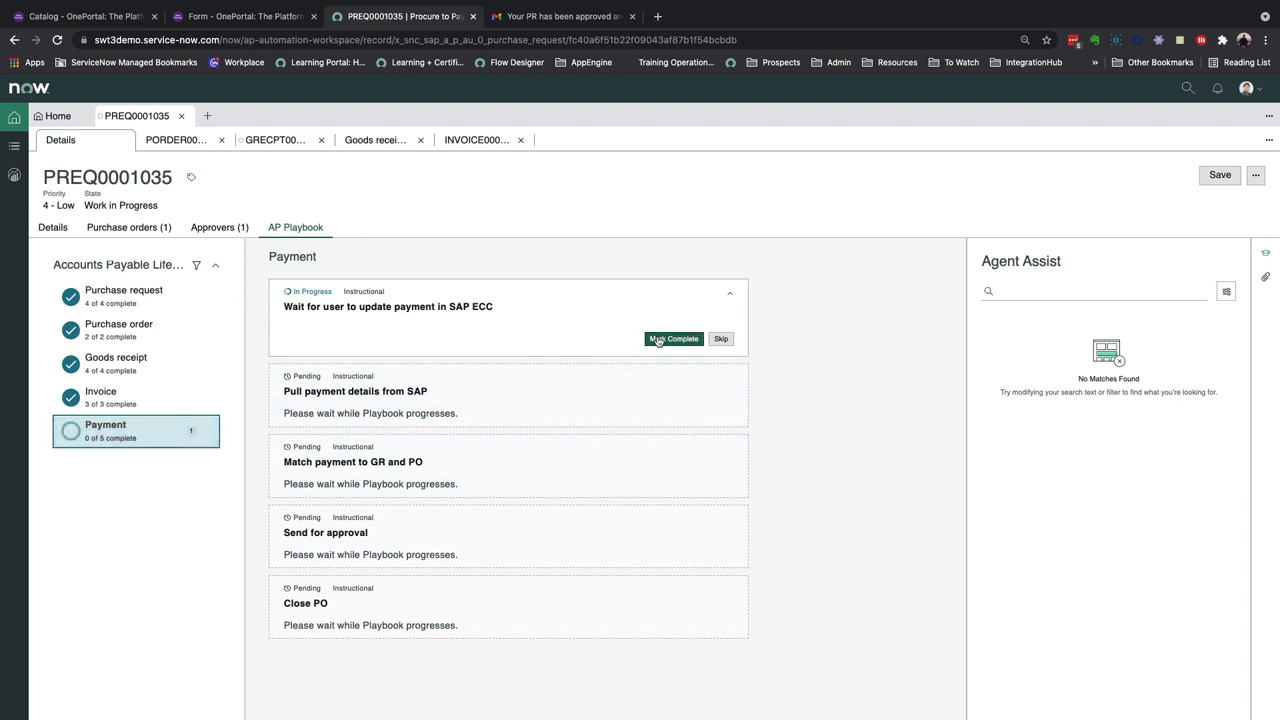
{"action": "mouse_move", "coordinate": [674, 338]}
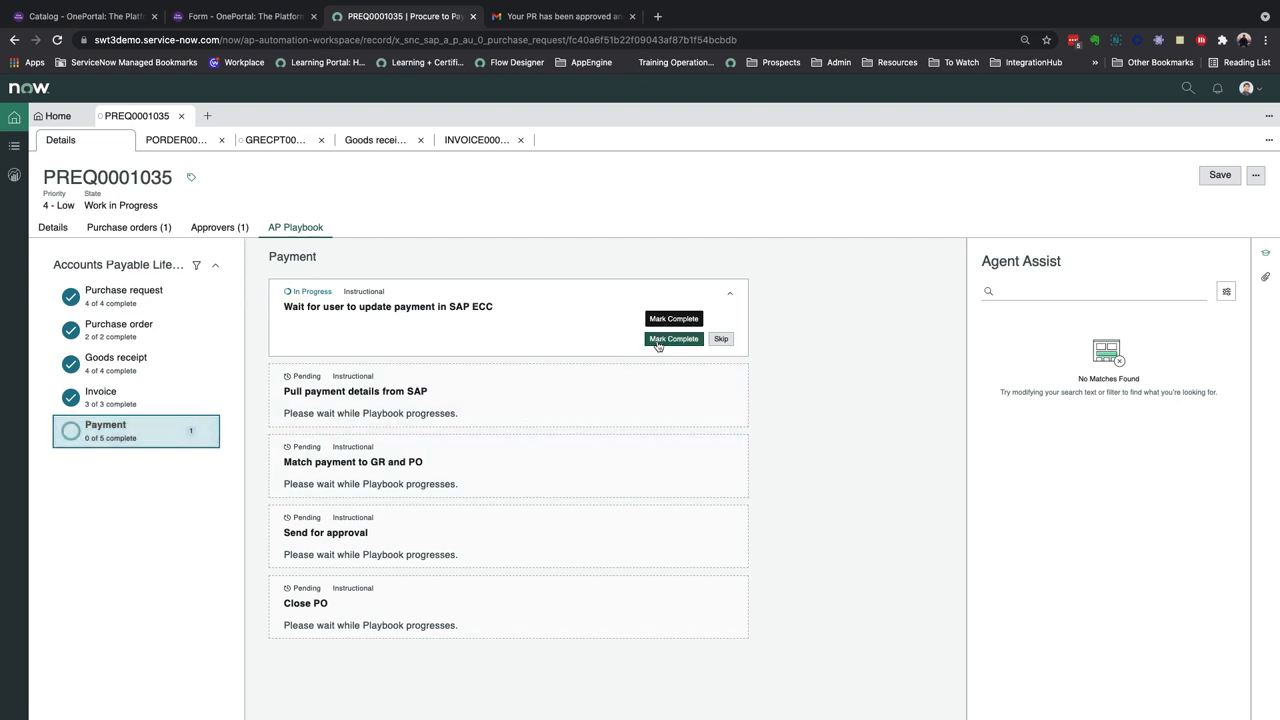
Mark the SAP ECC payment update activity complete in the AP Playbook Payment stage.
{"action": "left_click", "coordinate": [672, 338]}
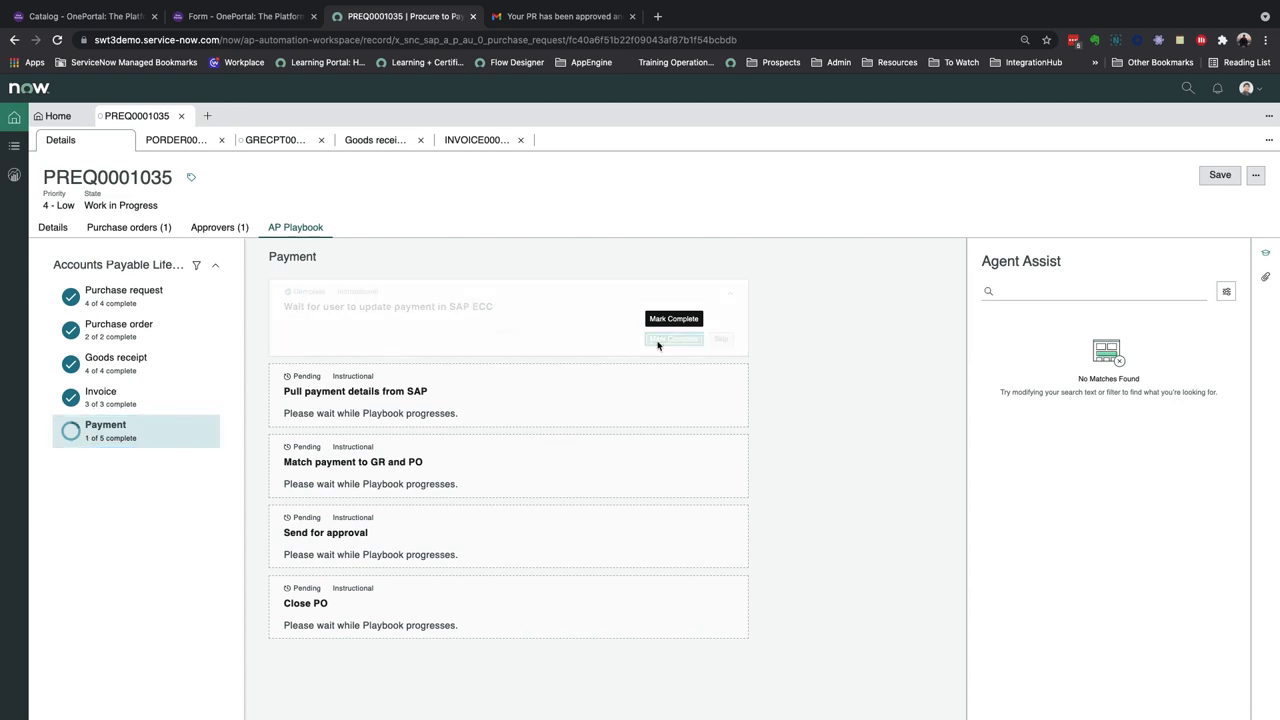
{"action": "left_click", "coordinate": [674, 340]}
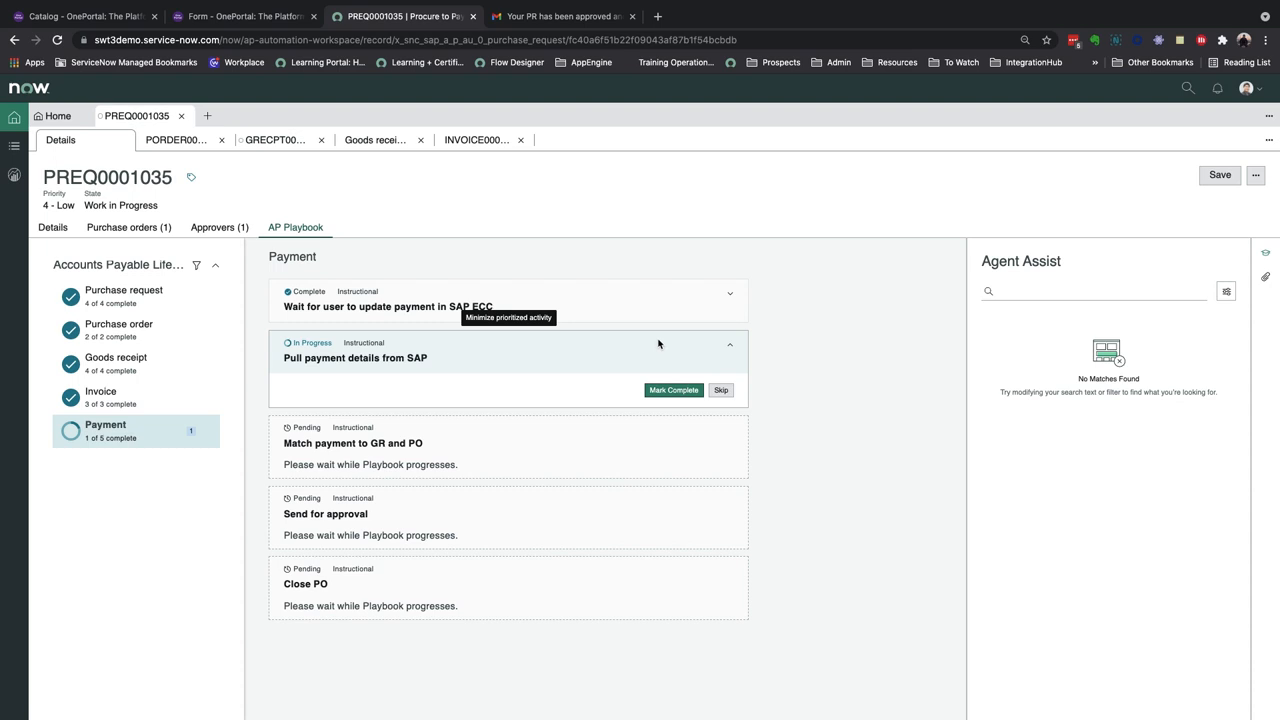
{"action": "mouse_move", "coordinate": [648, 400]}
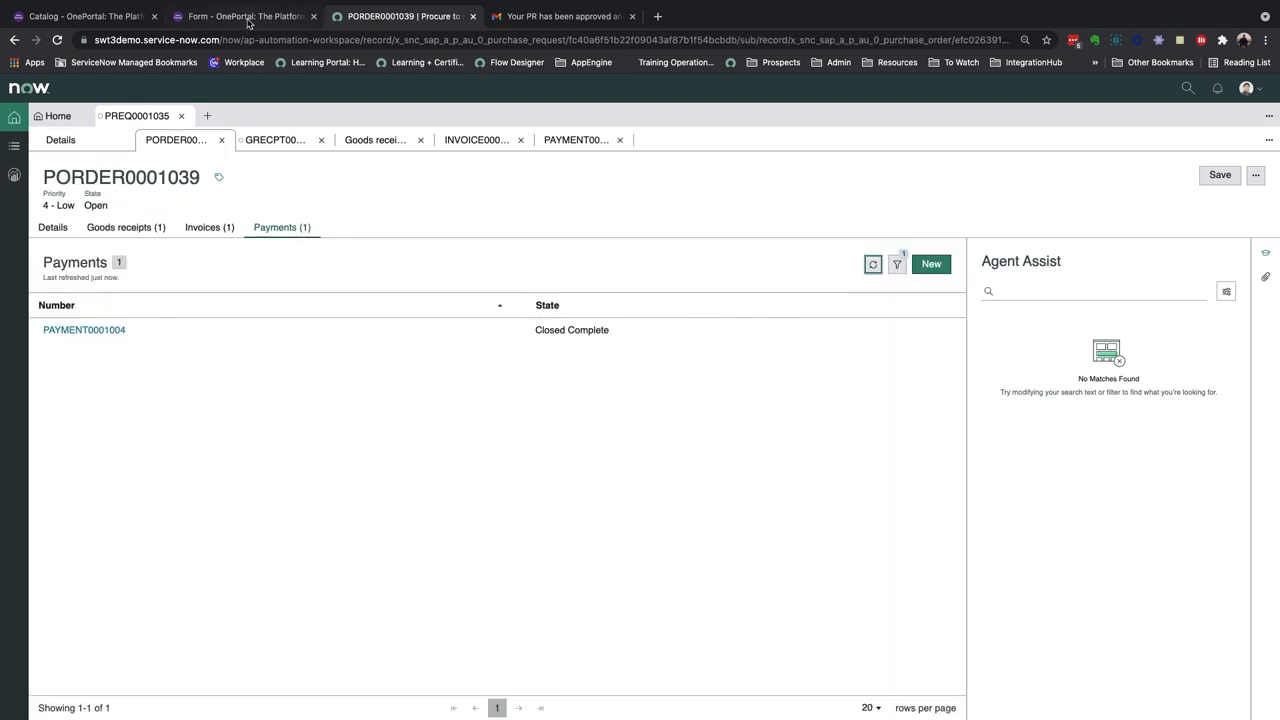
{"action": "mouse_move", "coordinate": [14, 176]}
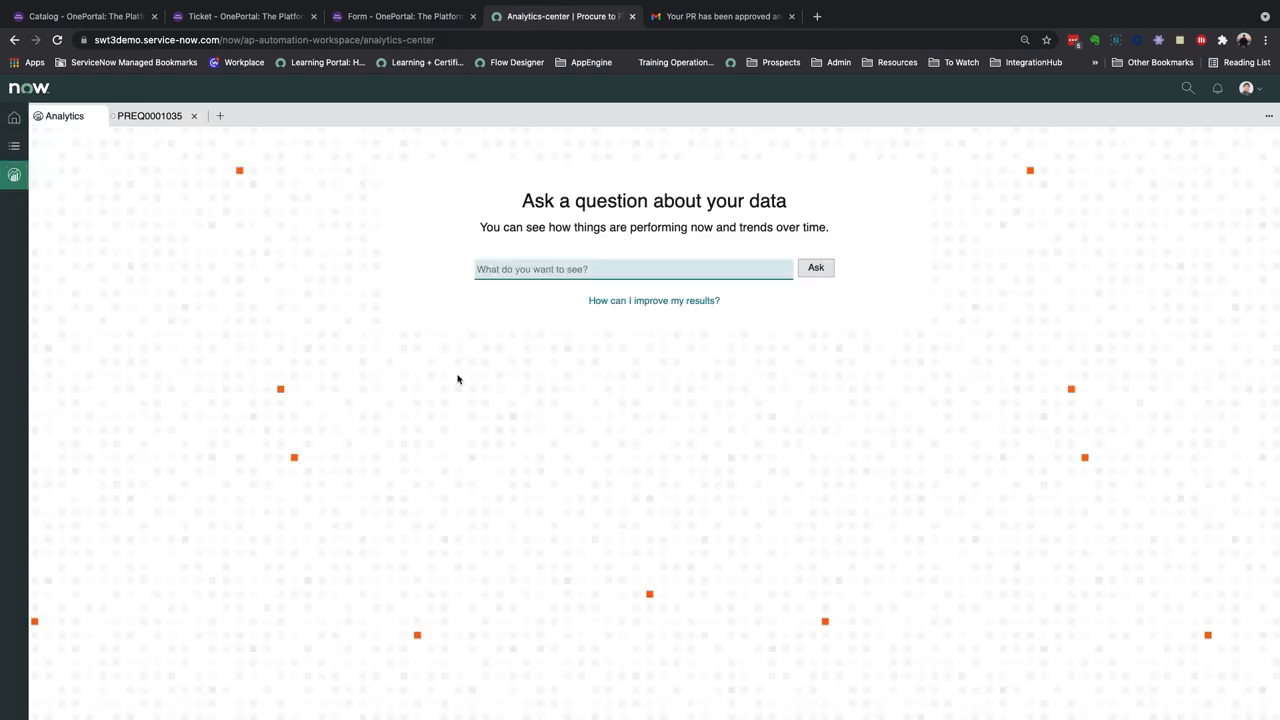
Ask Analytics Center 'show me all open purchase orders', then switch to the purchase request page.
{"action": "left_click", "coordinate": [632, 268]}
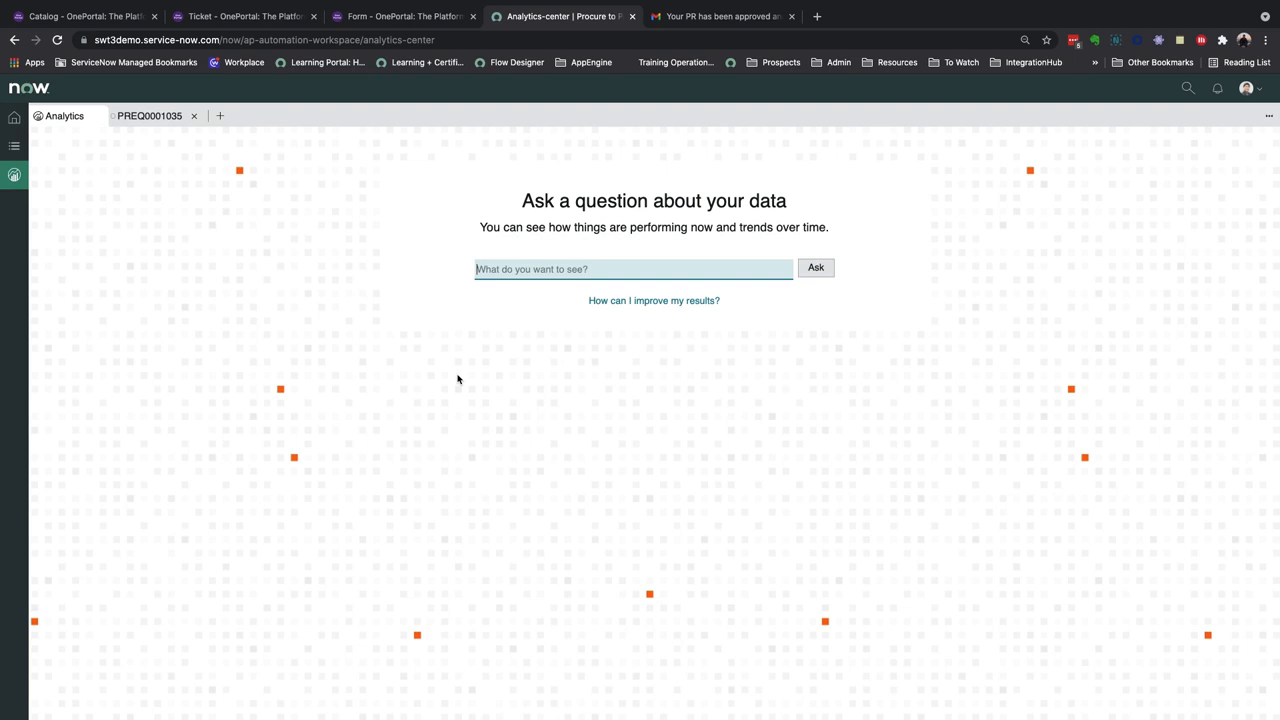
{"action": "type", "text": "show me all open purchase orders"}
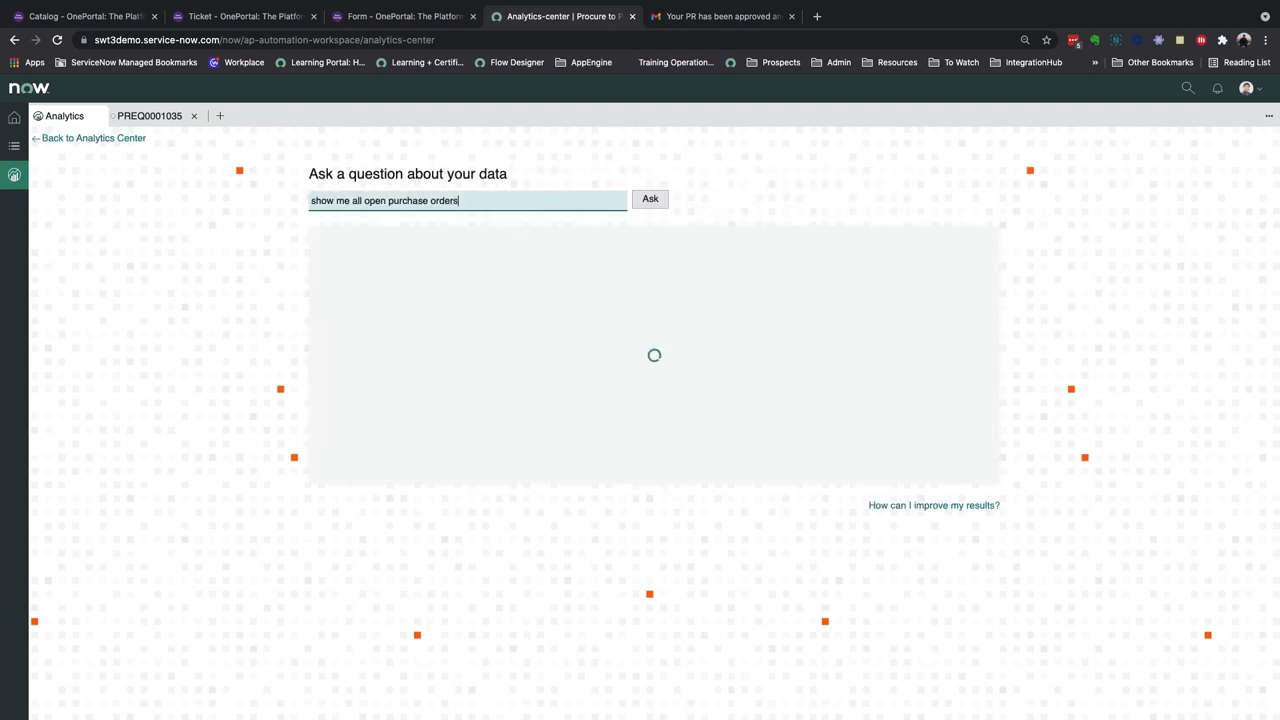
{"action": "left_click", "coordinate": [650, 198]}
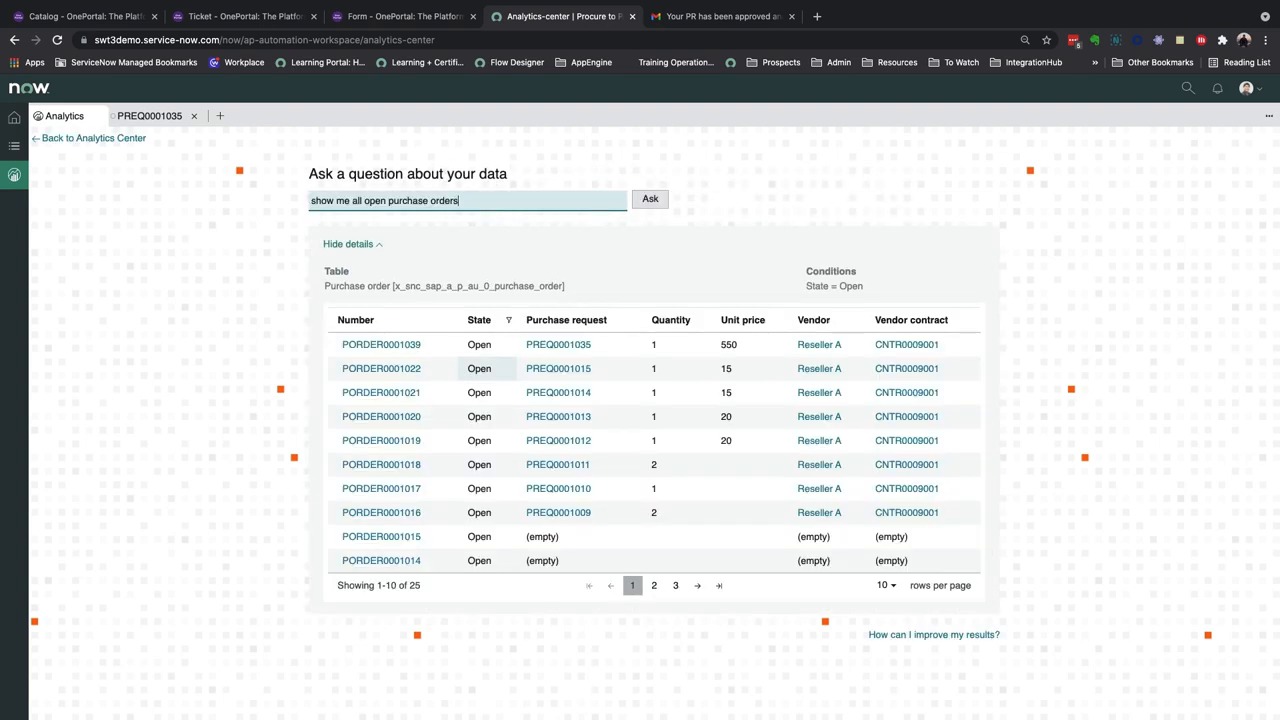
{"action": "mouse_move", "coordinate": [480, 392]}
{"action": "type", "text": "purchase requests by state as bar"}
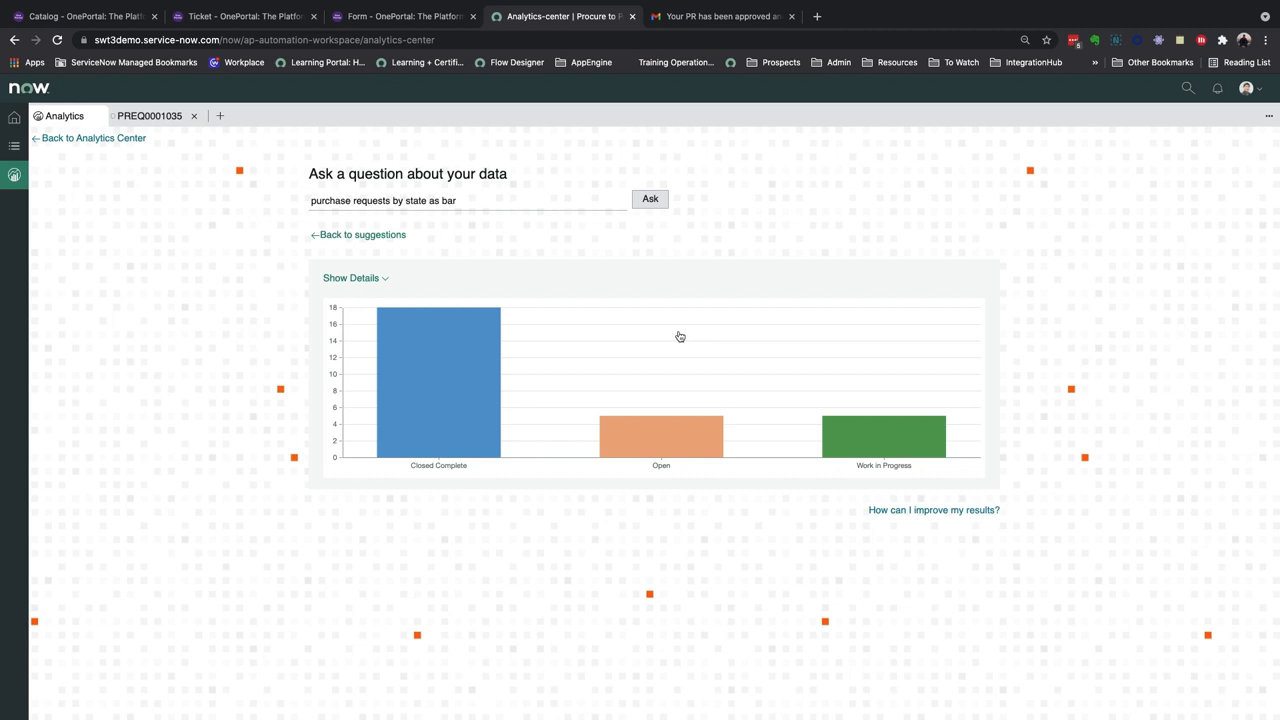
{"action": "left_click", "coordinate": [244, 16]}
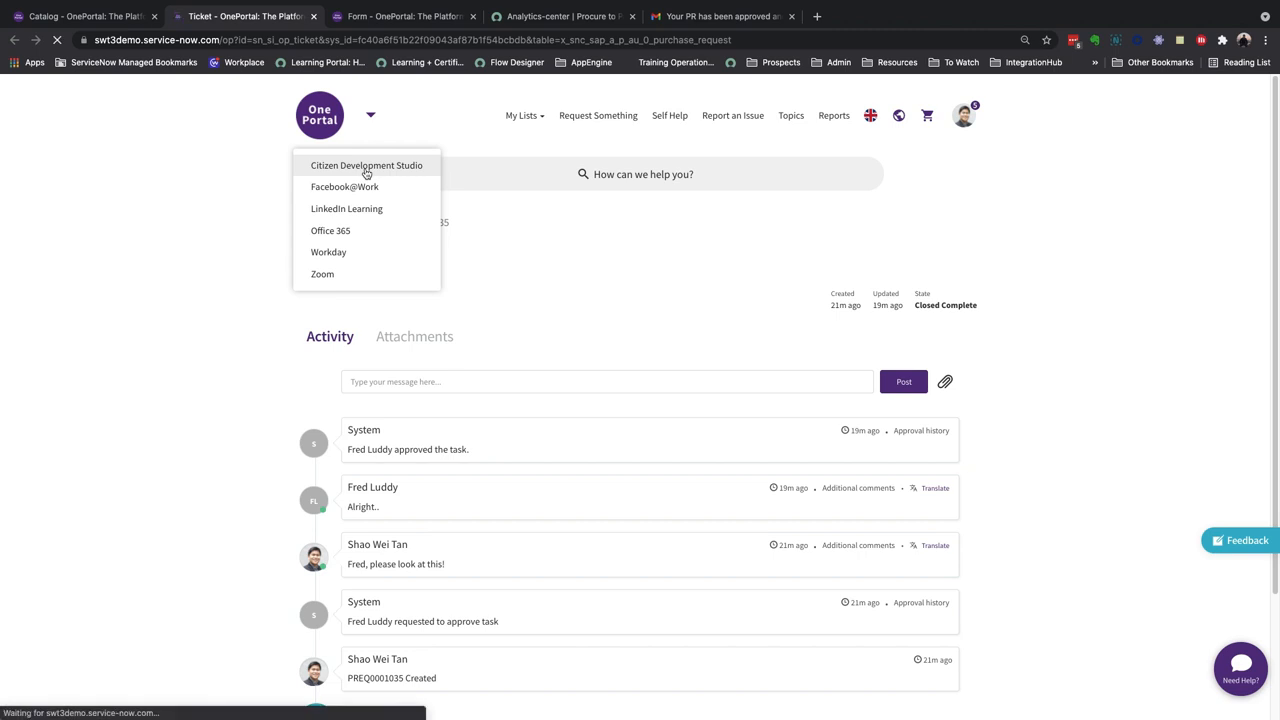
Launch App Engine Studio, open SAP P2P Automation's Data tables and select the Purchase order table.
{"action": "left_click", "coordinate": [366, 164]}
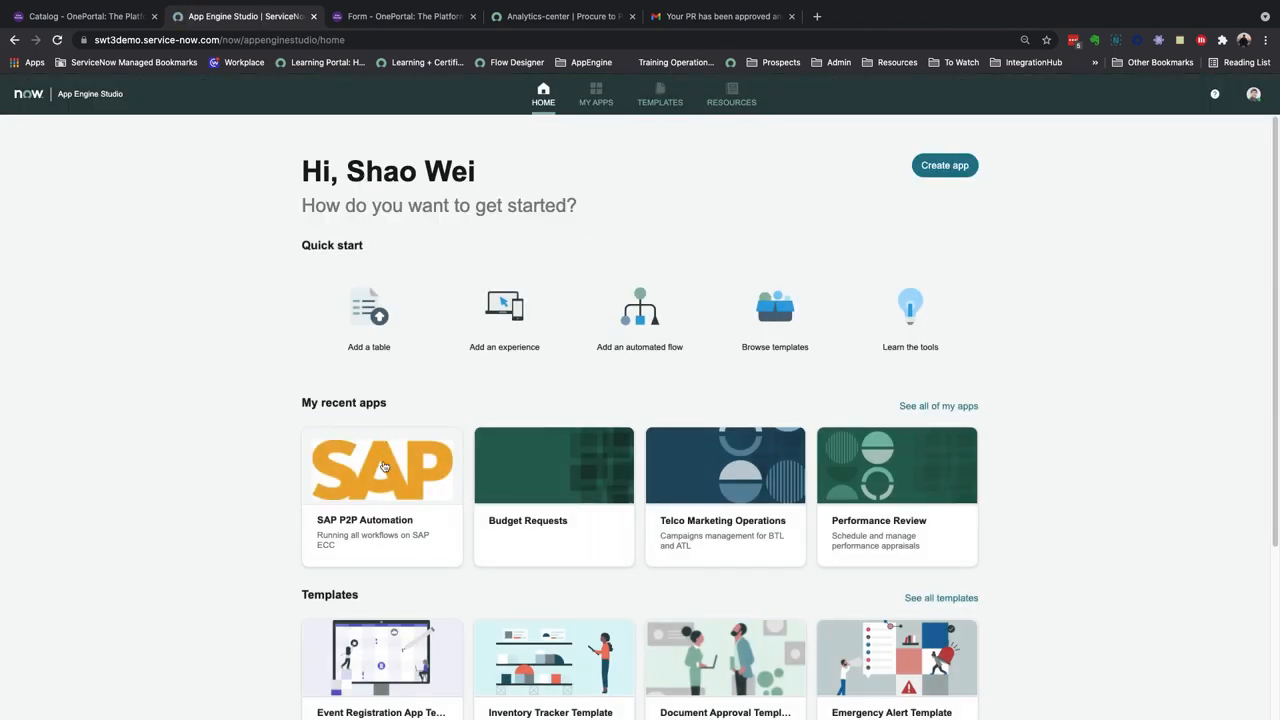
{"action": "left_click", "coordinate": [380, 464]}
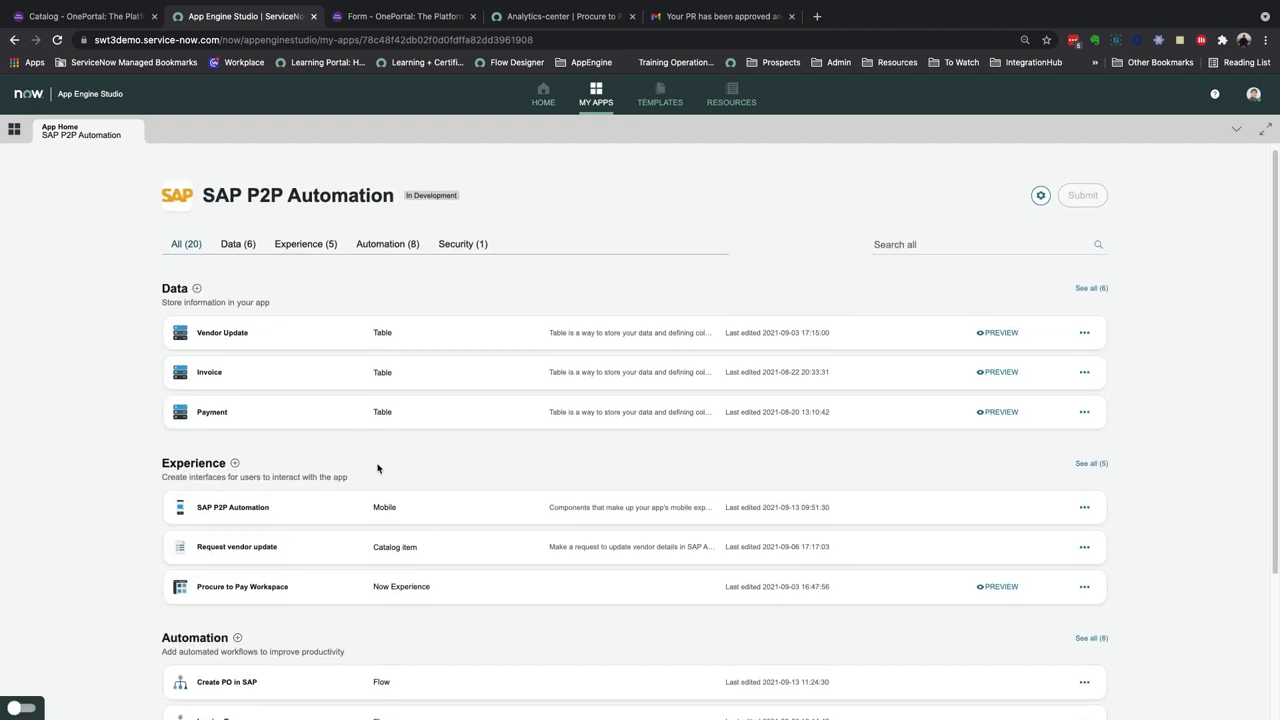
{"action": "scroll", "scroll_direction": "down", "scroll_amount": 3}
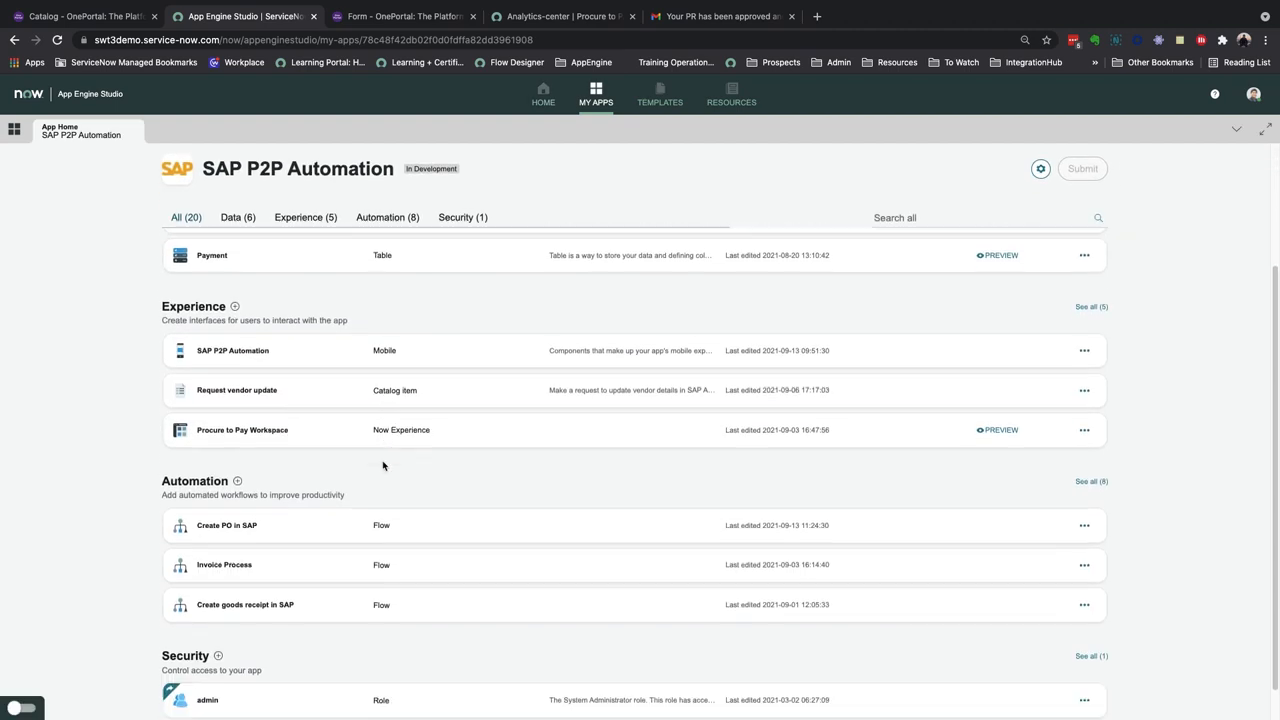
{"action": "left_click", "coordinate": [236, 216]}
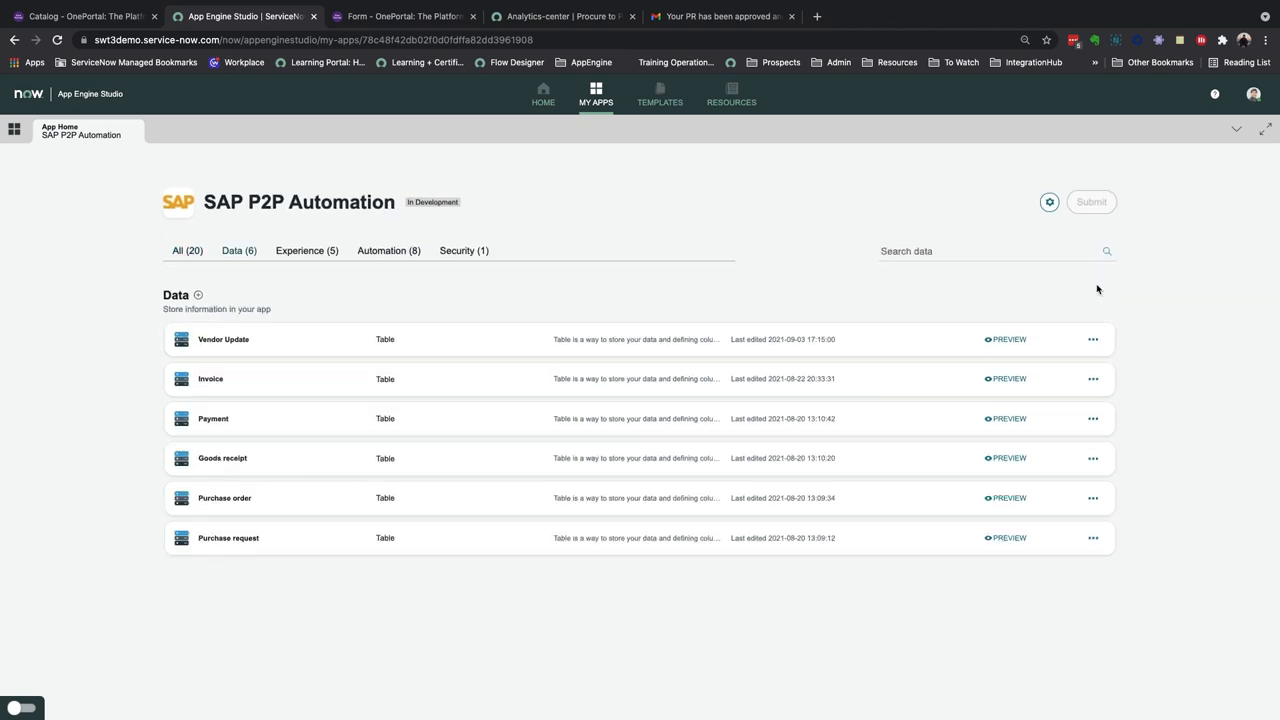
{"action": "mouse_move", "coordinate": [1094, 292]}
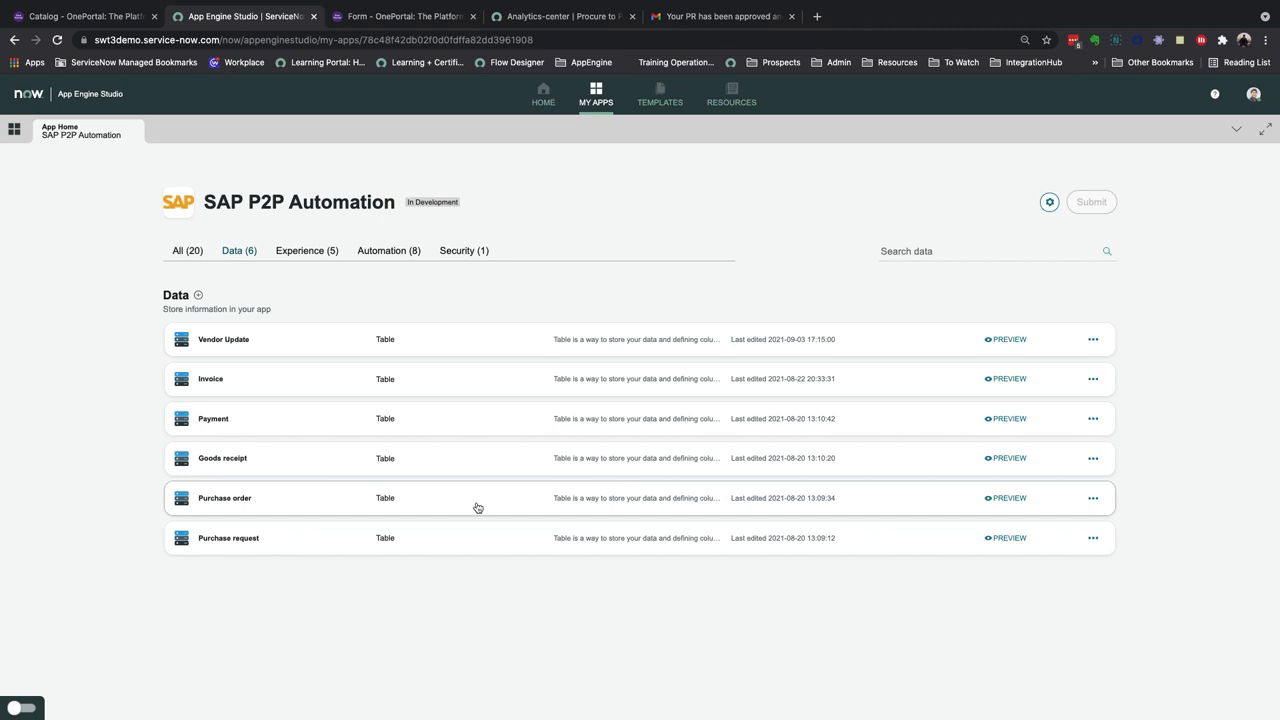
{"action": "left_click", "coordinate": [224, 498]}
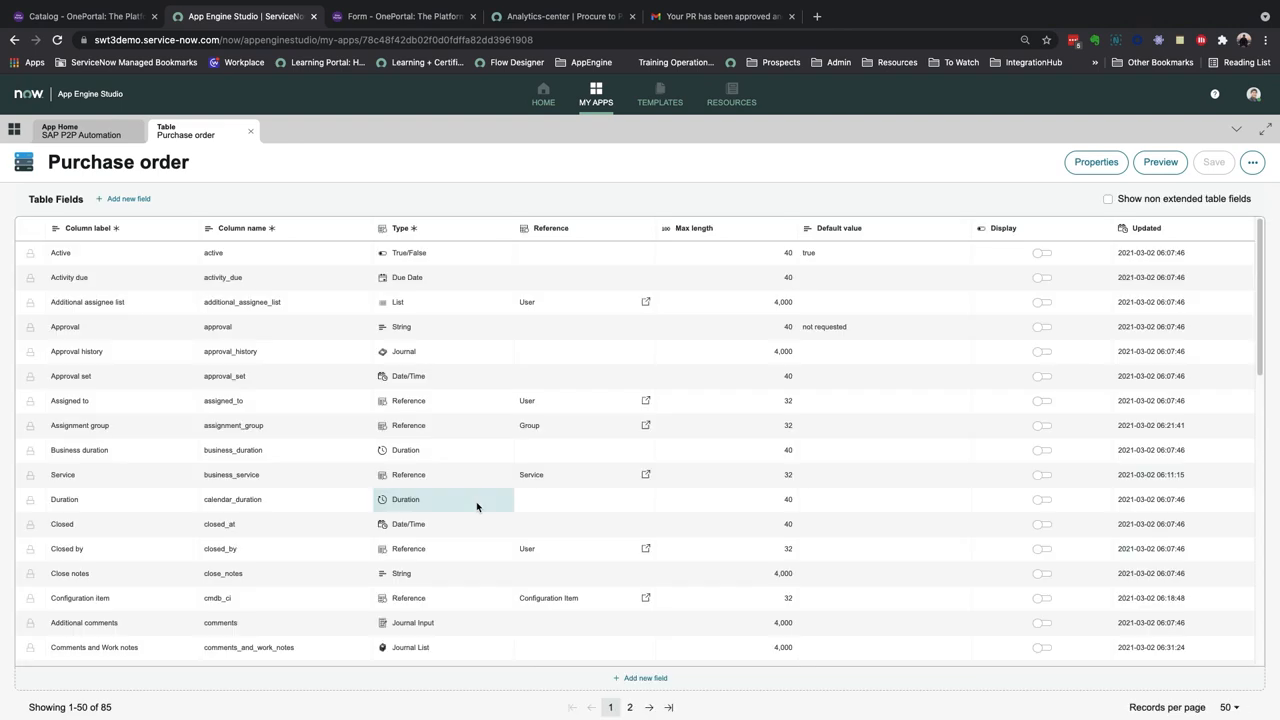
Scroll the Purchase order fields, list the app's experiences and open Raise a purchase request.
{"action": "scroll", "scroll_direction": "down", "scroll_amount": 3}
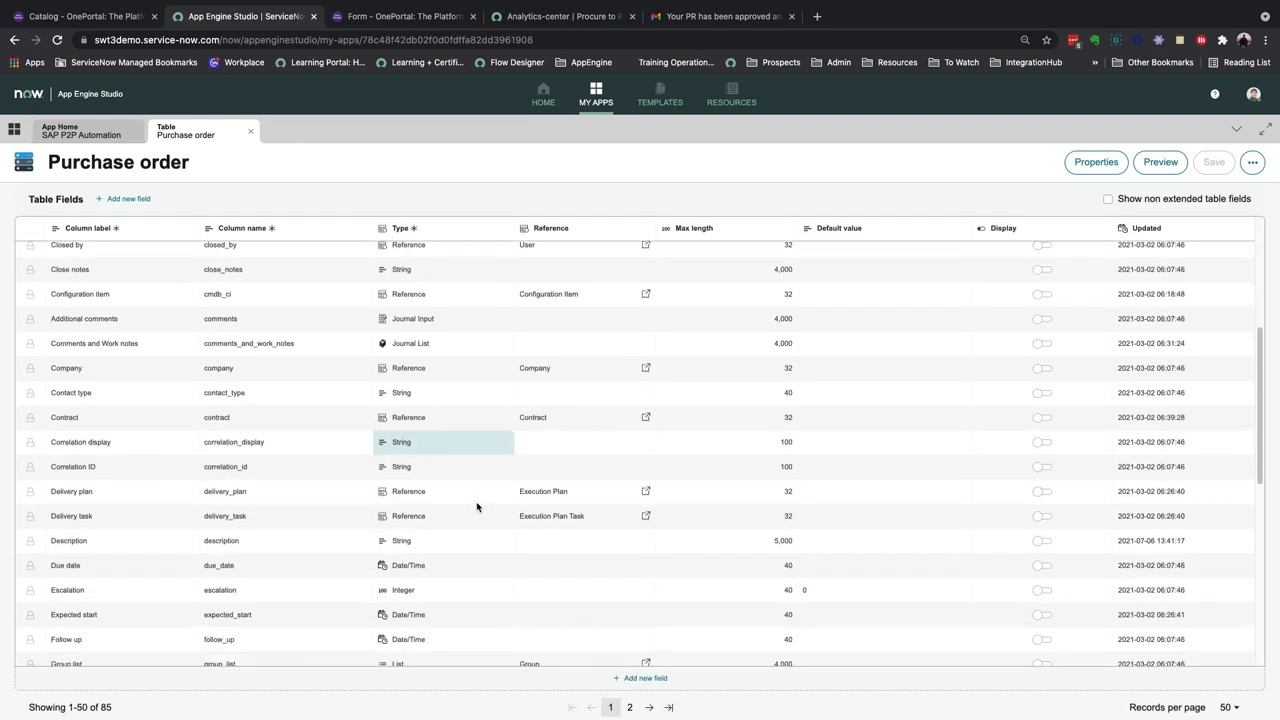
{"action": "left_click", "coordinate": [80, 132]}
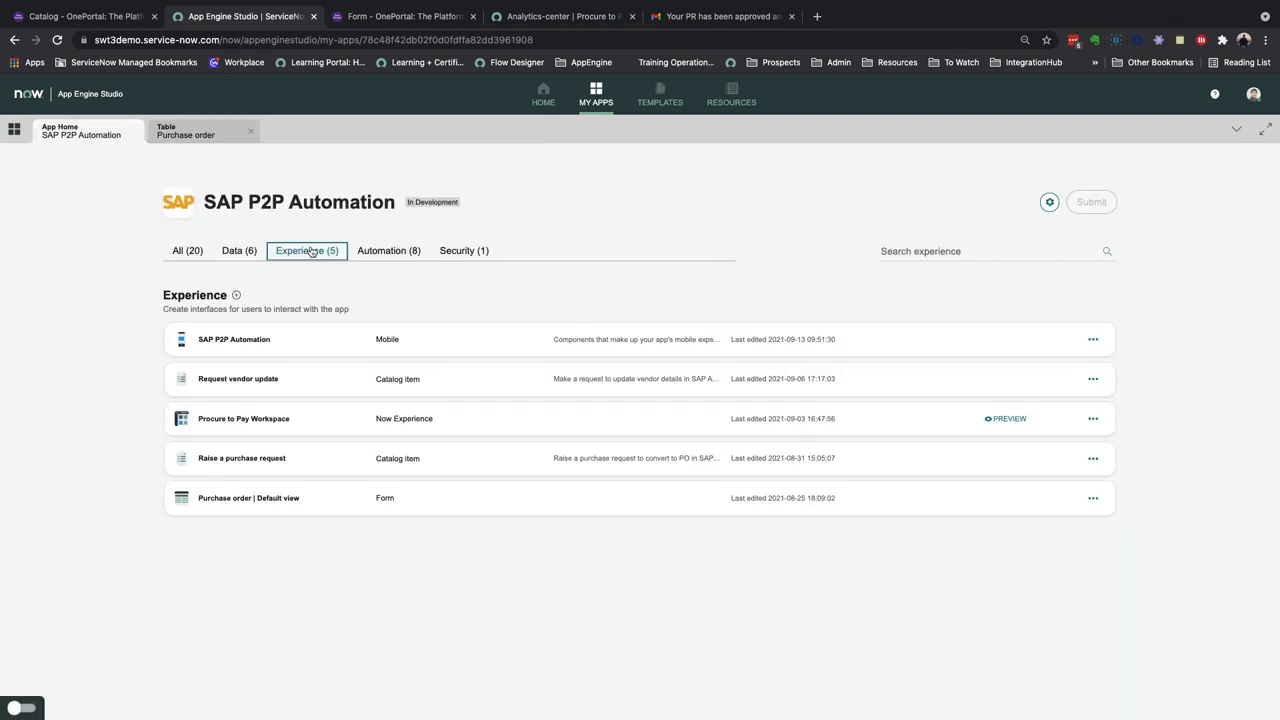
{"action": "mouse_move", "coordinate": [344, 344]}
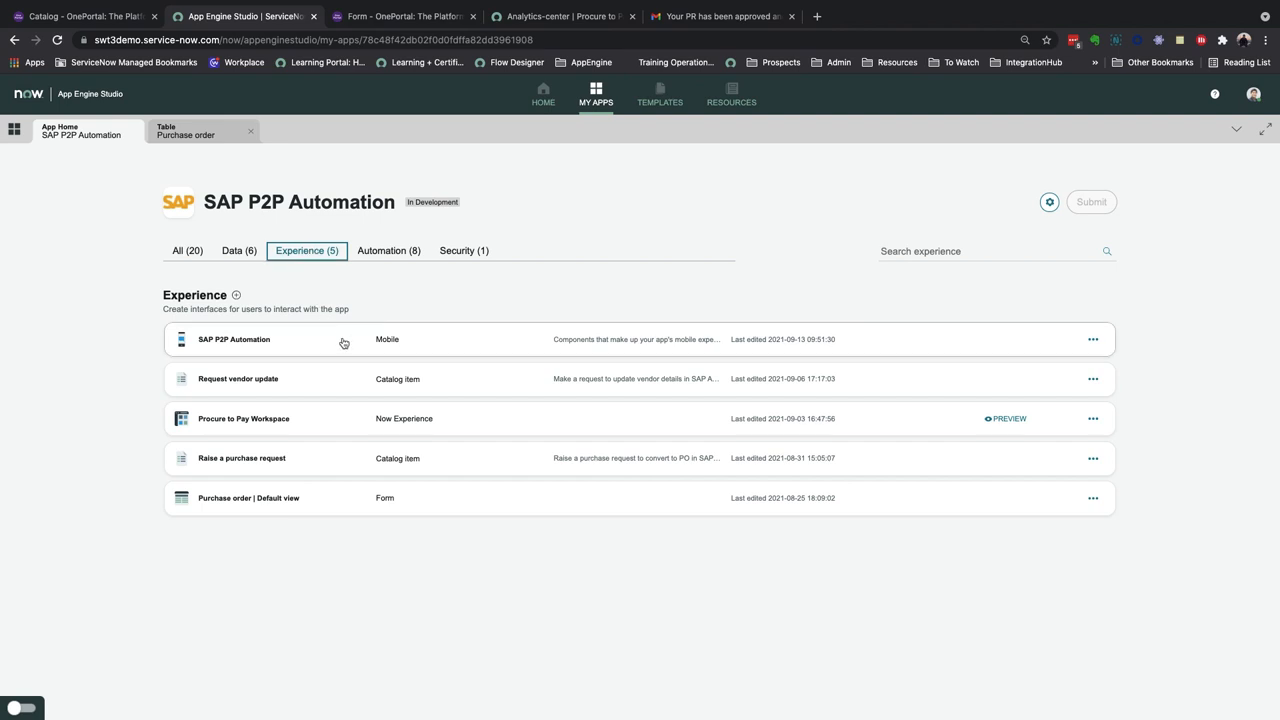
{"action": "mouse_move", "coordinate": [344, 412]}
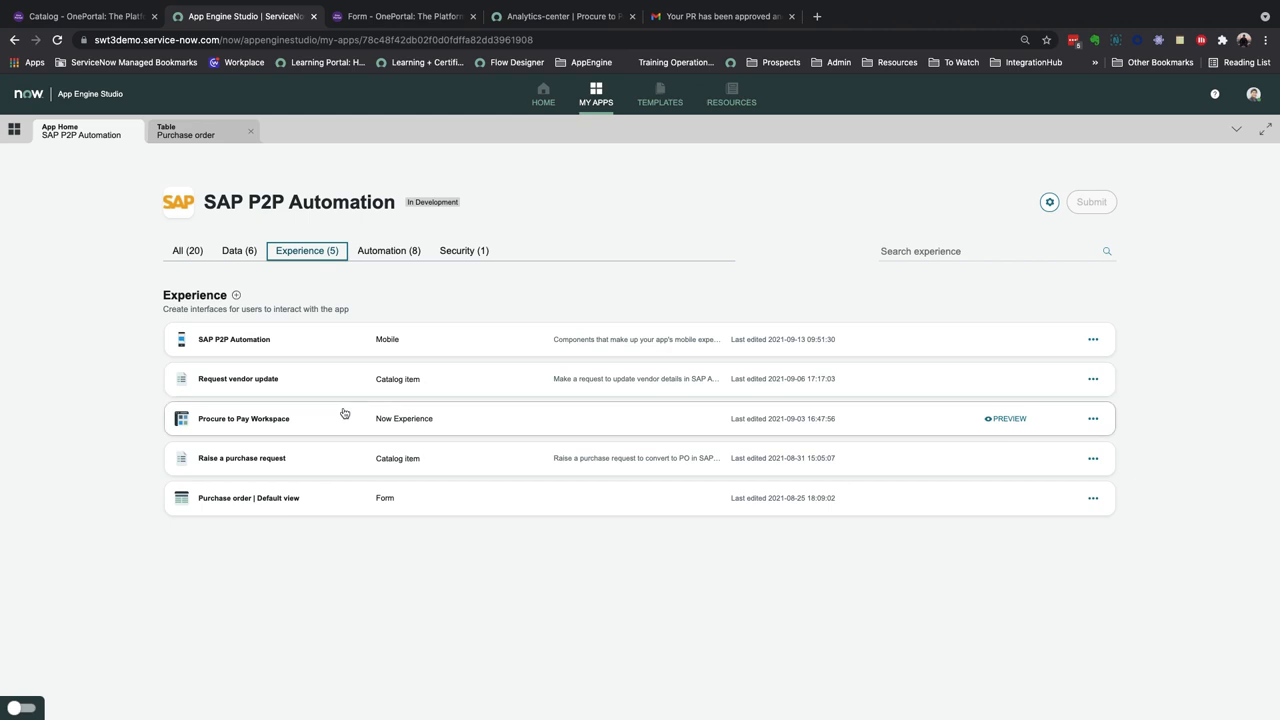
{"action": "mouse_move", "coordinate": [344, 418]}
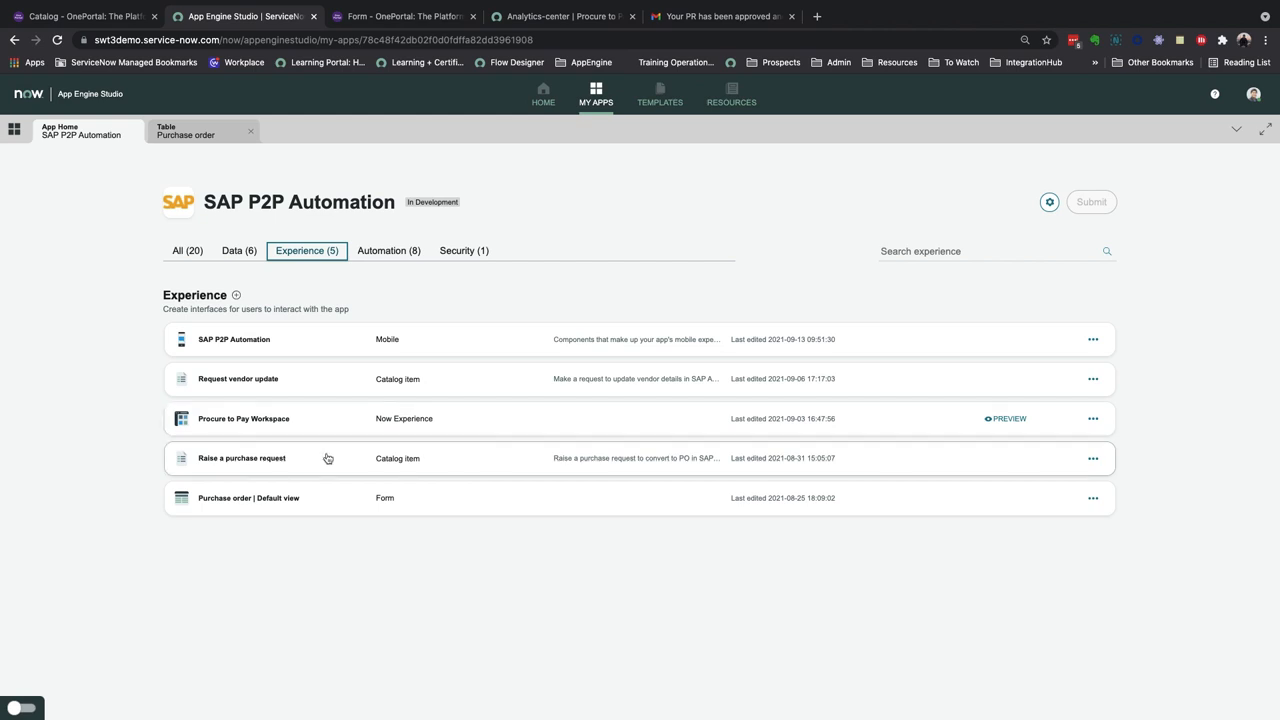
{"action": "left_click", "coordinate": [388, 252]}
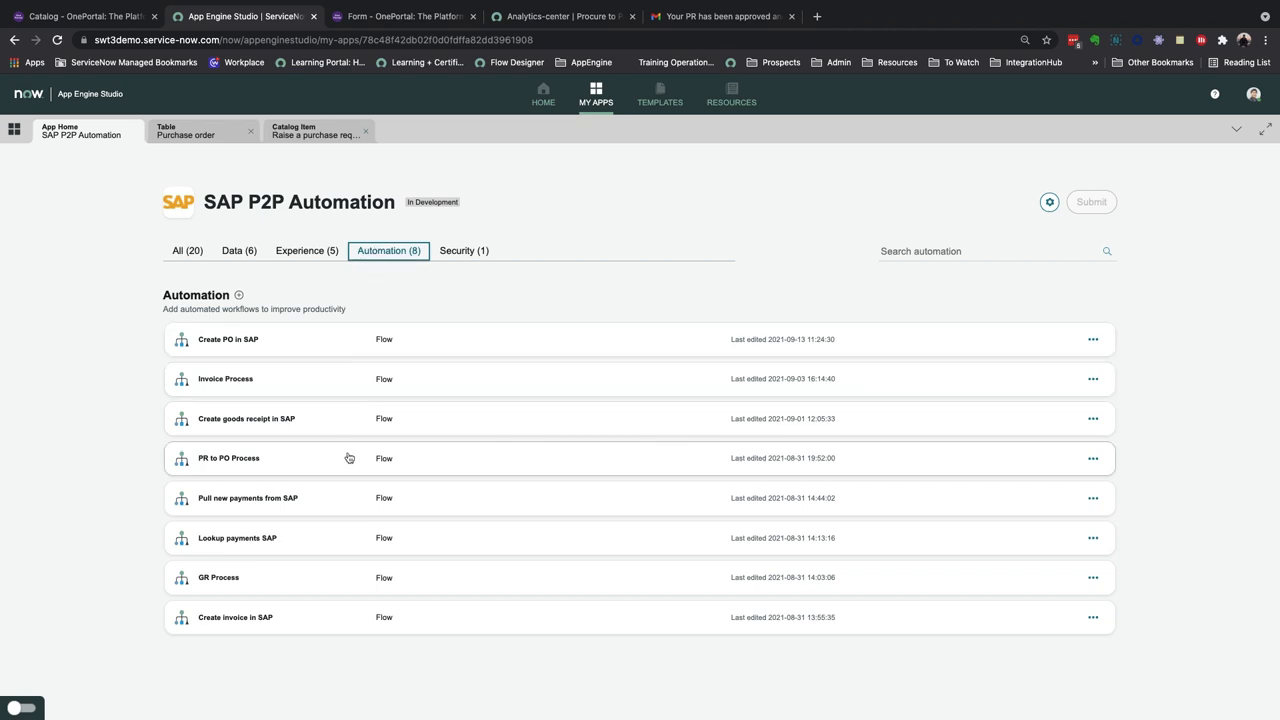
Open the PR to PO Process flow in Flow Designer from the Automation list.
{"action": "left_click", "coordinate": [228, 458]}
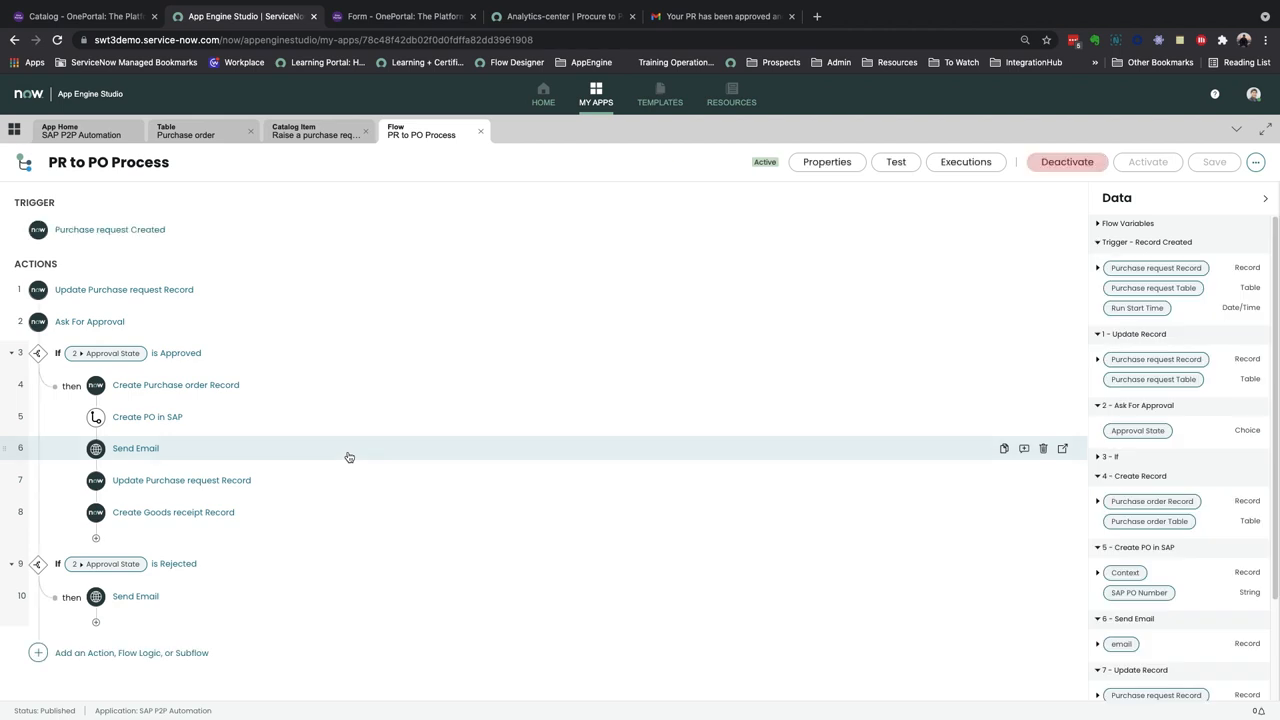
{"action": "mouse_move", "coordinate": [326, 376]}
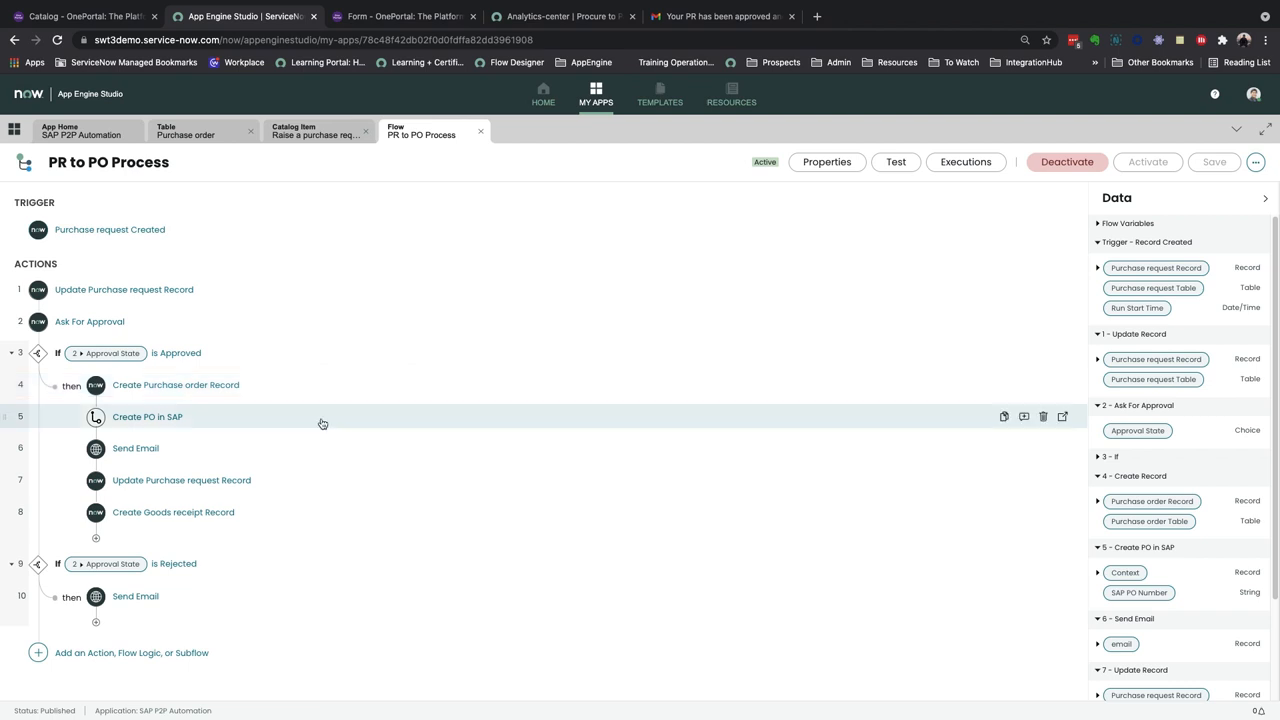
{"action": "mouse_move", "coordinate": [894, 420]}
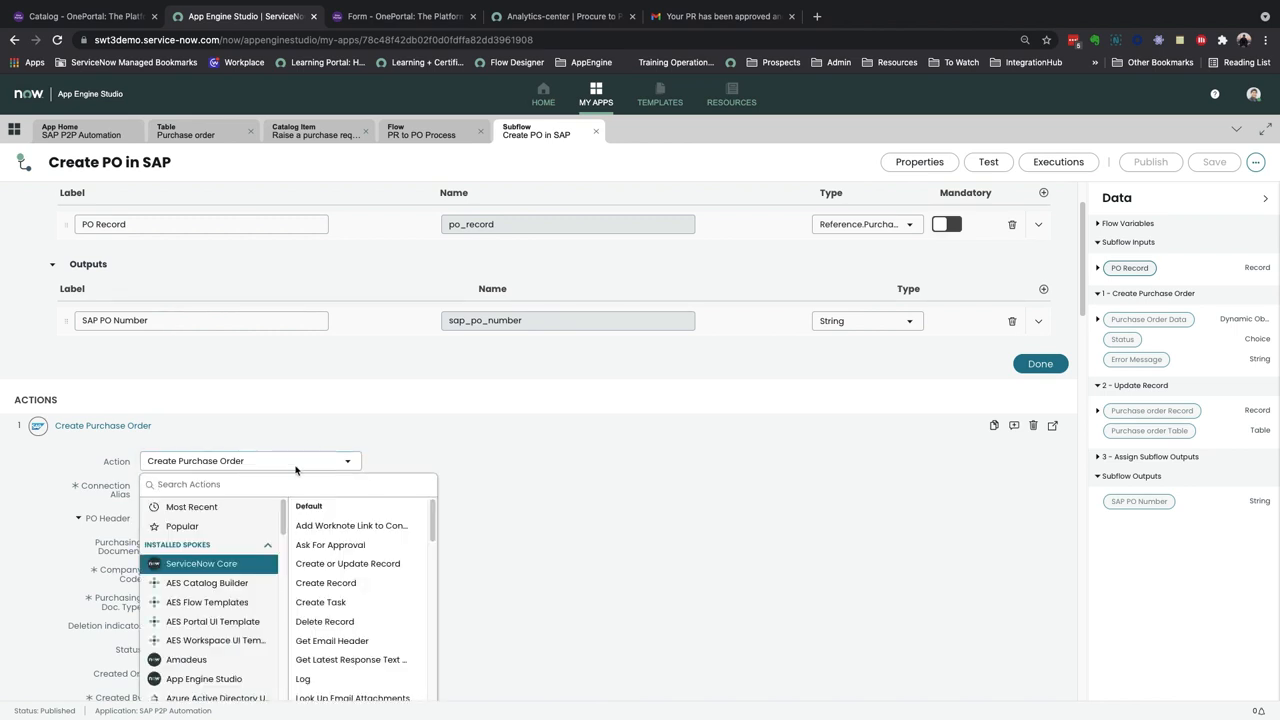
Filter the subflow's action picker to 'sap ecc', choose the SAP ECC RFC spoke and browse its actions.
{"action": "type", "text": "sap ecc"}
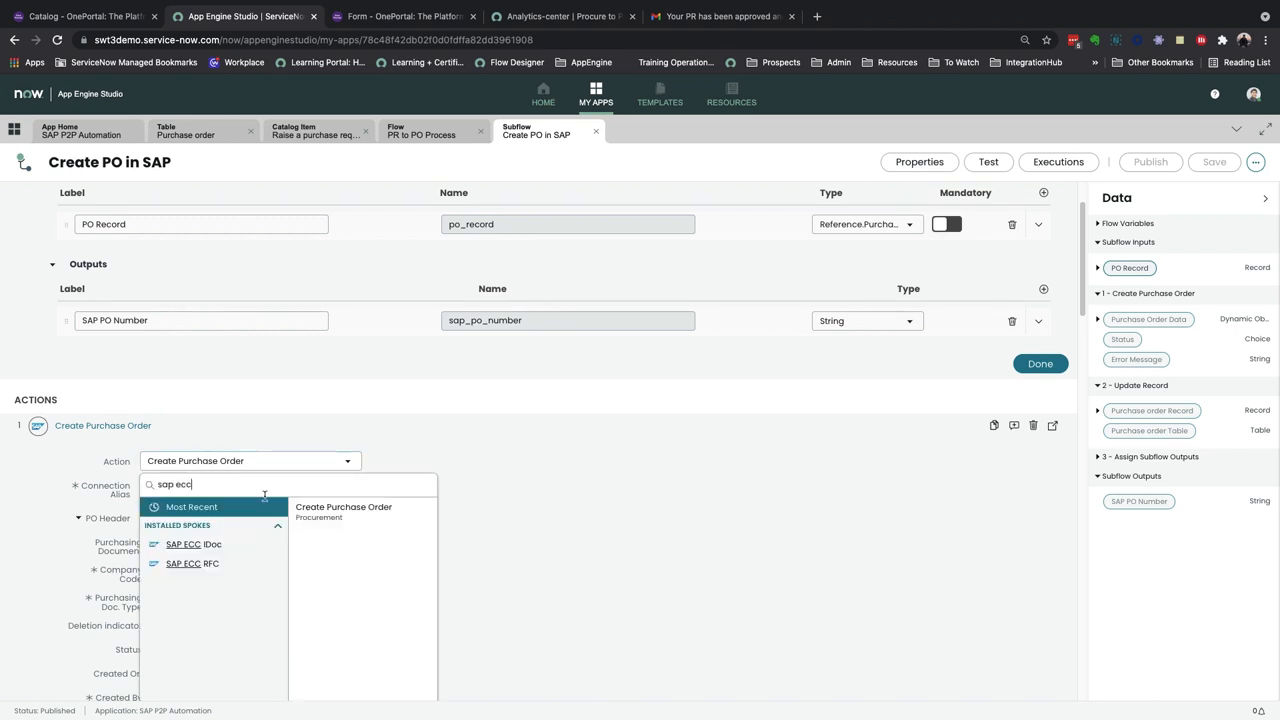
{"action": "left_click", "coordinate": [192, 564]}
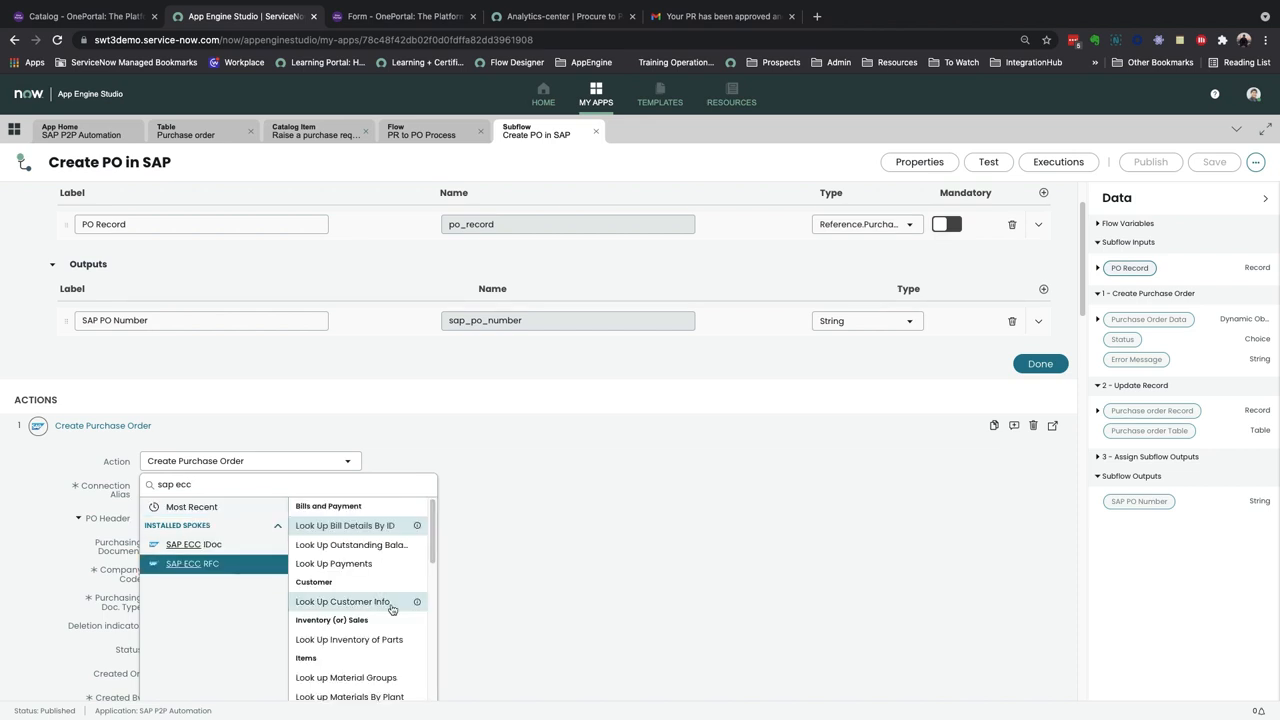
{"action": "scroll", "scroll_direction": "down", "scroll_amount": 3}
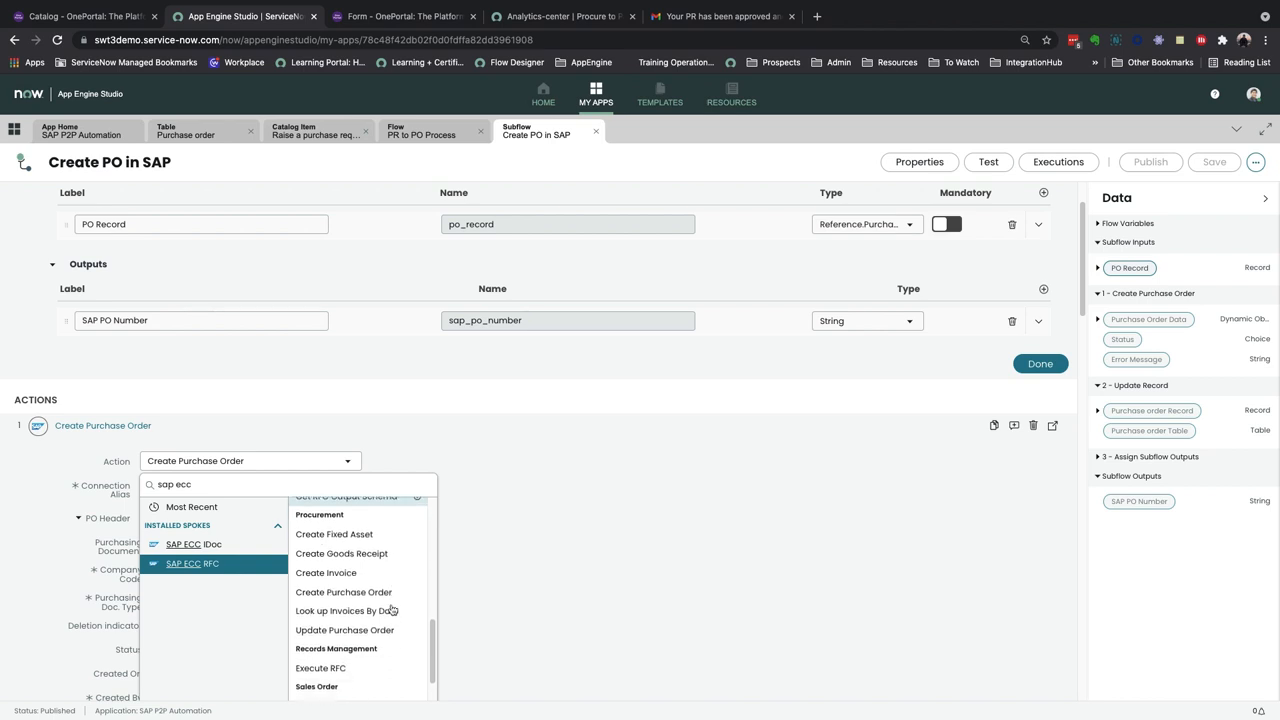
{"action": "scroll", "scroll_direction": "down", "scroll_amount": 3}
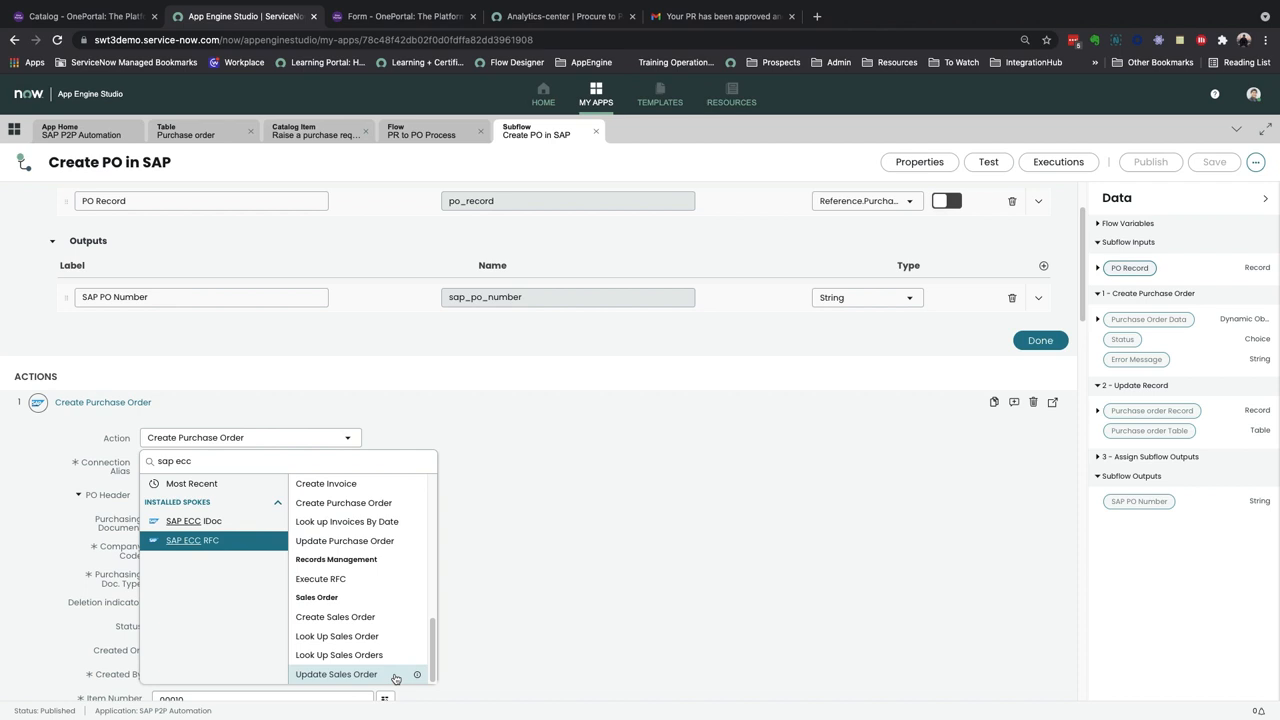
{"action": "mouse_move", "coordinate": [336, 674]}
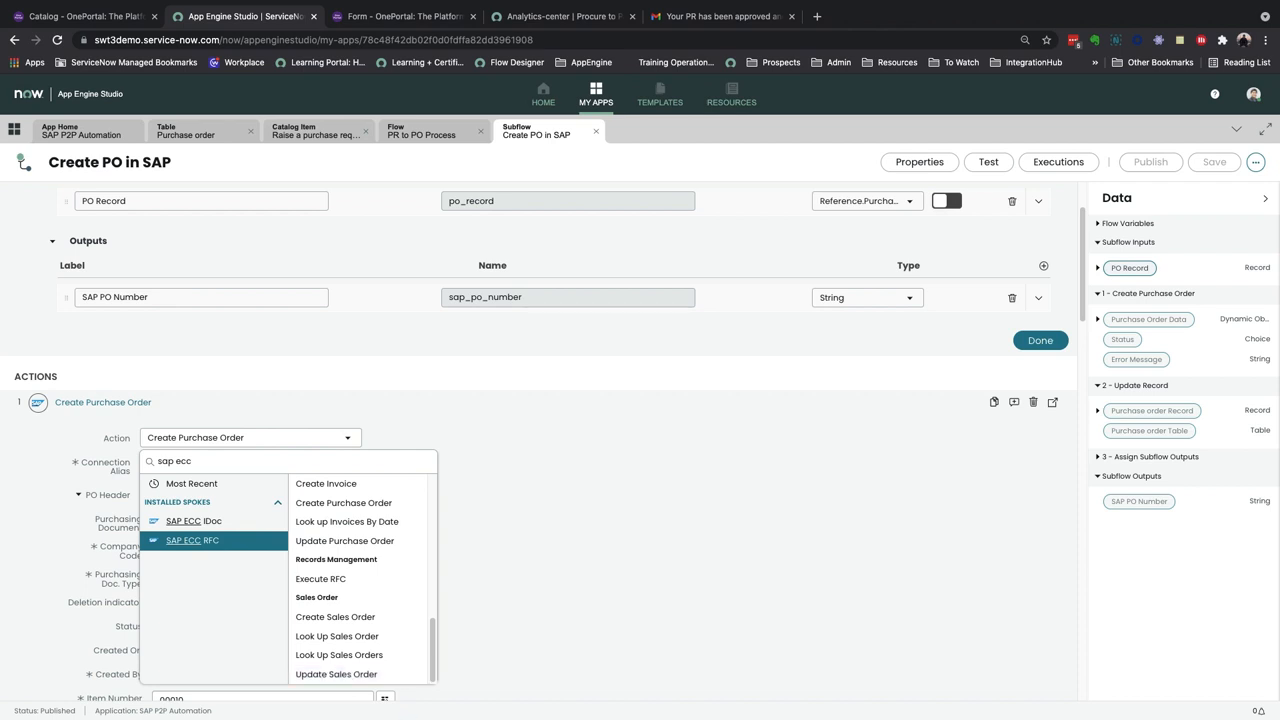